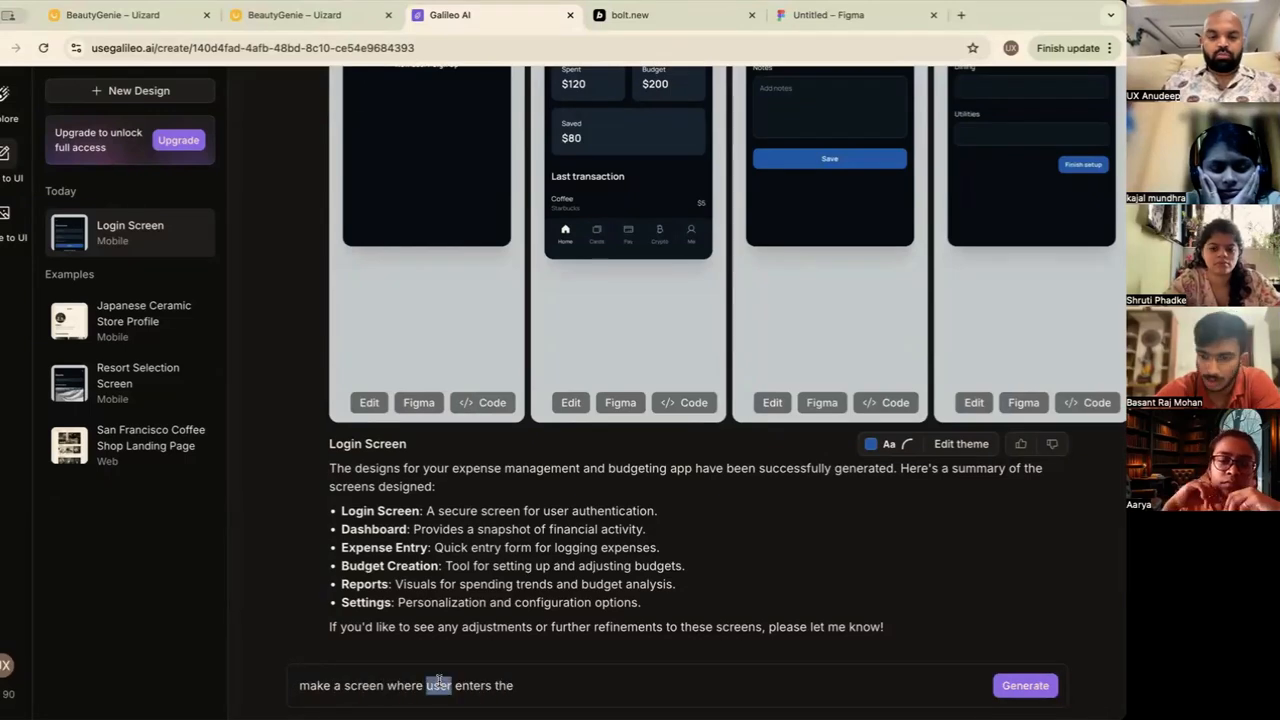
Revise the budget follow-up prompt in Galileo's chat box ('the system identifies…')
type("the system idenfi")
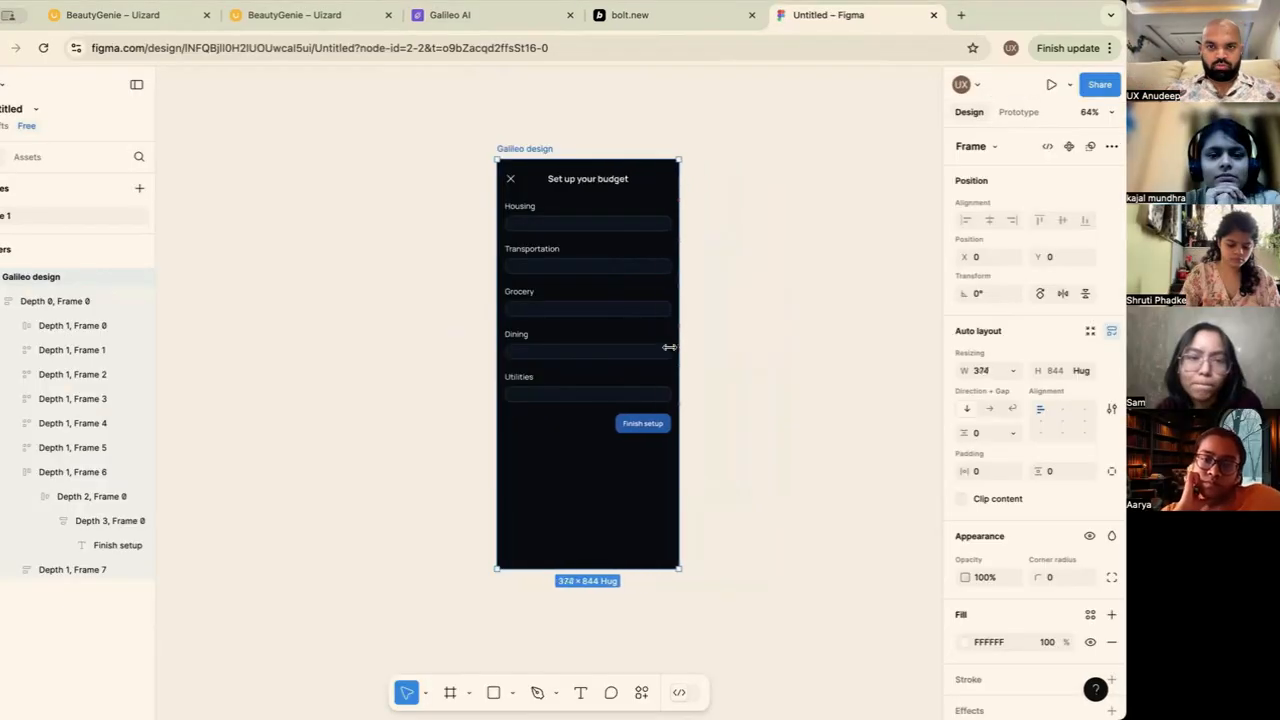
Switch to the Creatie file showing the green BabyTrack pregnancy home screen
left_click(526, 84)
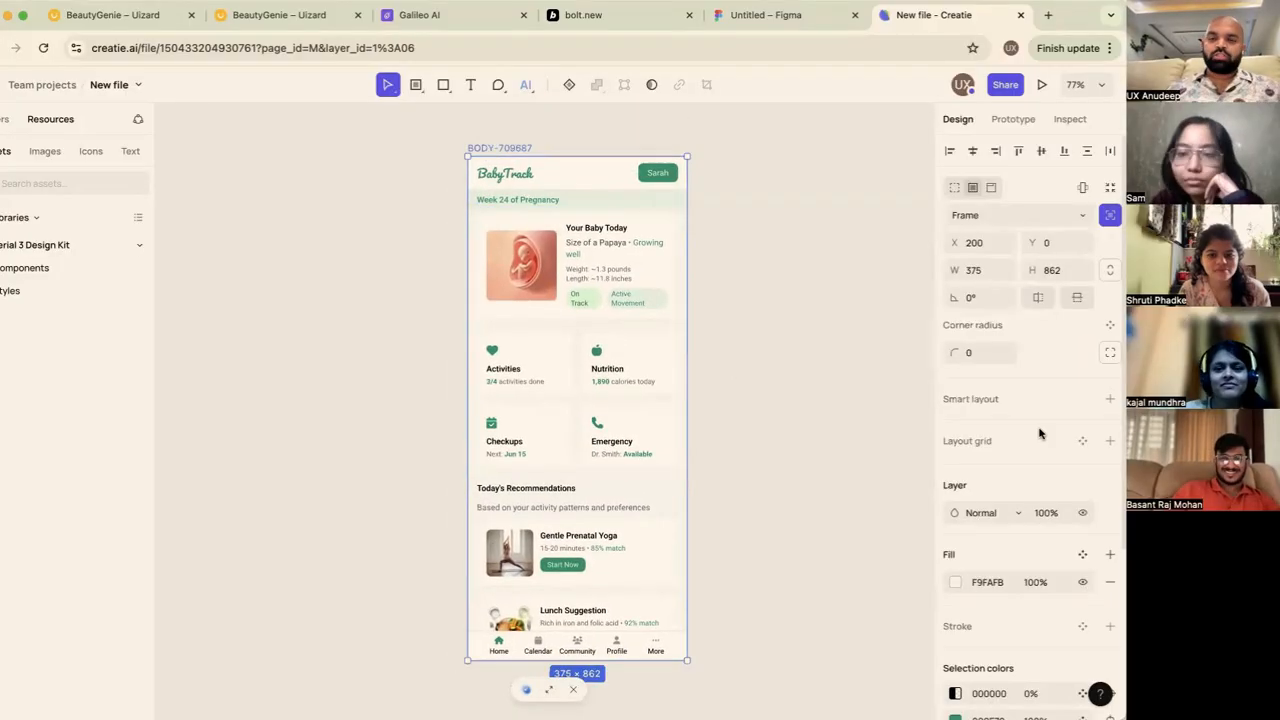
Return to Galileo AI's Explore page to begin a new app prompt
left_click(418, 14)
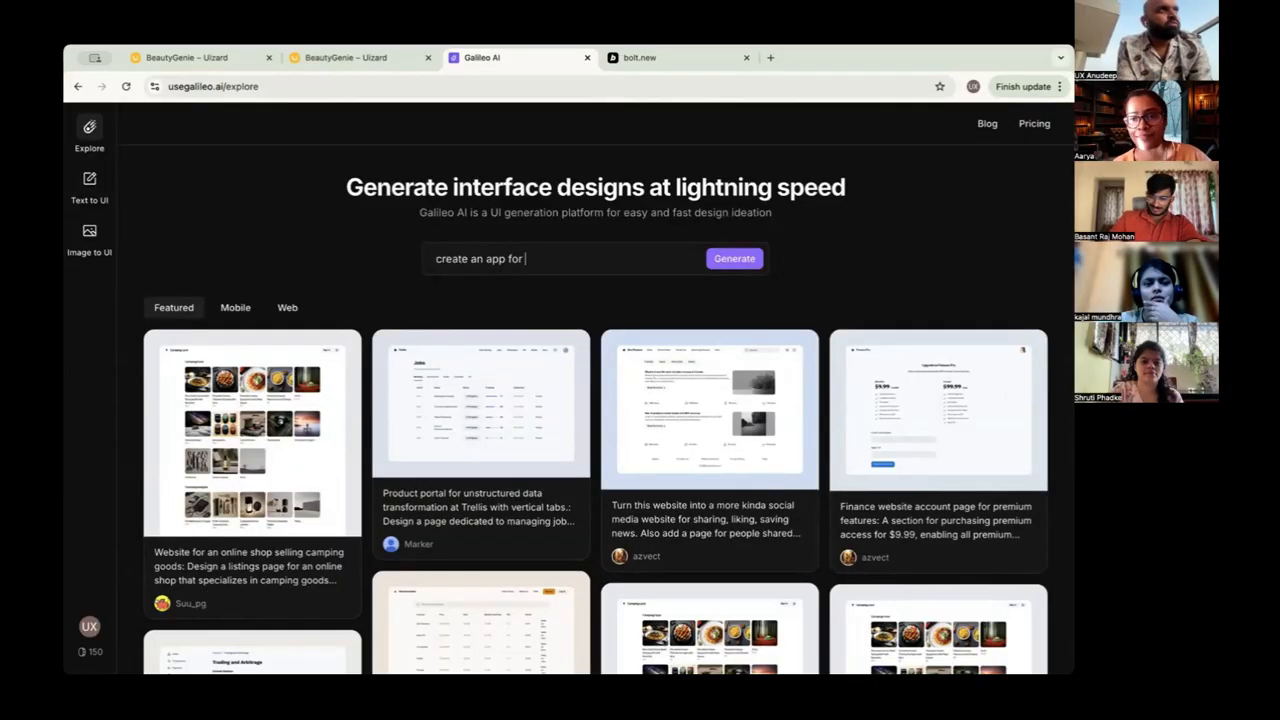
Request an app for managing expenses and budgeting, then approve the proposed screens with 'yes'
type("managing expenses a")
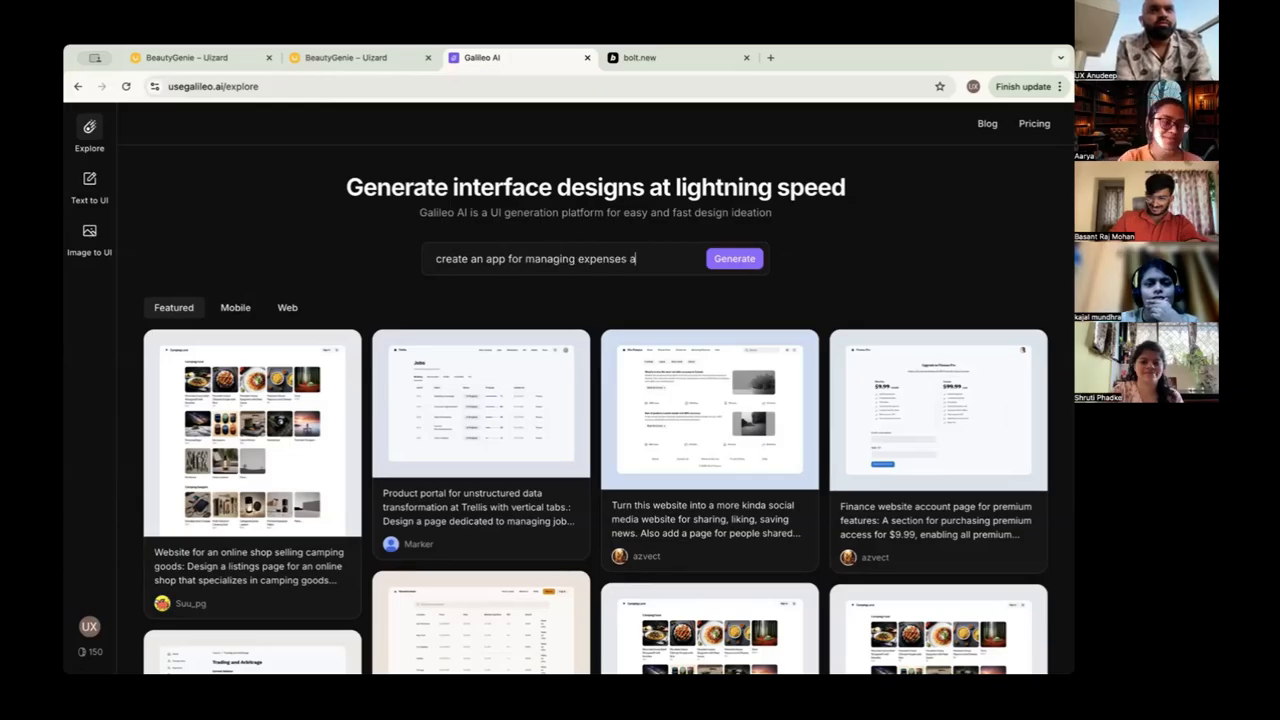
type("nd budgeting")
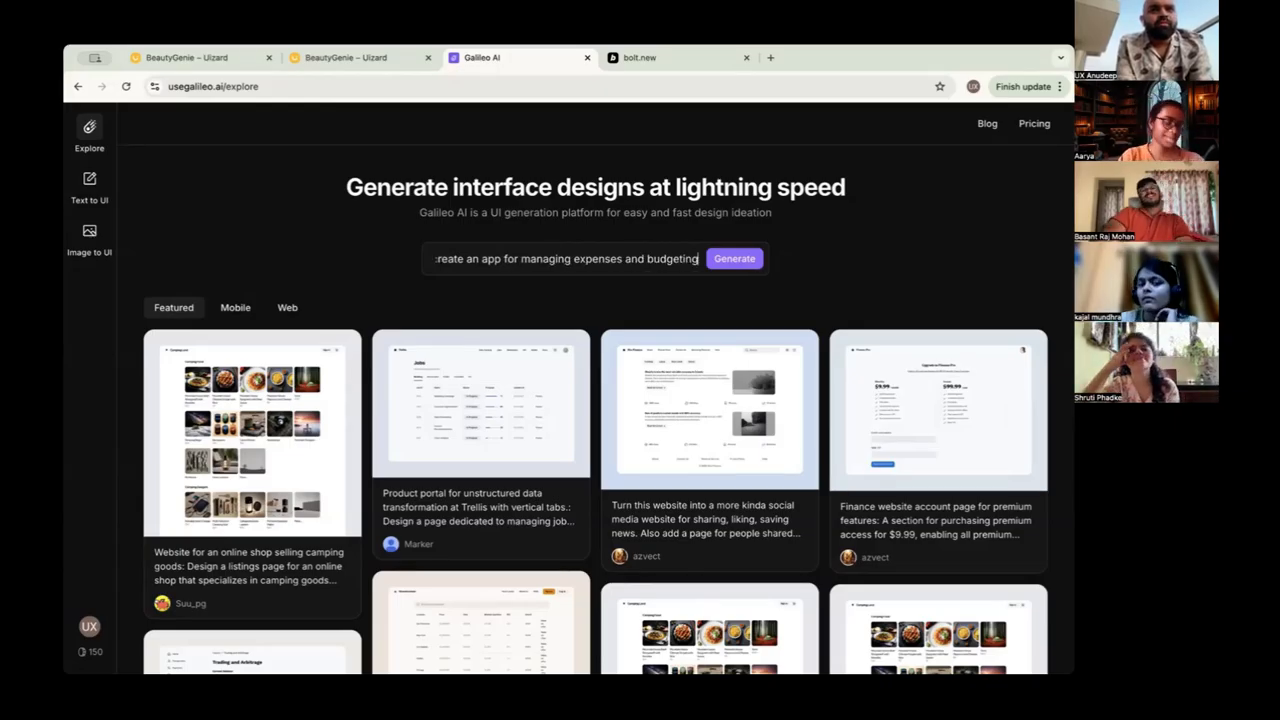
left_click(734, 258)
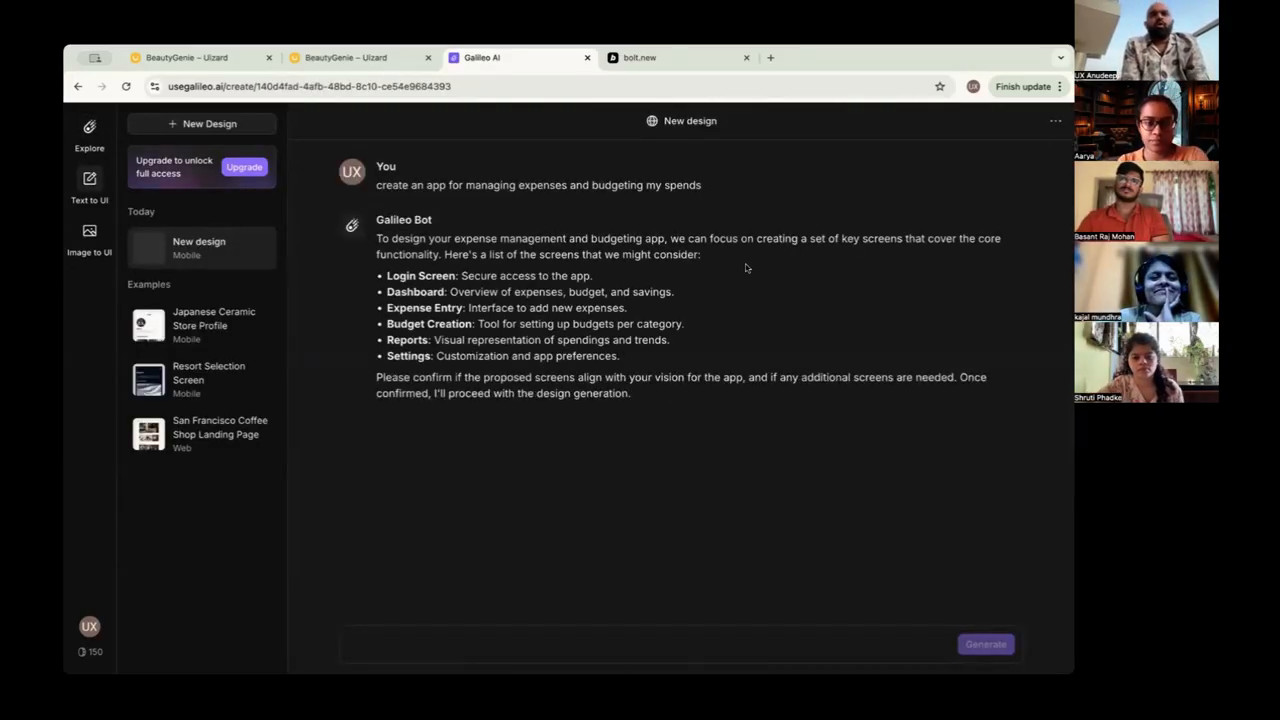
mouse_move(65, 296)
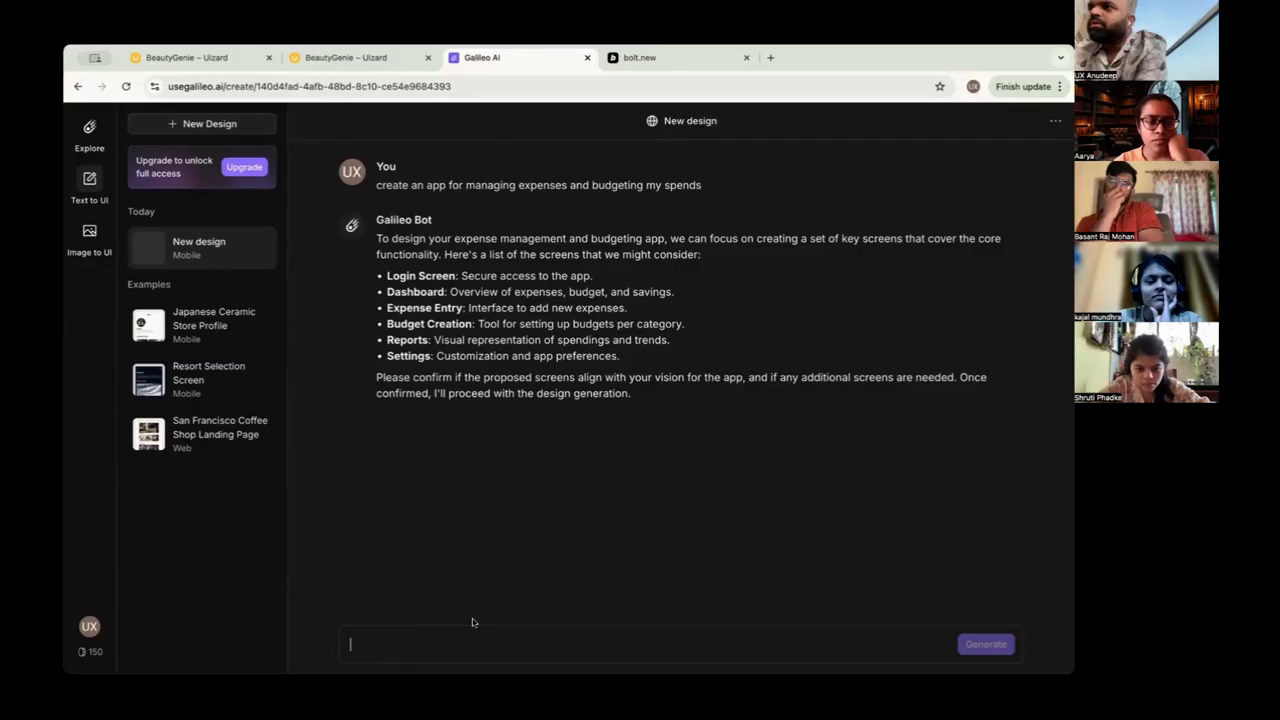
type("yes")
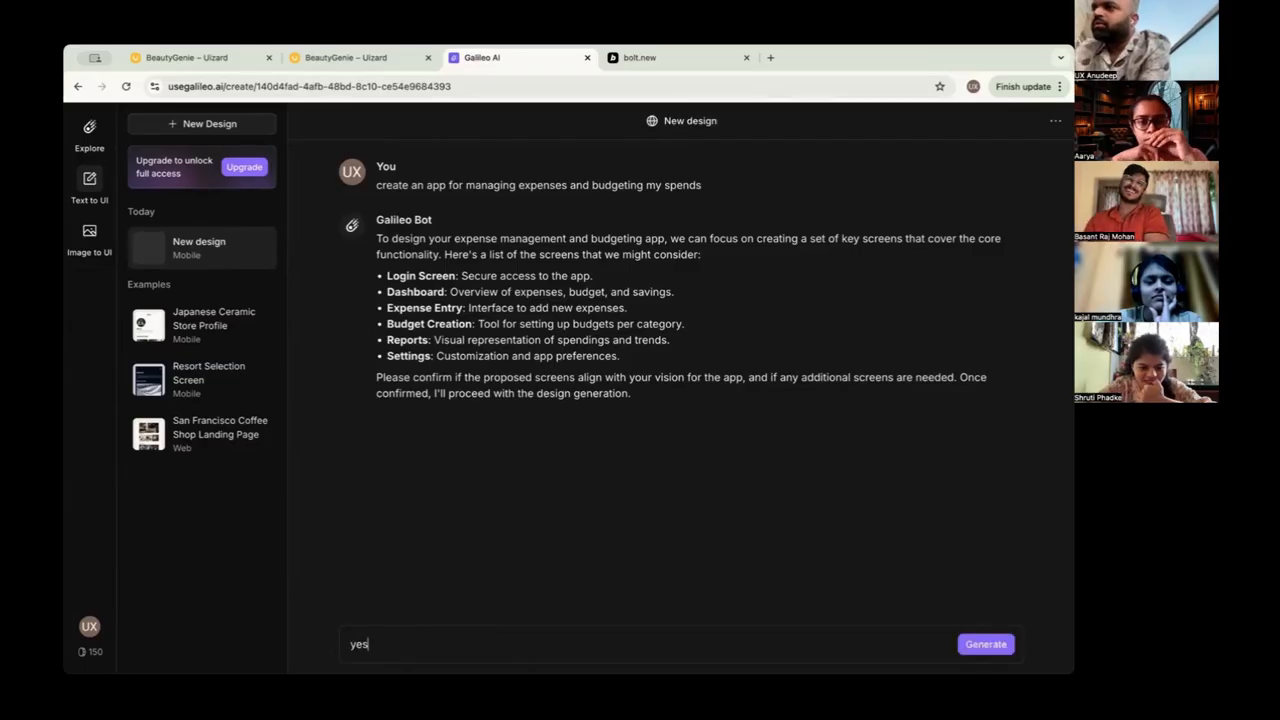
left_click(985, 643)
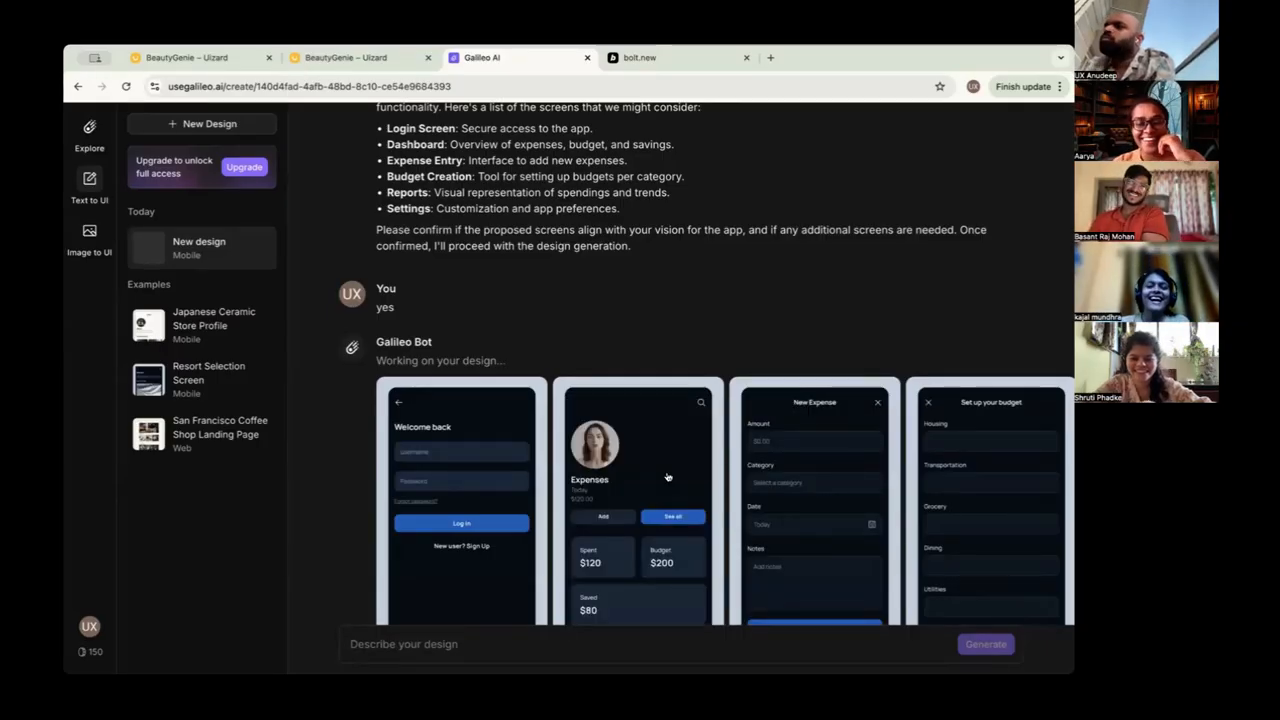
Export the generated Set up your budget screen to Figma
scroll("down", 3)
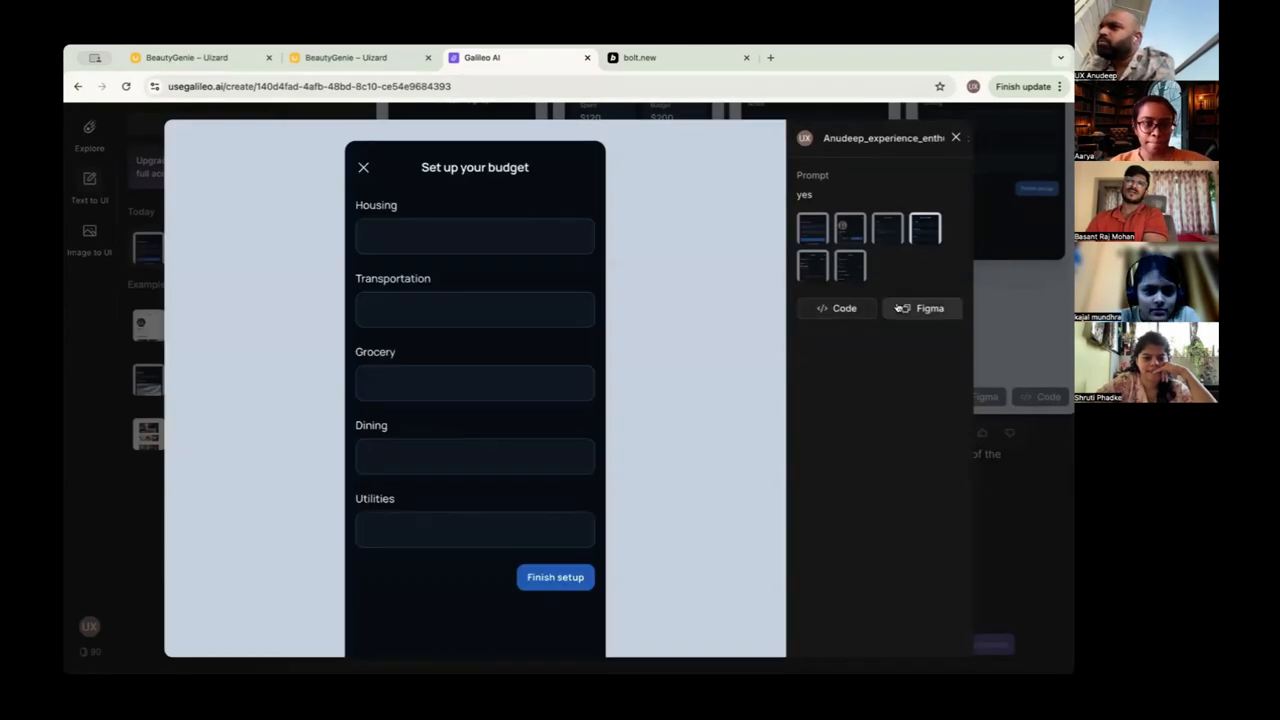
left_click(922, 308)
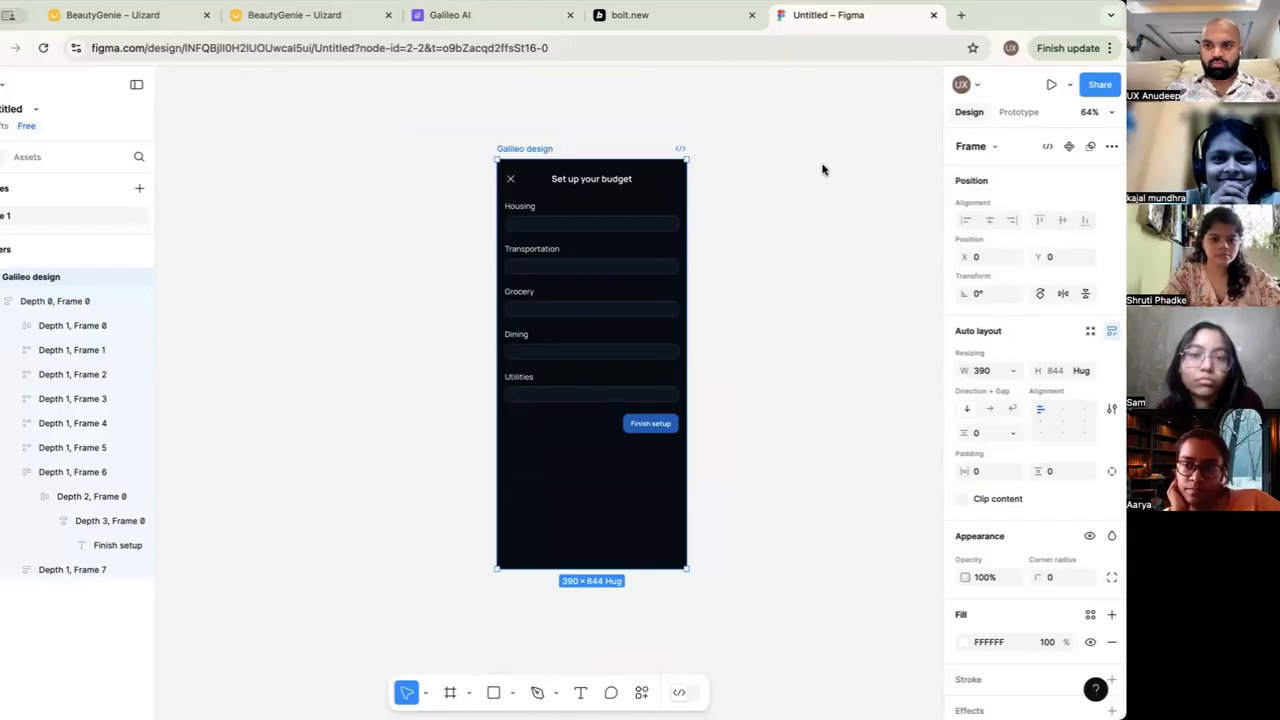
mouse_move(847, 107)
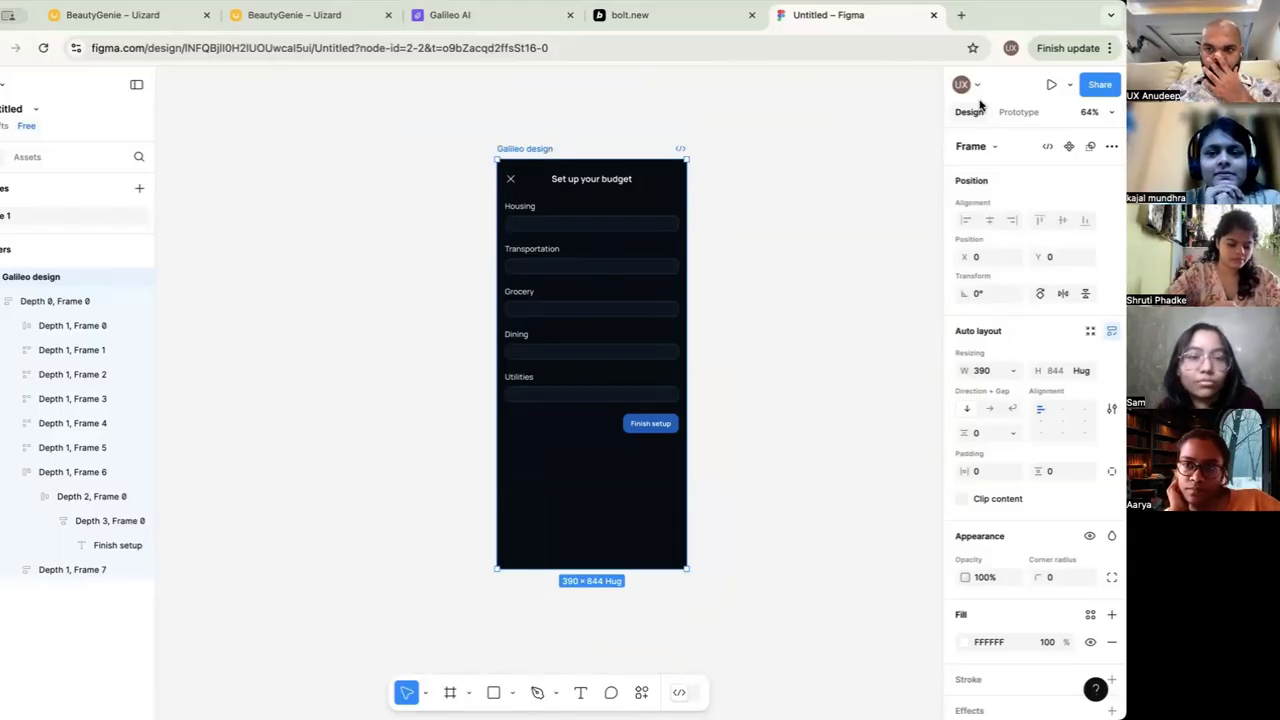
mouse_move(659, 617)
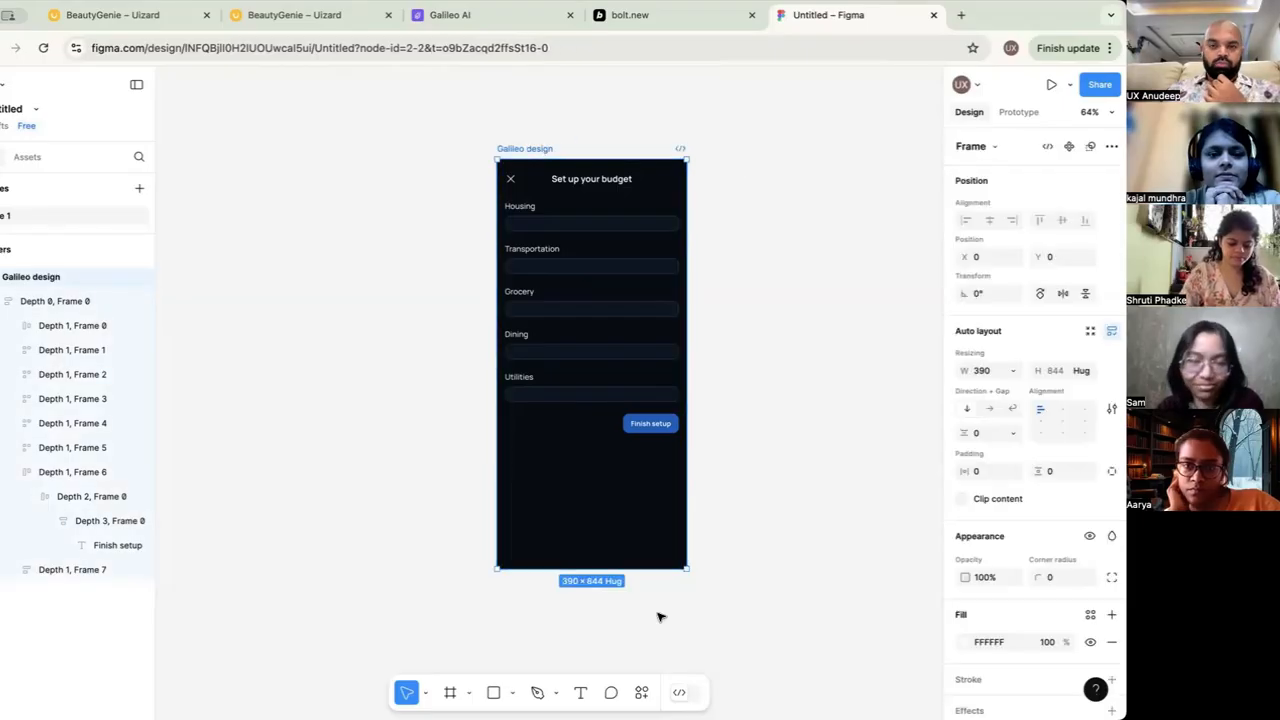
Stretch the budget frame taller and wider, then shrink it back to phone width
left_click_drag(591, 567, 591, 645)
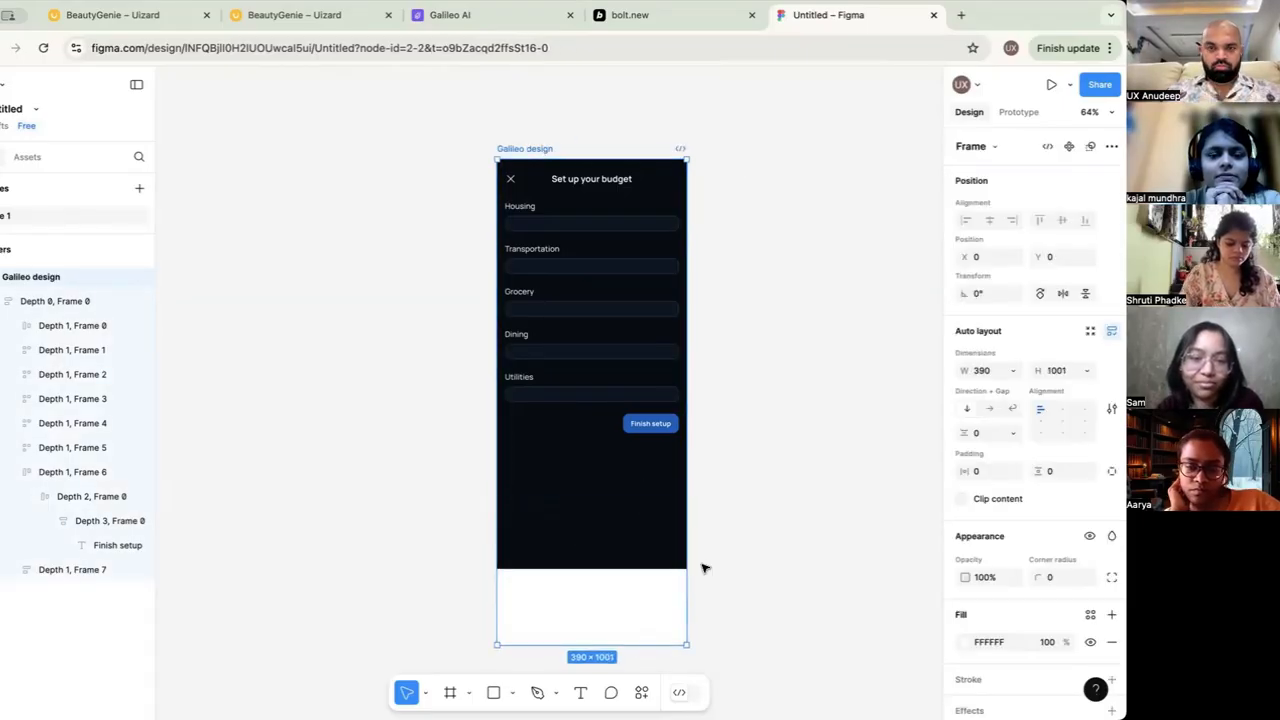
left_click_drag(688, 307, 786, 307)
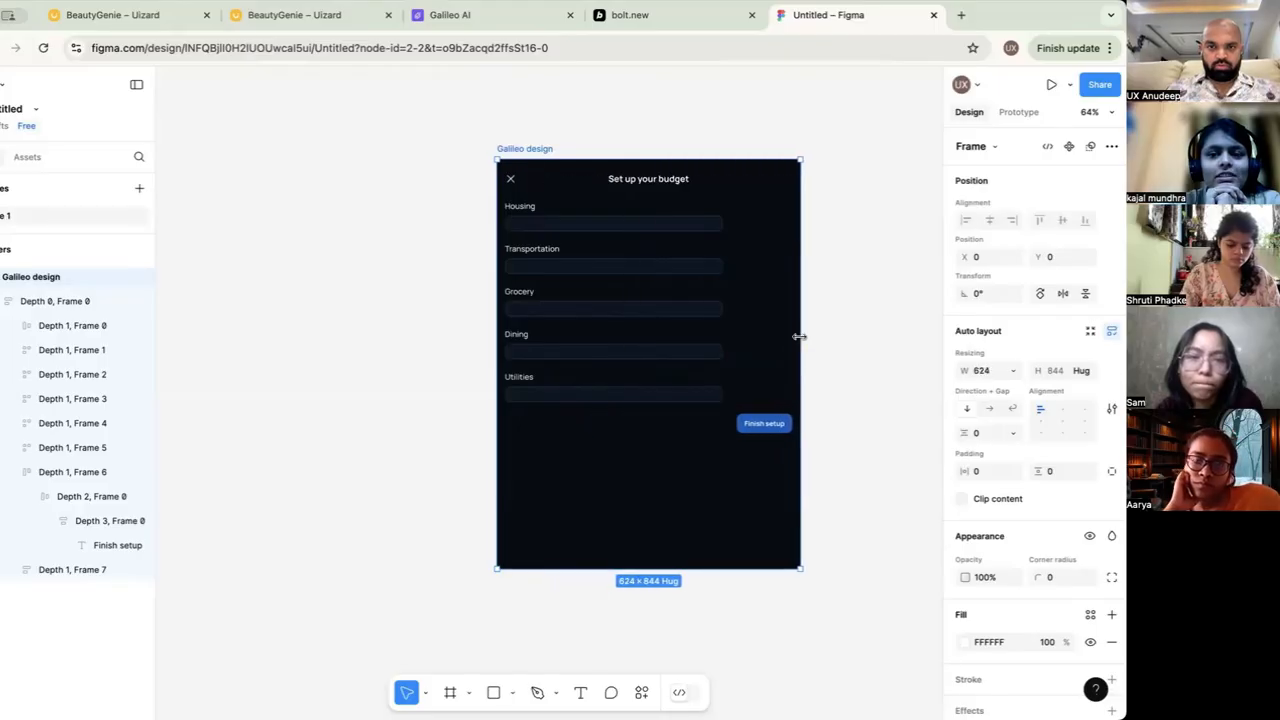
left_click_drag(800, 340, 781, 343)
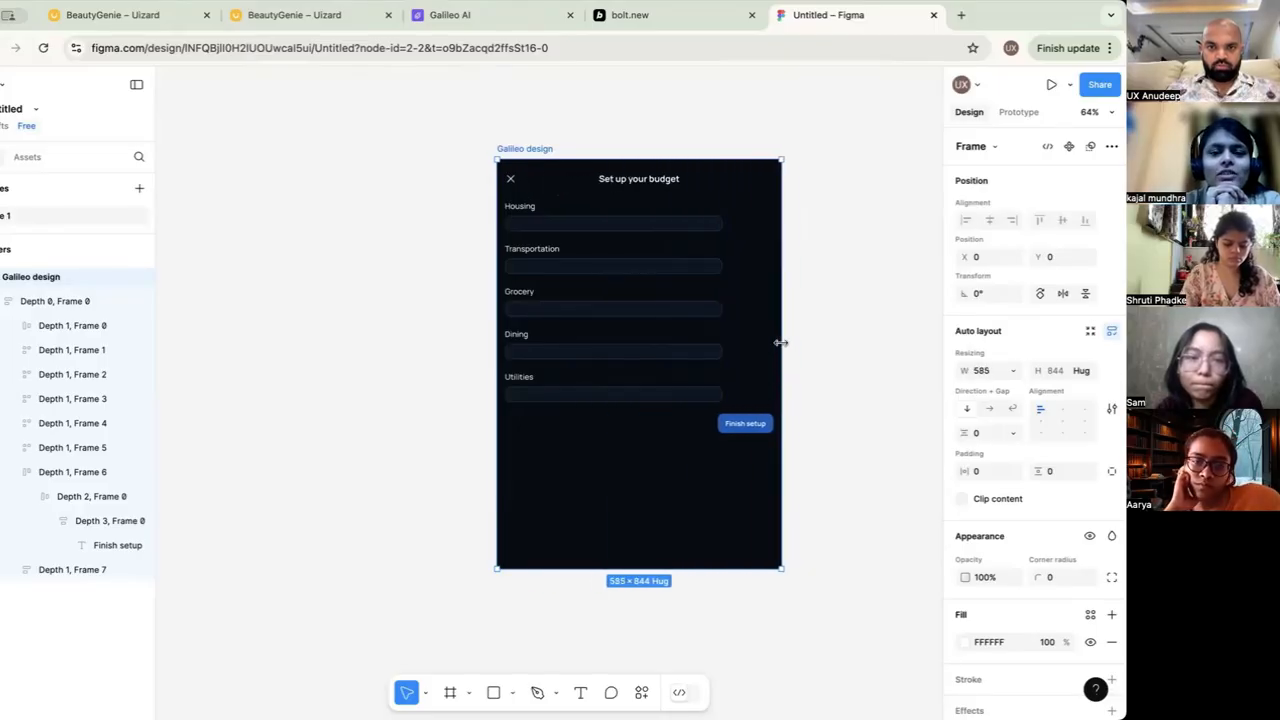
left_click_drag(780, 344, 685, 344)
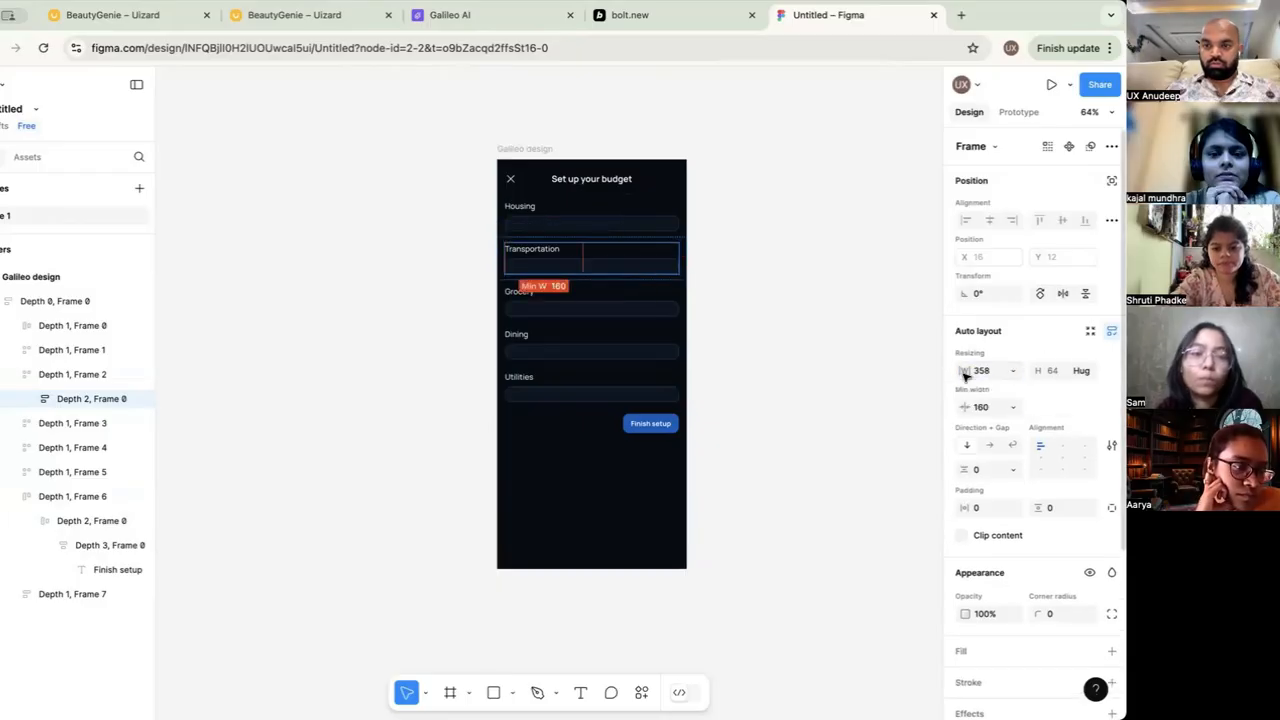
Check the Fill width sizing of the Transportation field group and input box
left_click(985, 370)
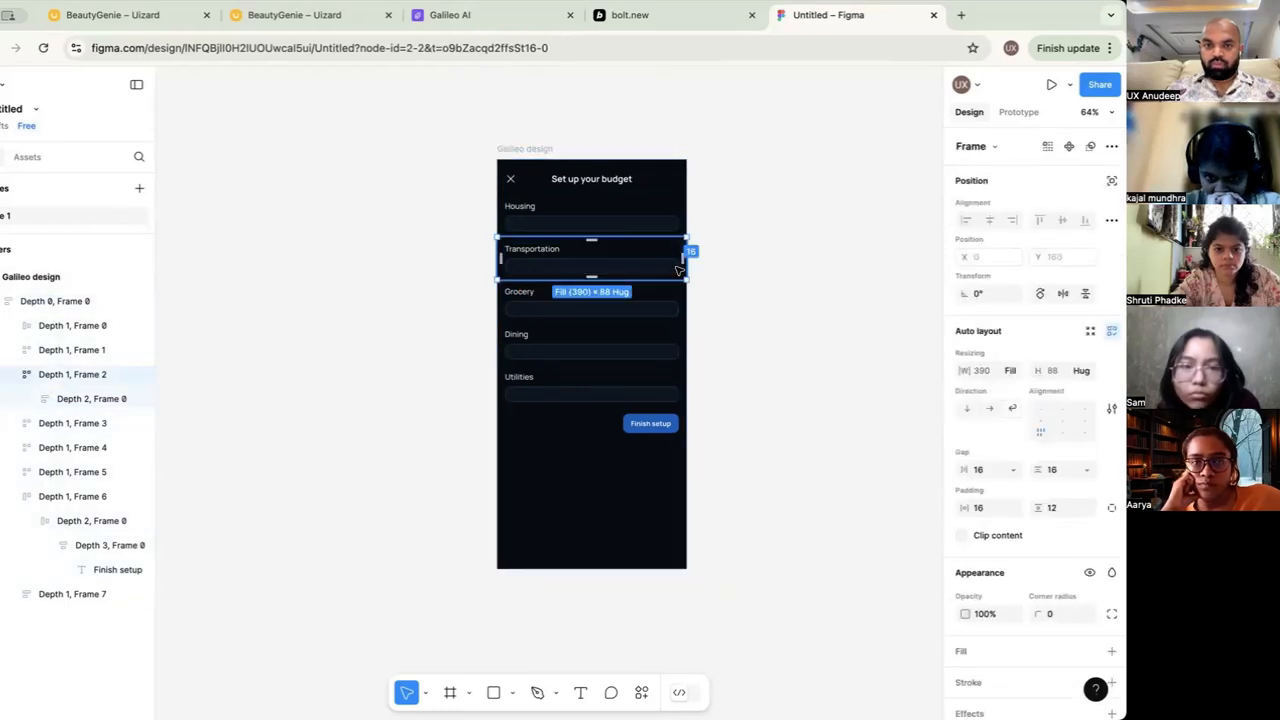
left_click(590, 265)
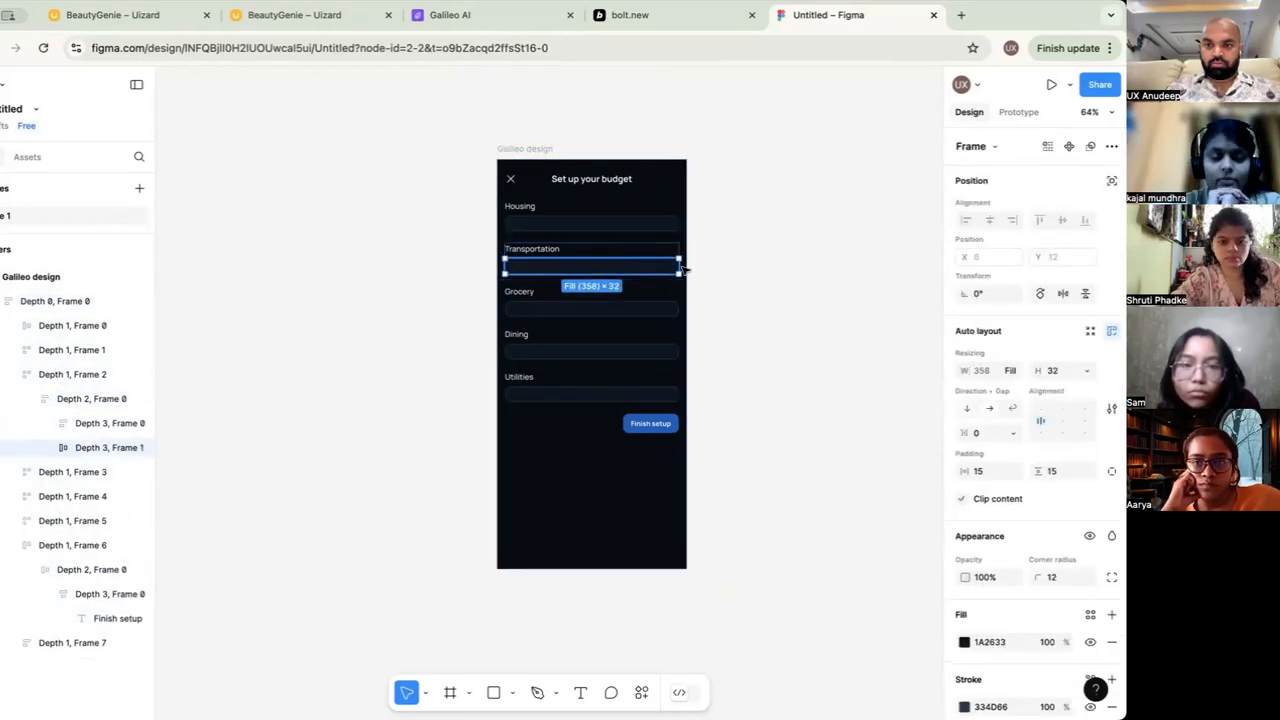
left_click(590, 222)
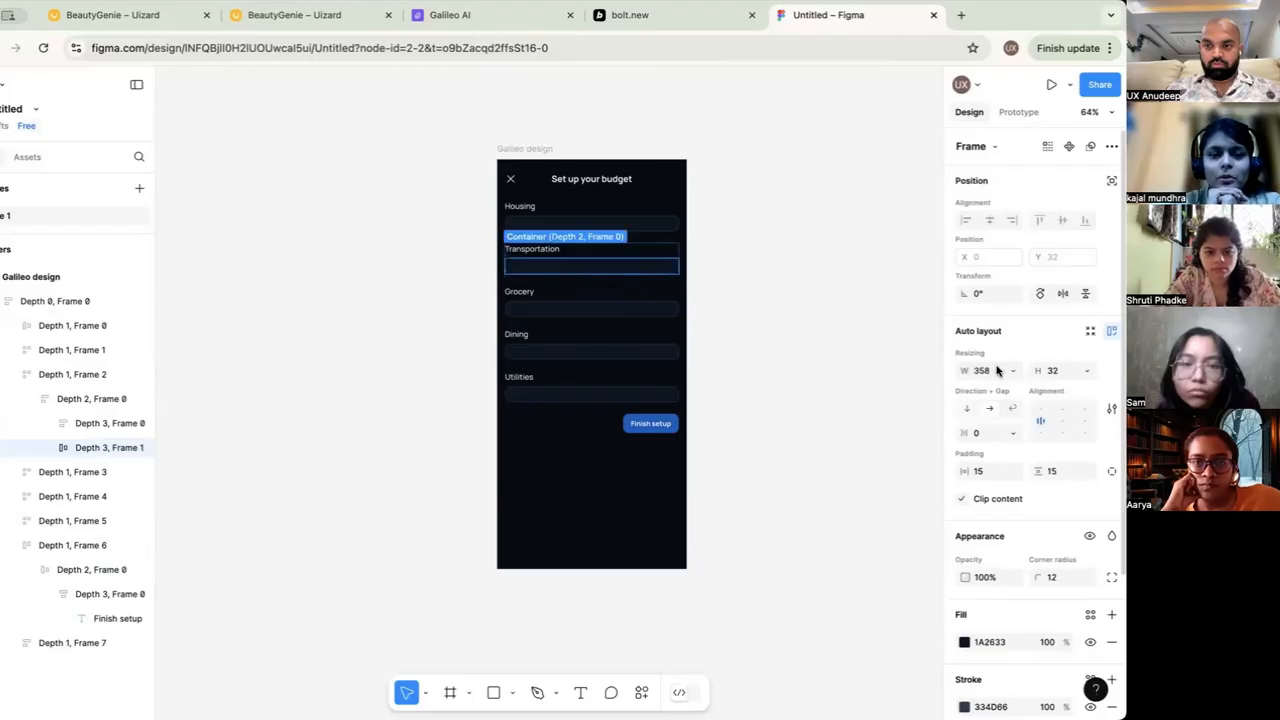
left_click(590, 268)
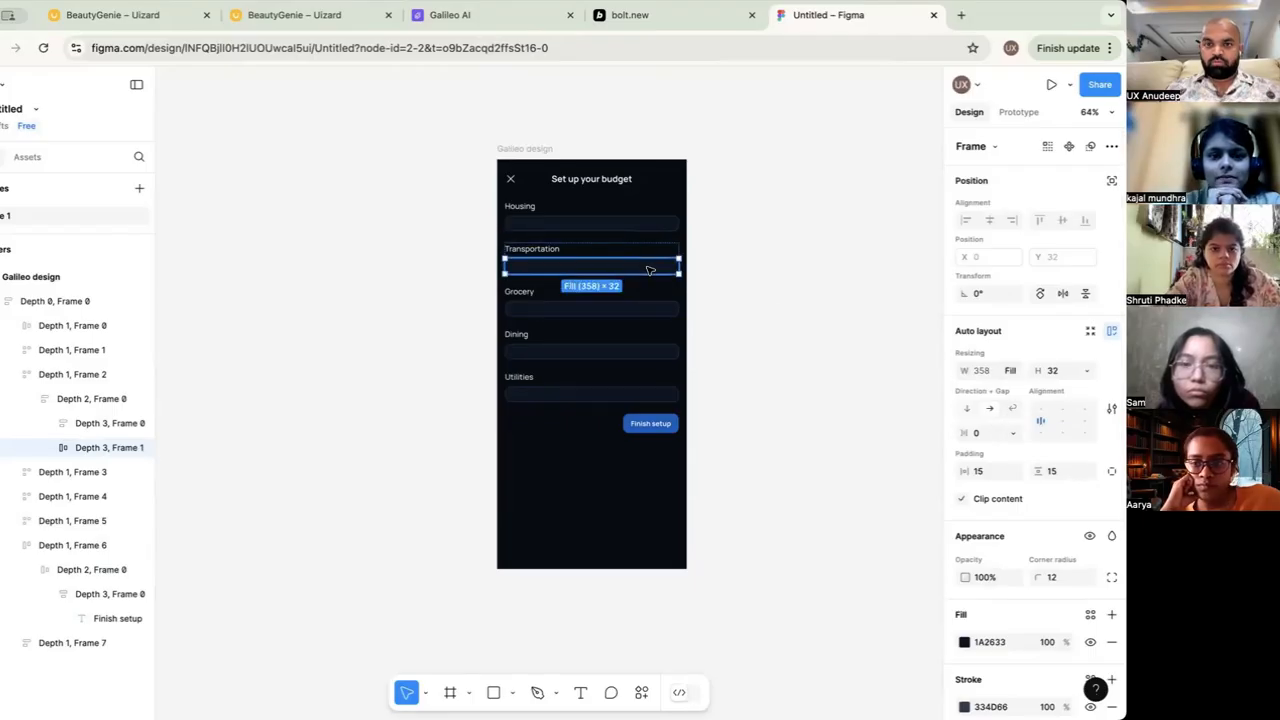
left_click(450, 14)
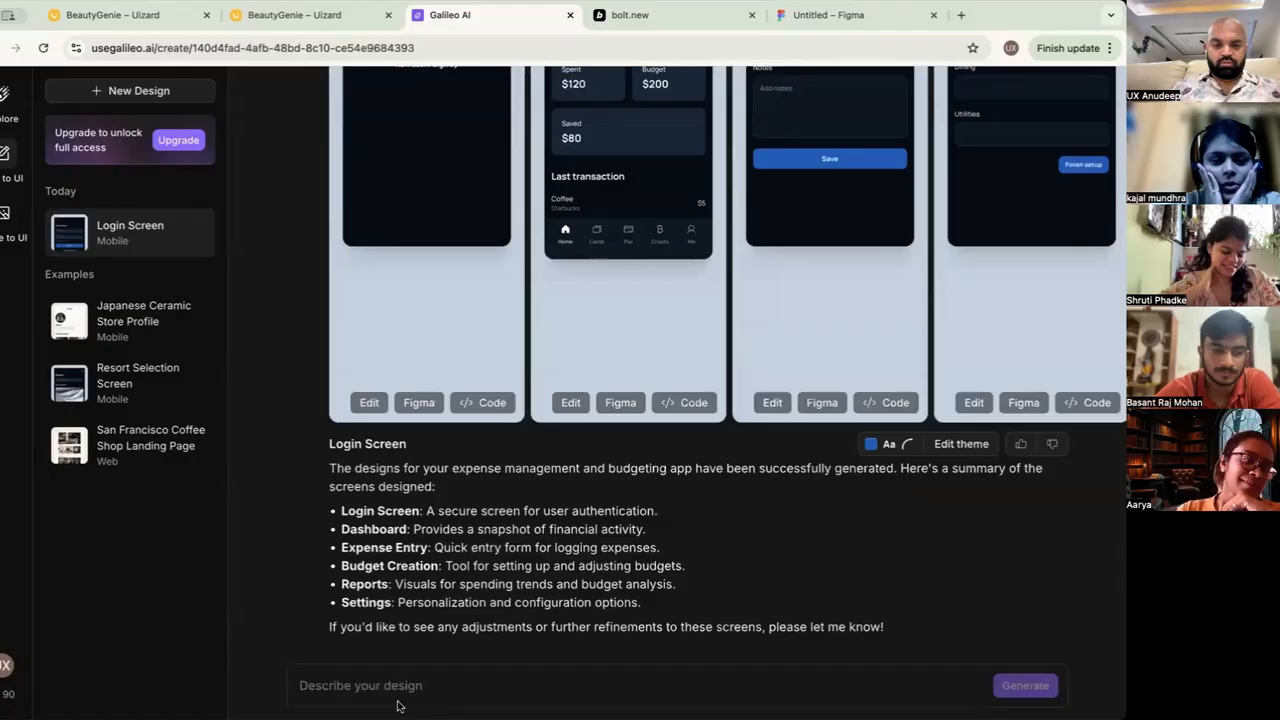
mouse_move(421, 251)
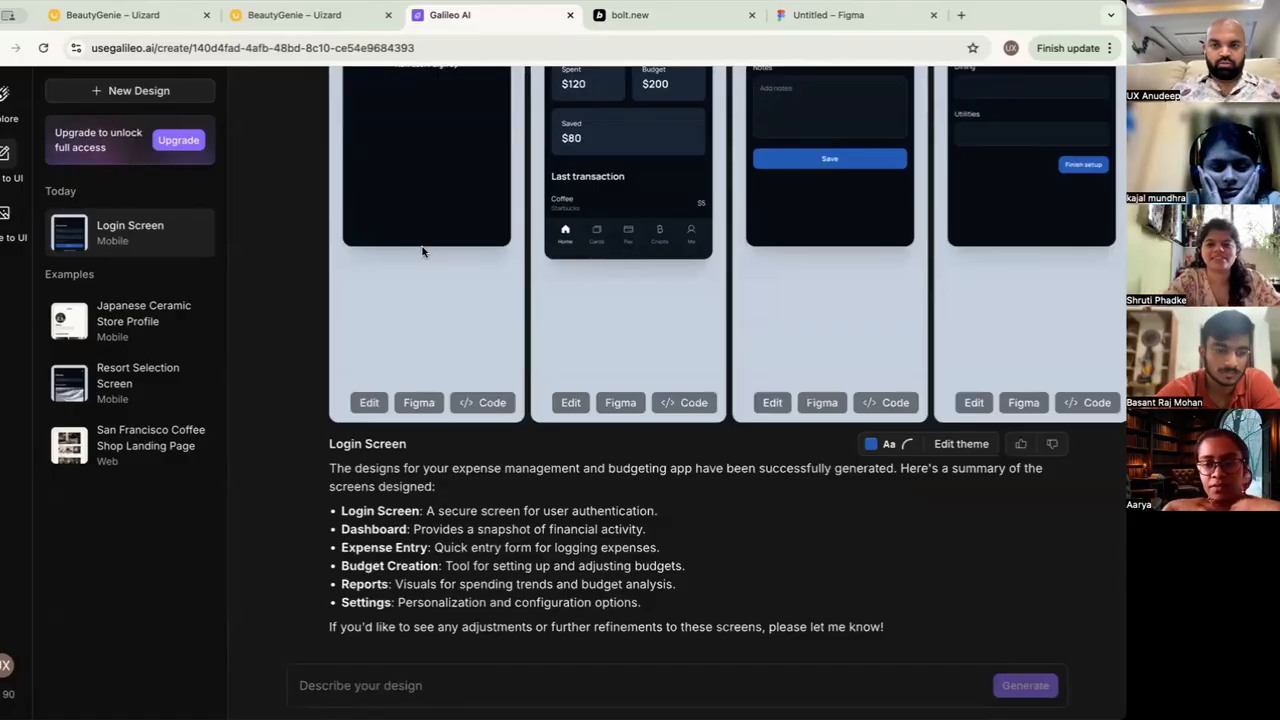
Request a screen that auto-allocates the monthly budget across expense categories users can edit
type("make a screen where user")
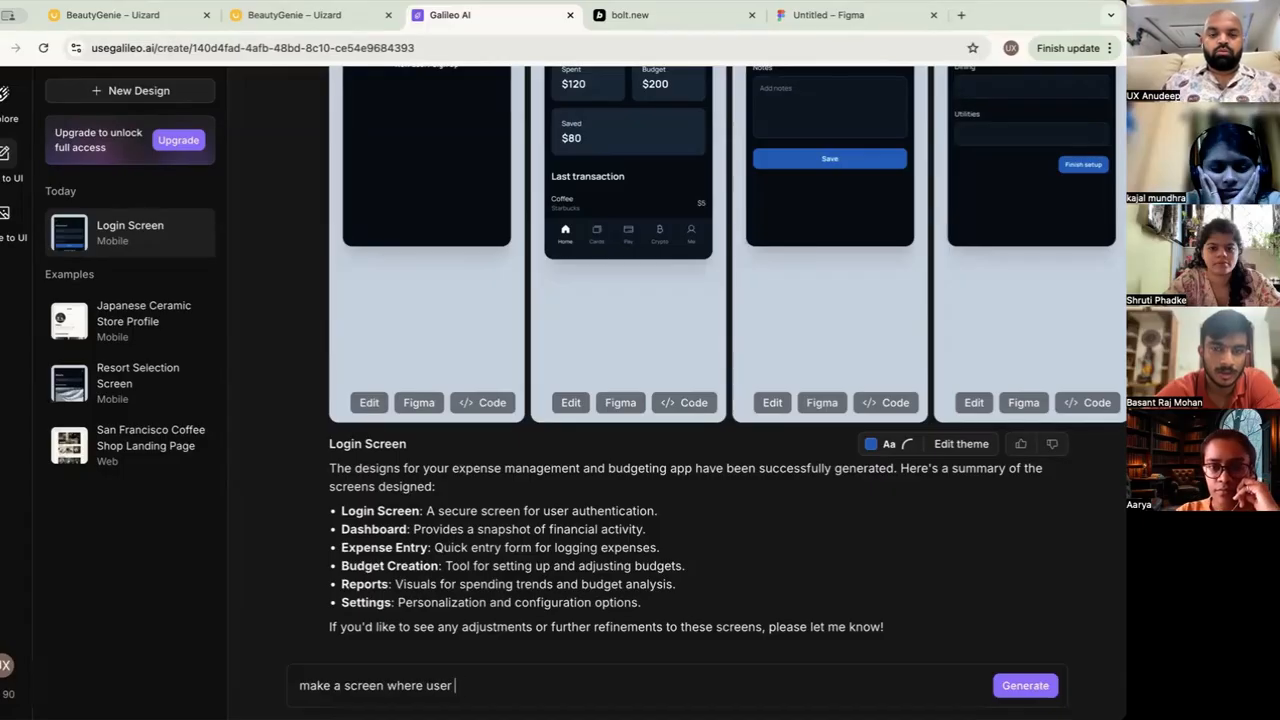
type("enters the")
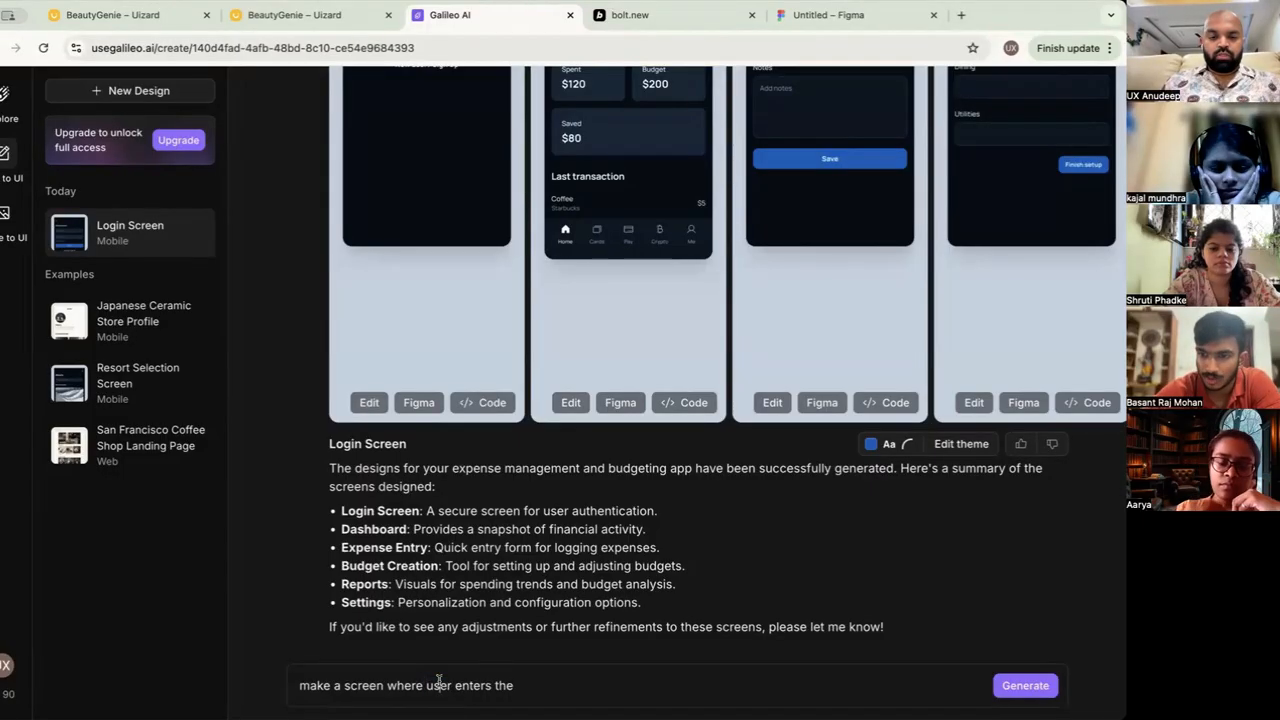
type("the system idenfies a cerntain amount as a budget for this month")
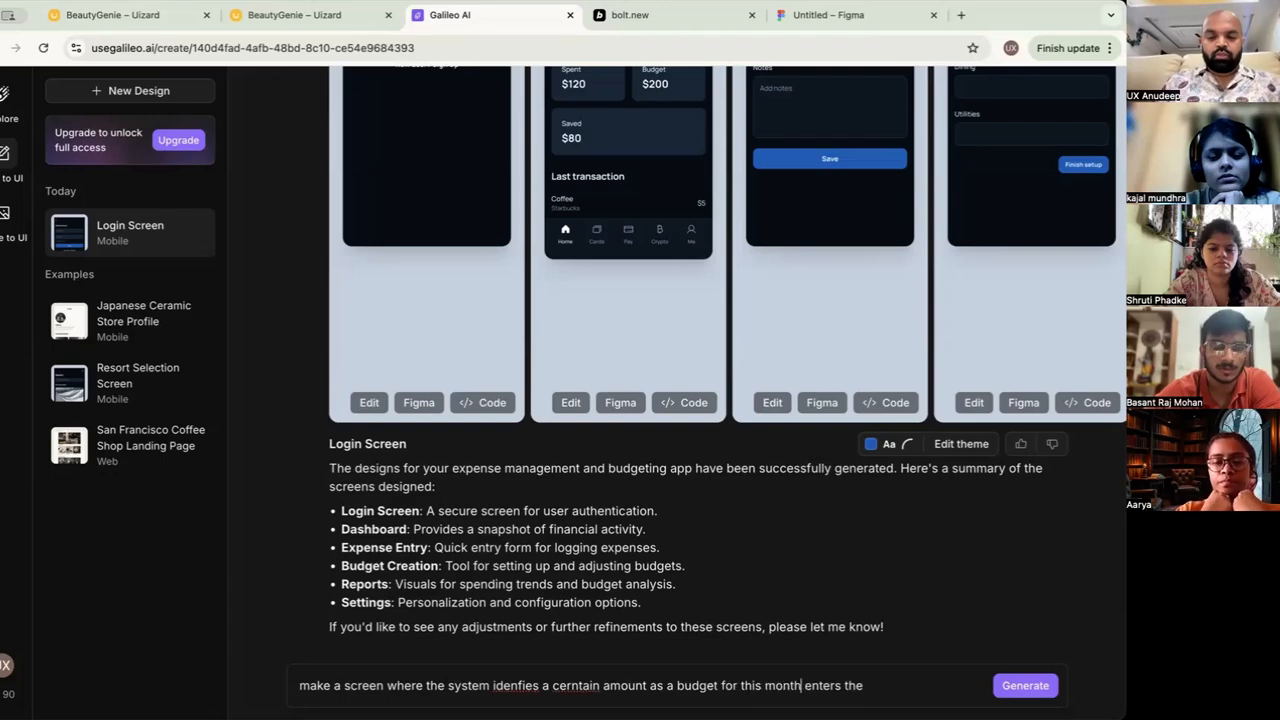
type("and aum")
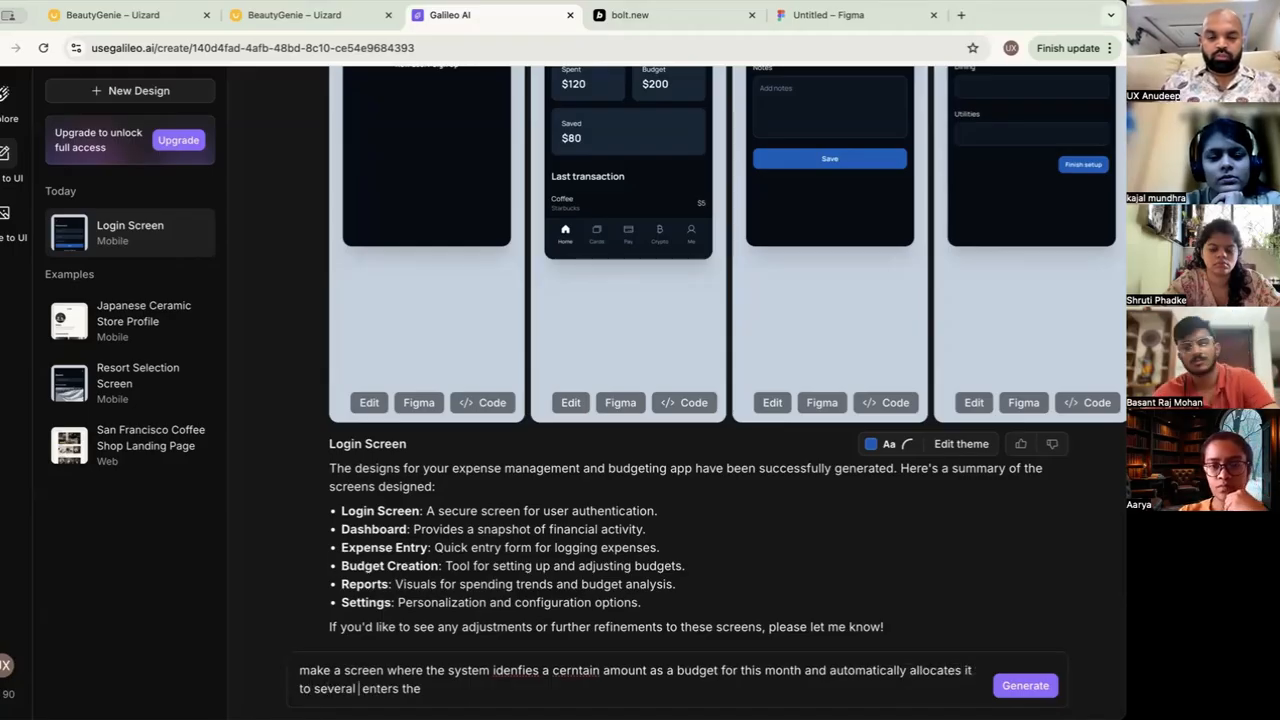
type("categories of expenses.")
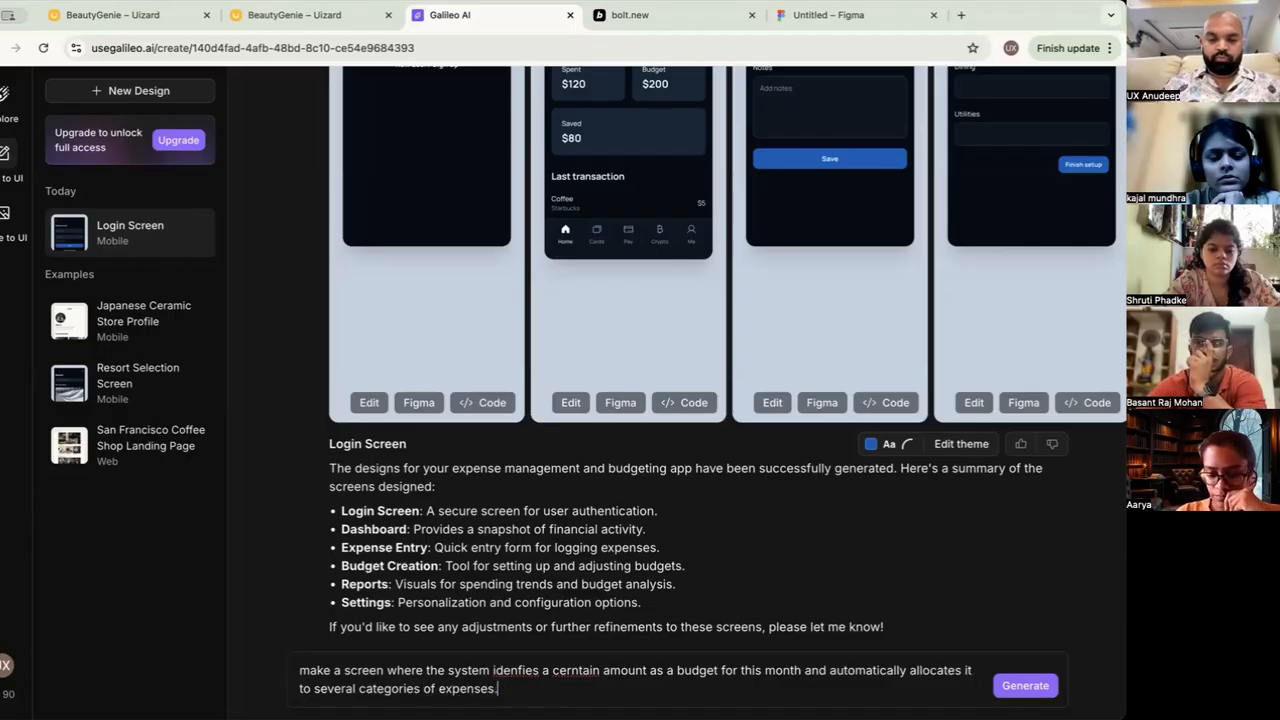
type("And")
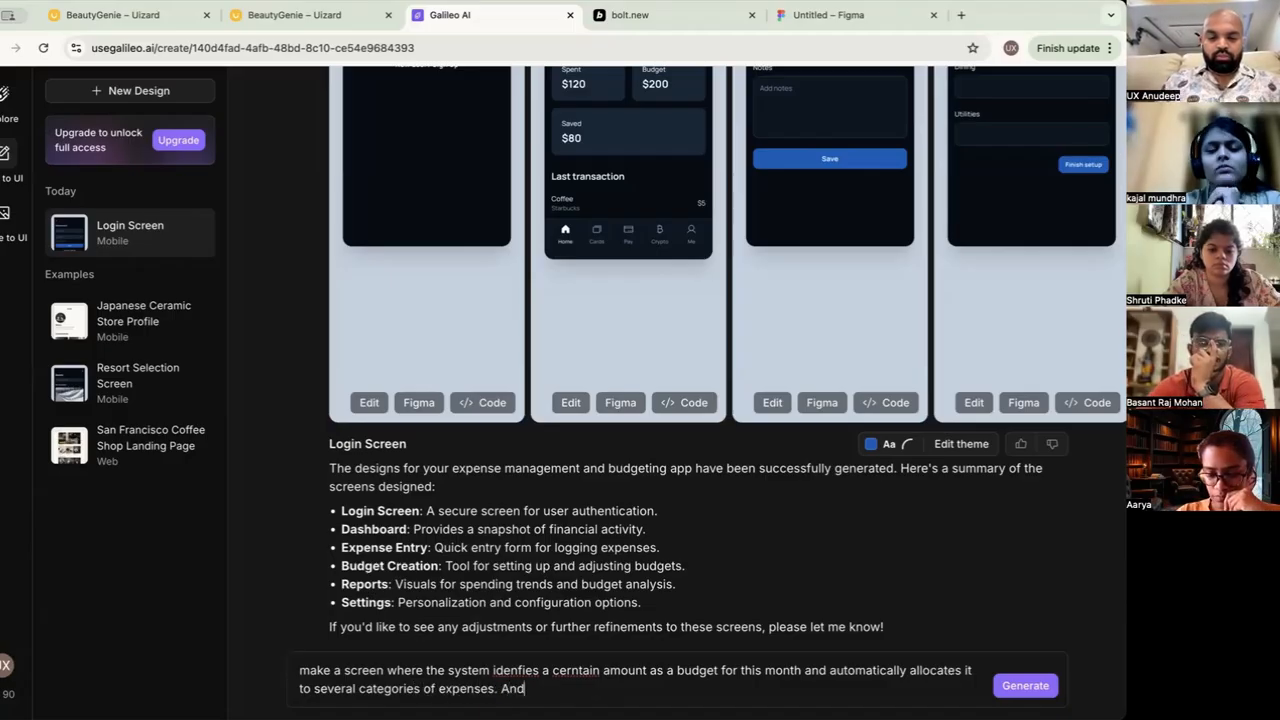
type("useres")
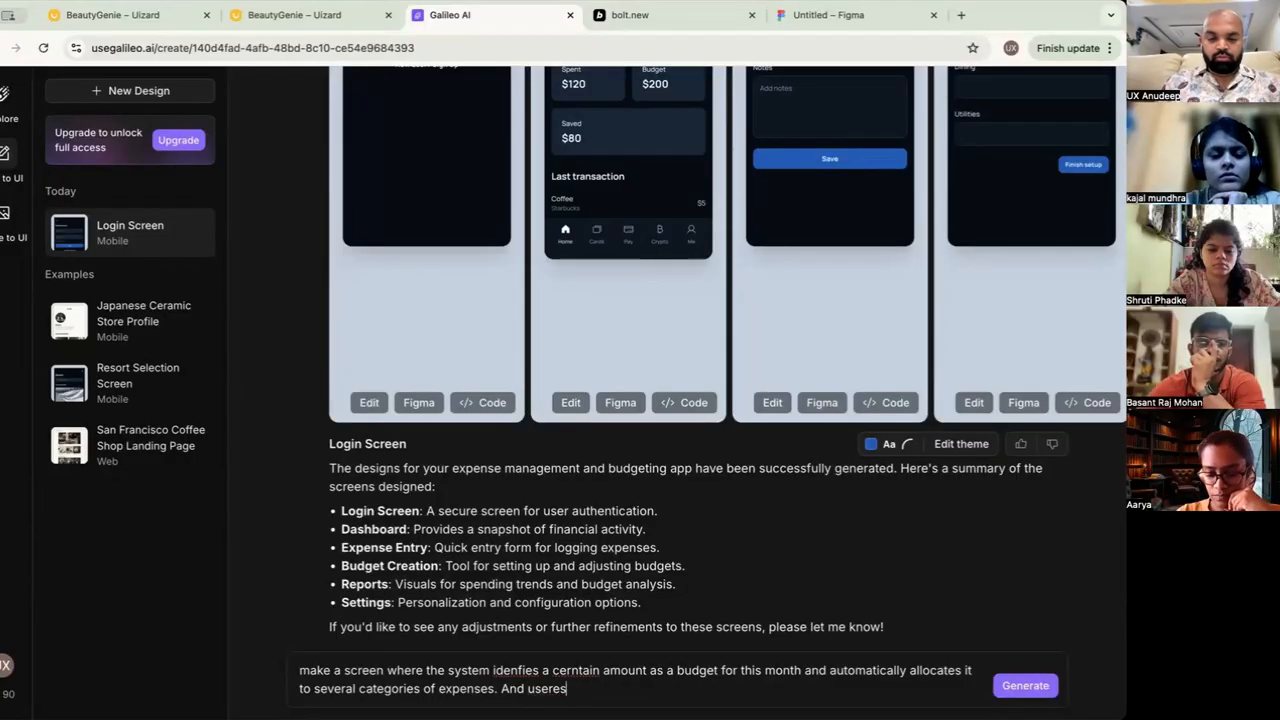
type("can edit it")
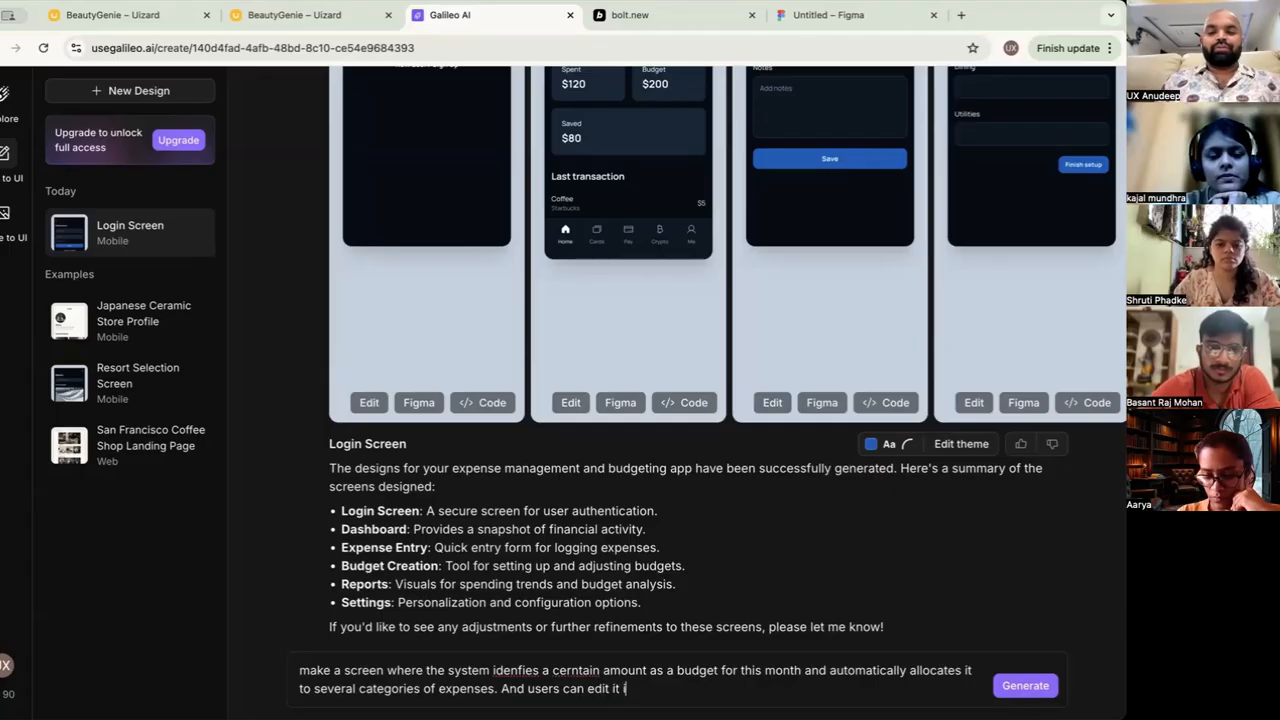
type("if they want to o")
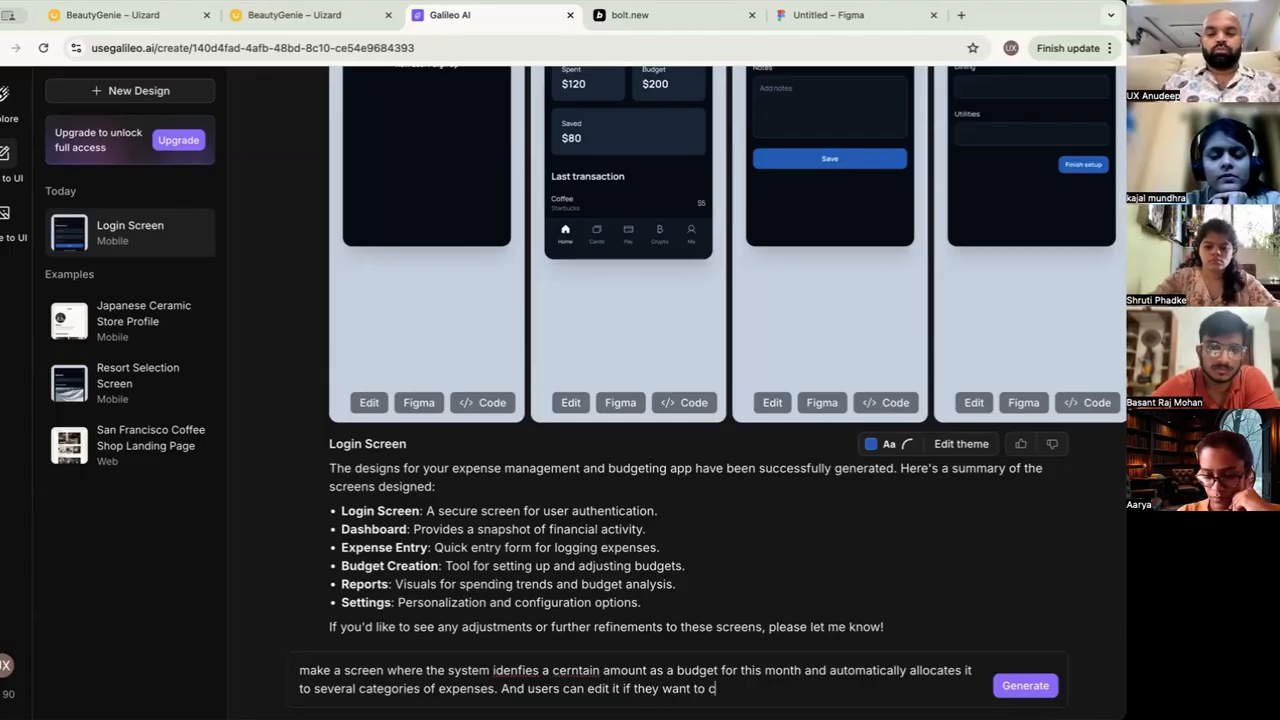
type("hange.")
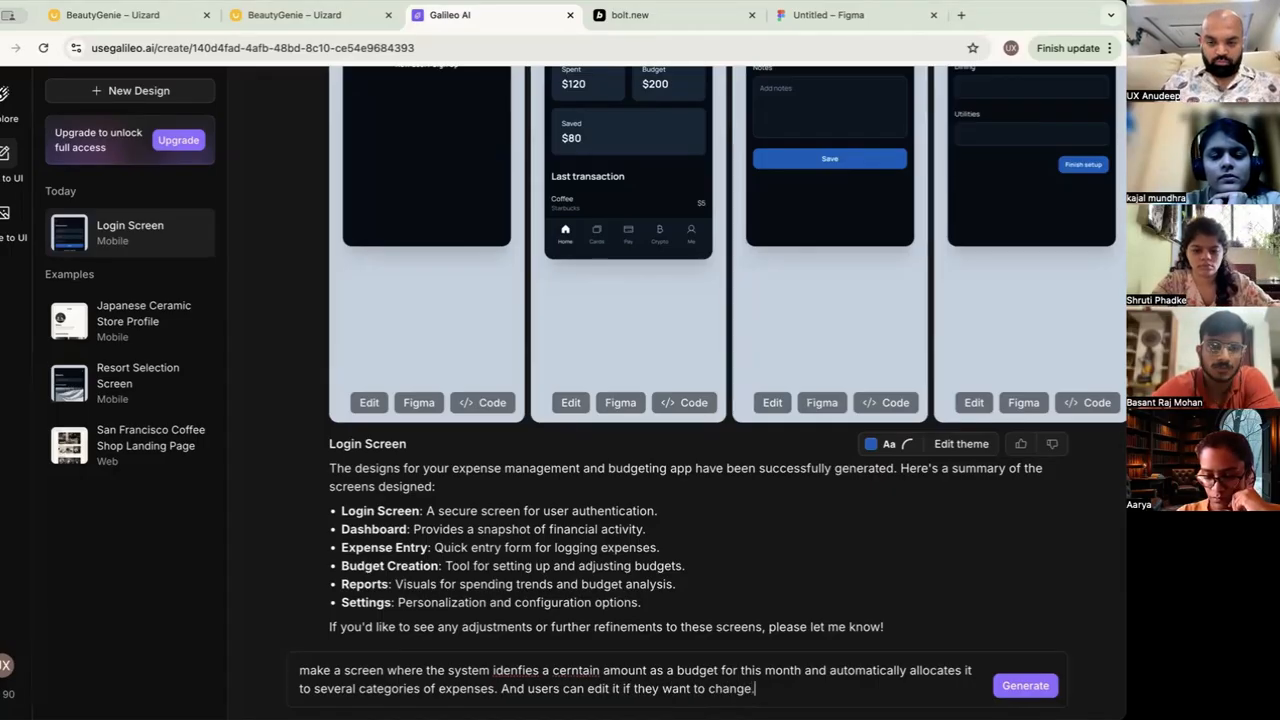
left_click(1024, 685)
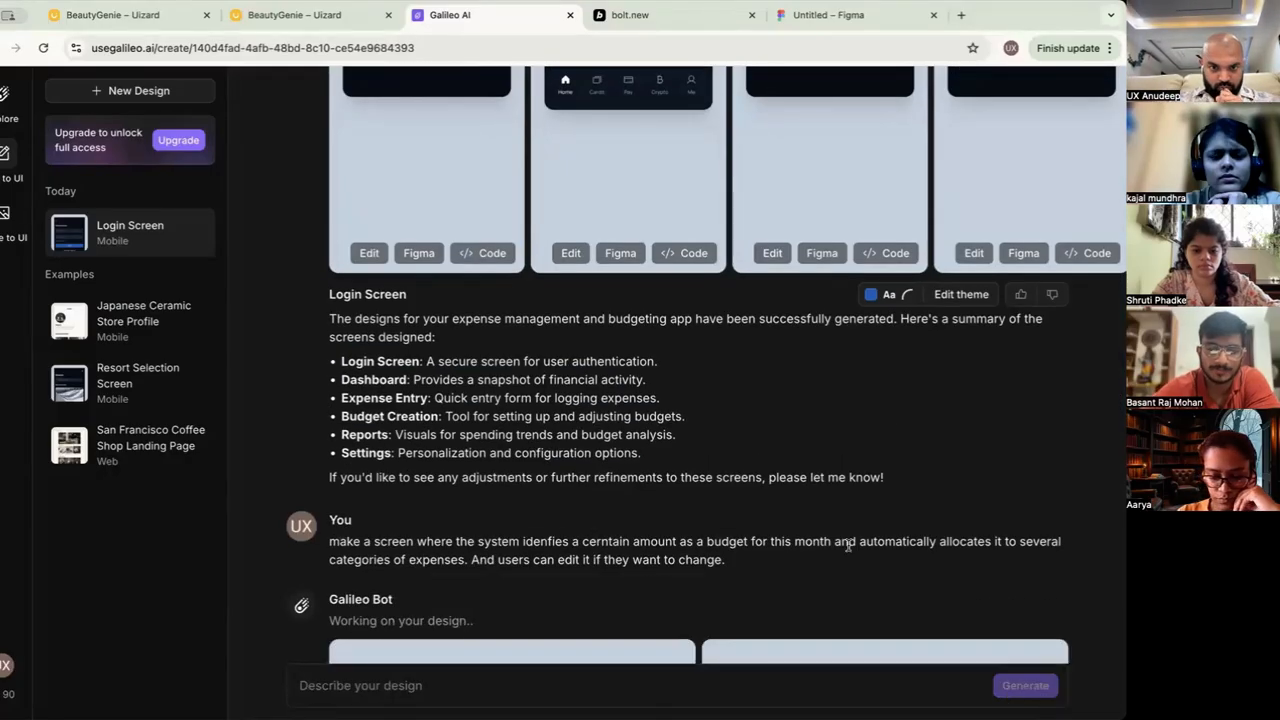
Preview both budget allocation variants, closing the first and enlarging the second
scroll("down", 3)
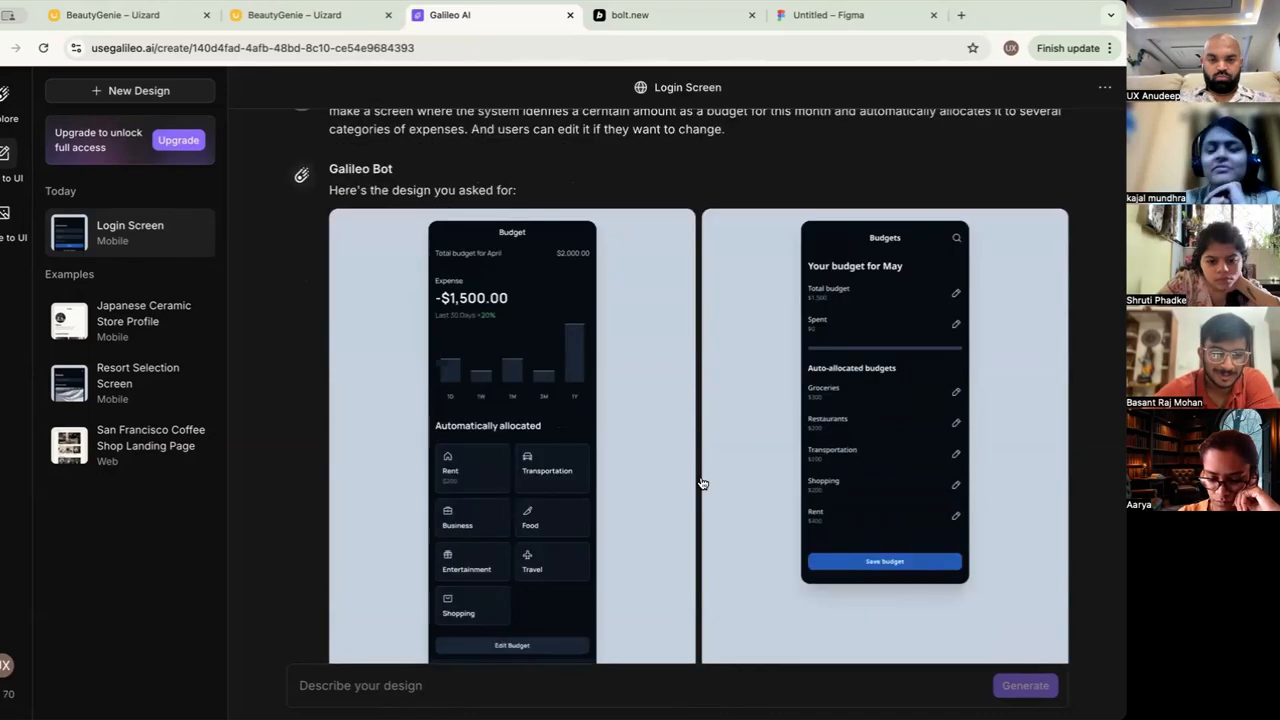
scroll("down", 3)
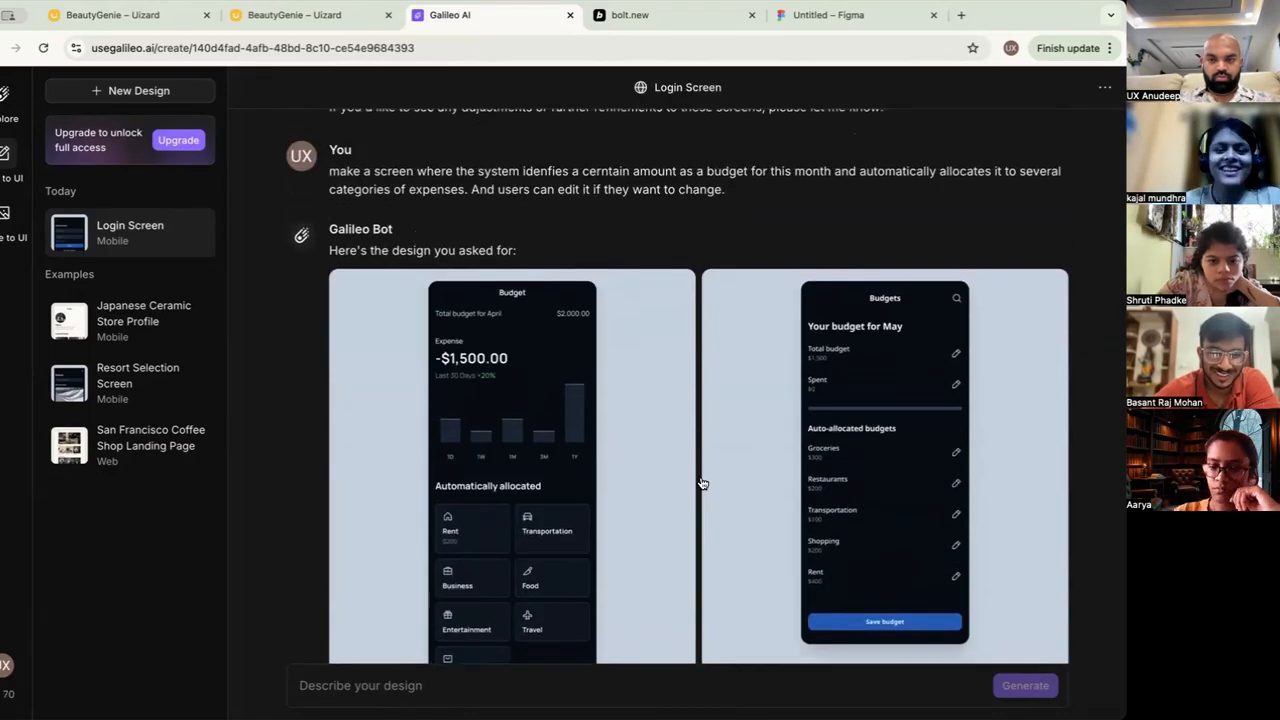
scroll("down", 3)
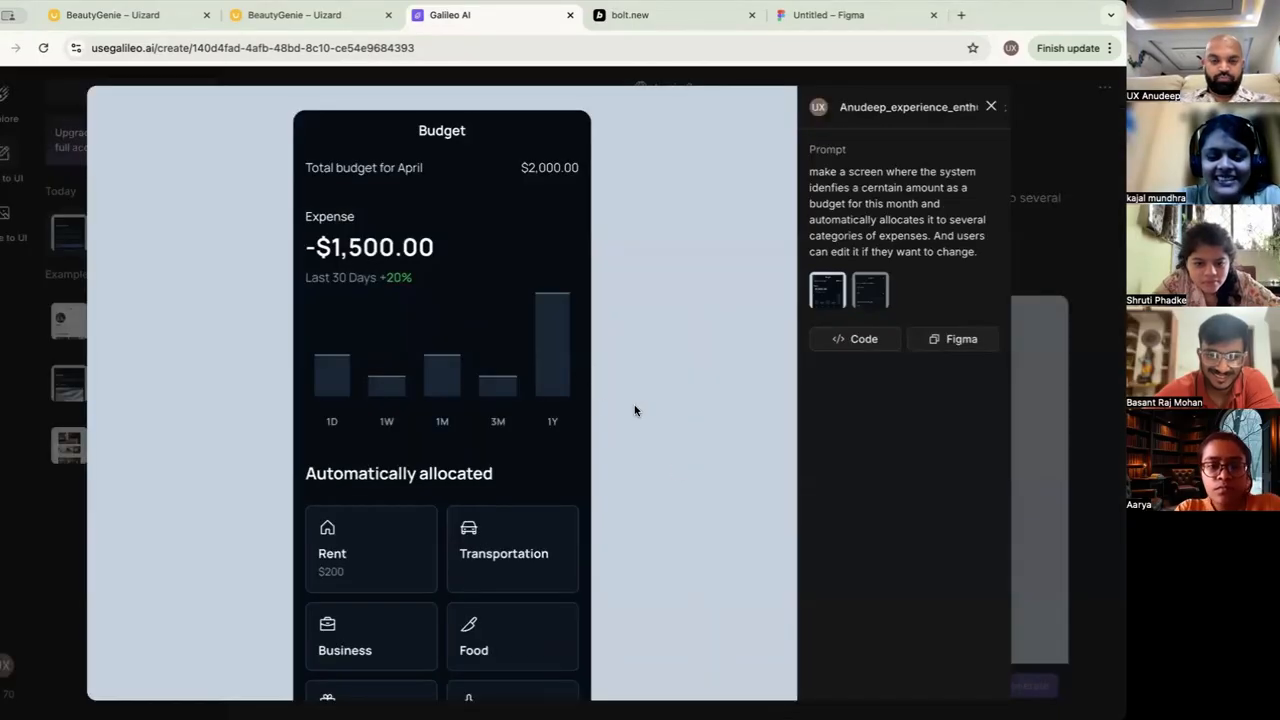
scroll("down", 3)
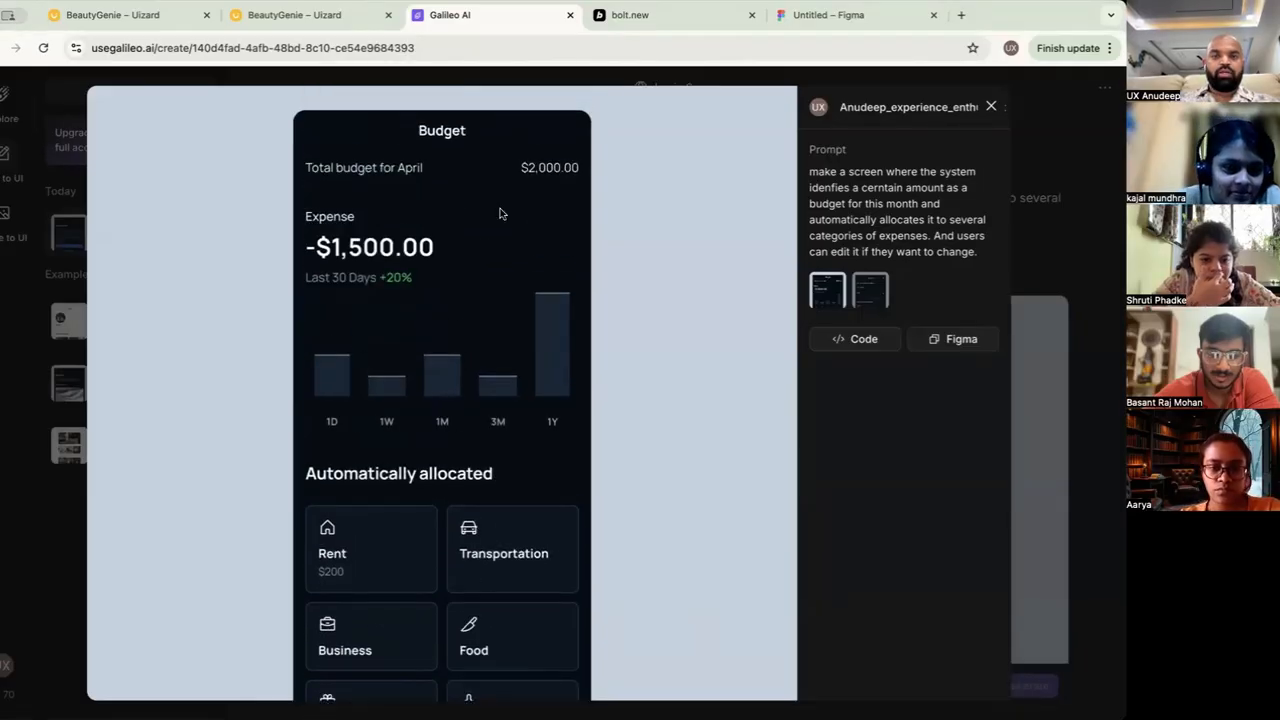
scroll("down", 3)
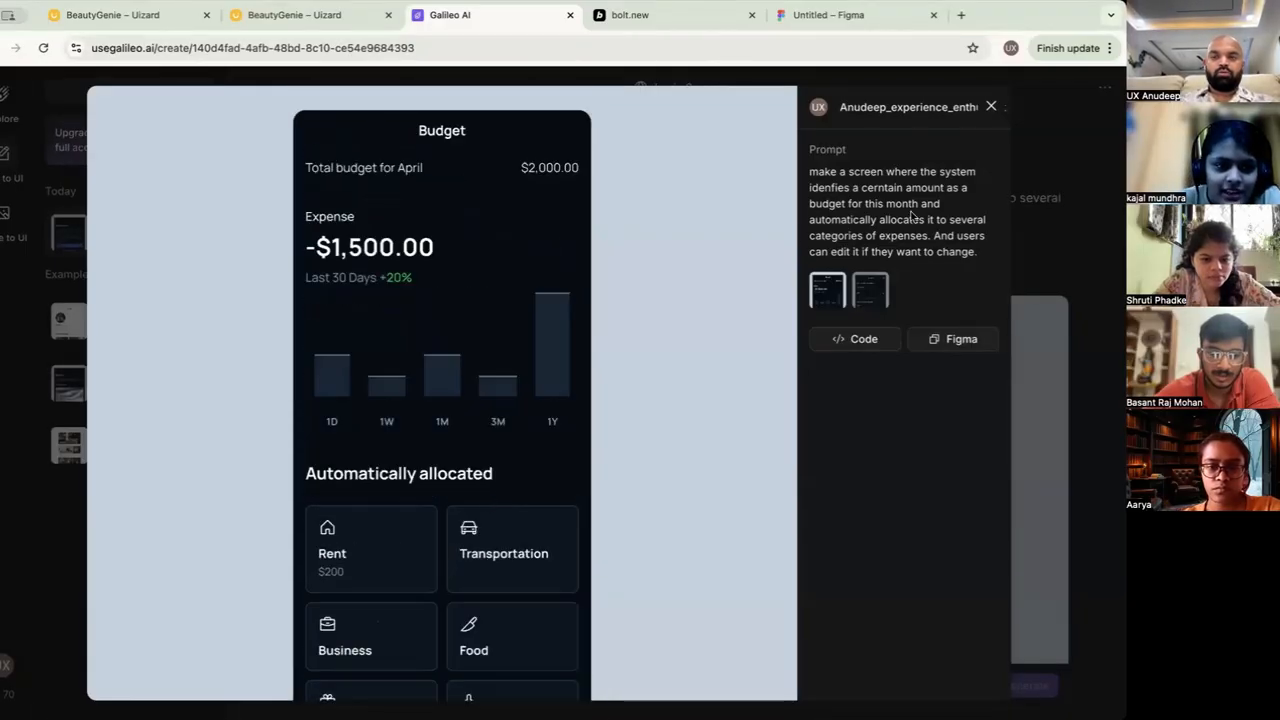
left_click(990, 106)
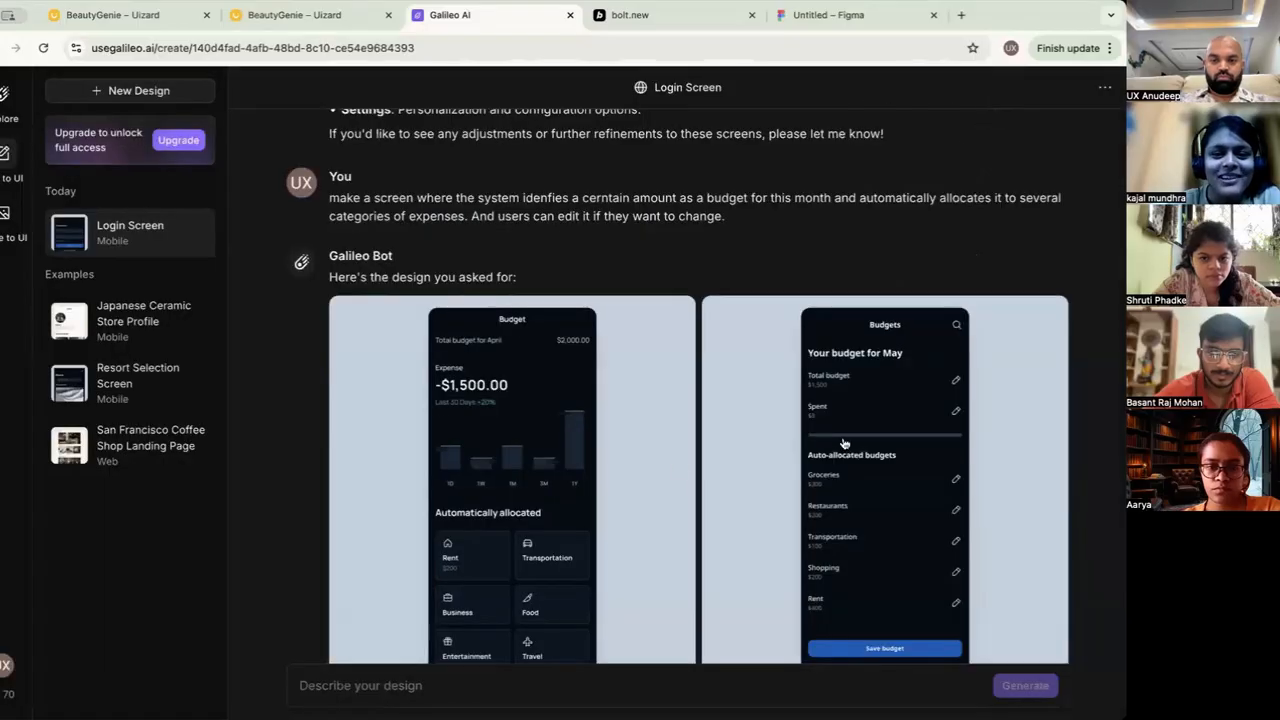
left_click(884, 480)
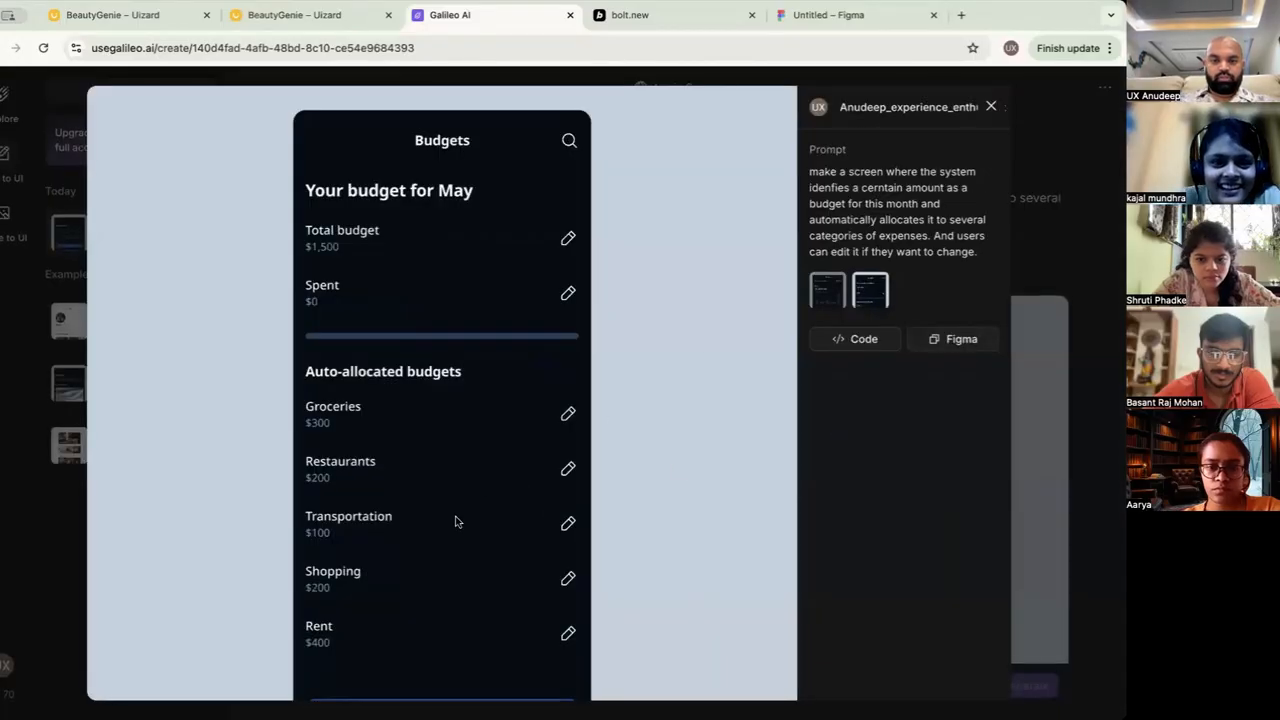
scroll("down", 3)
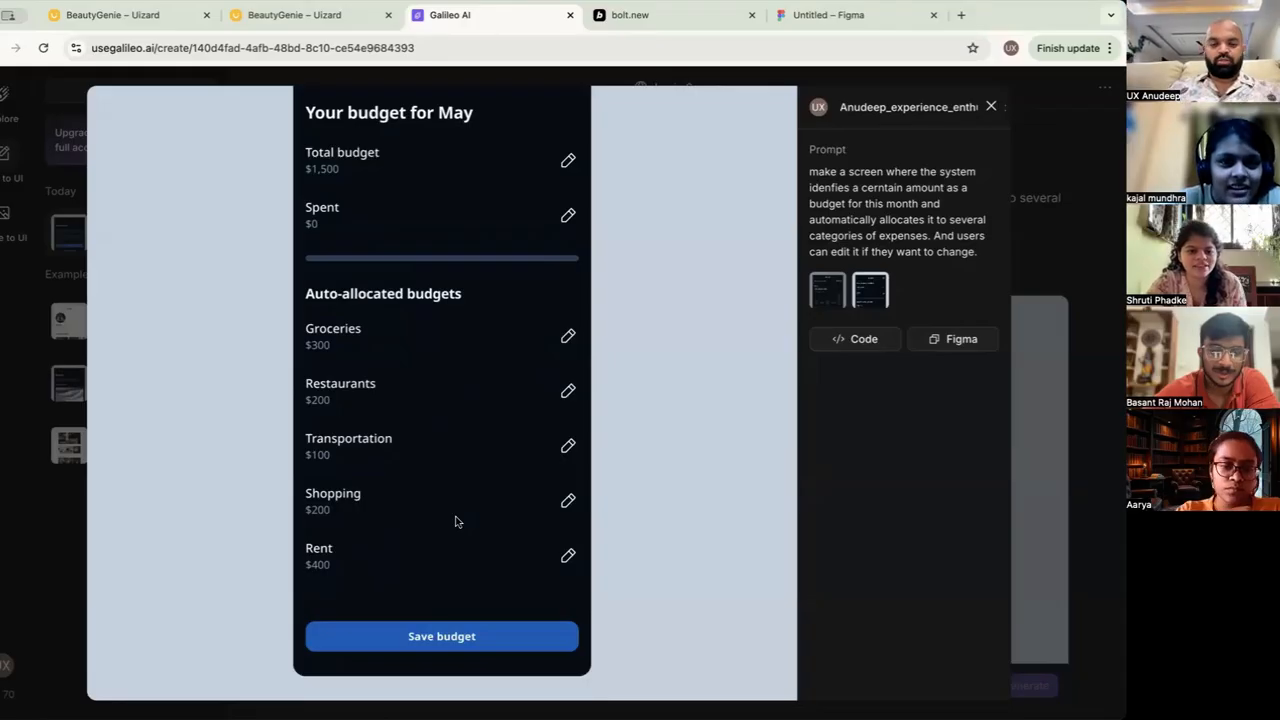
mouse_move(500, 442)
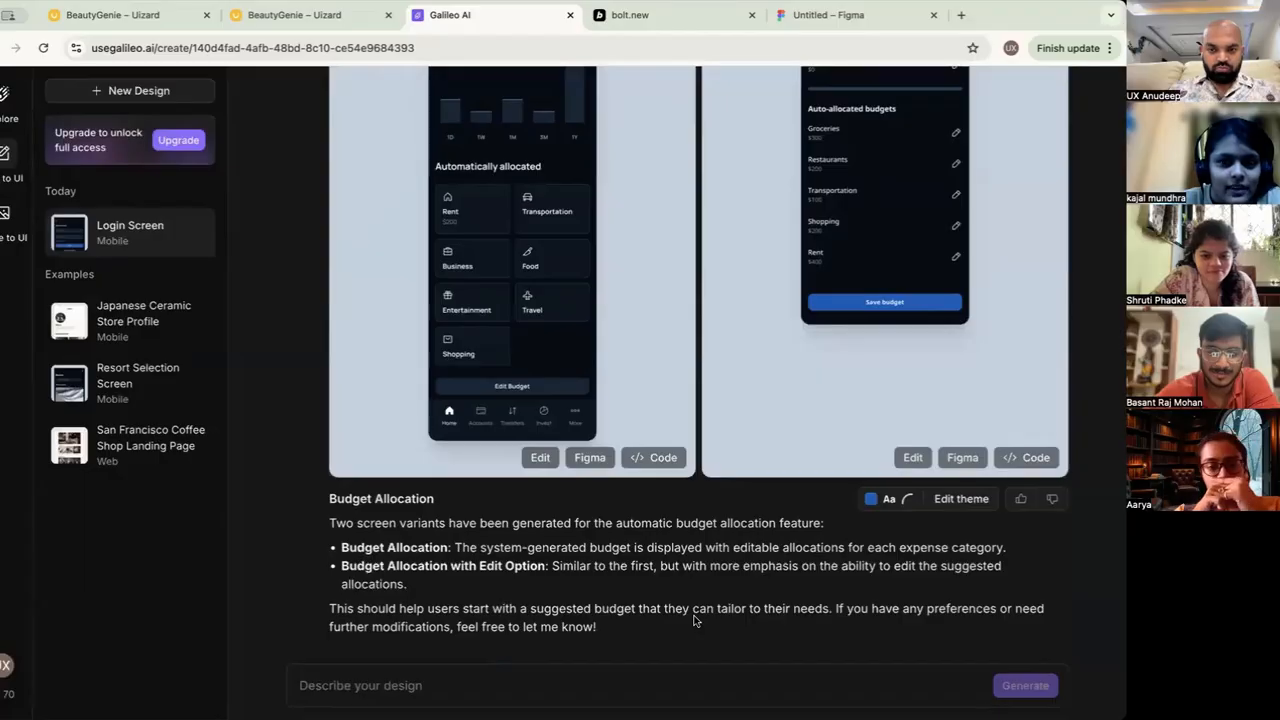
Ask for a slider-based allocation version and copy that design for Figma
type("can the allocation")
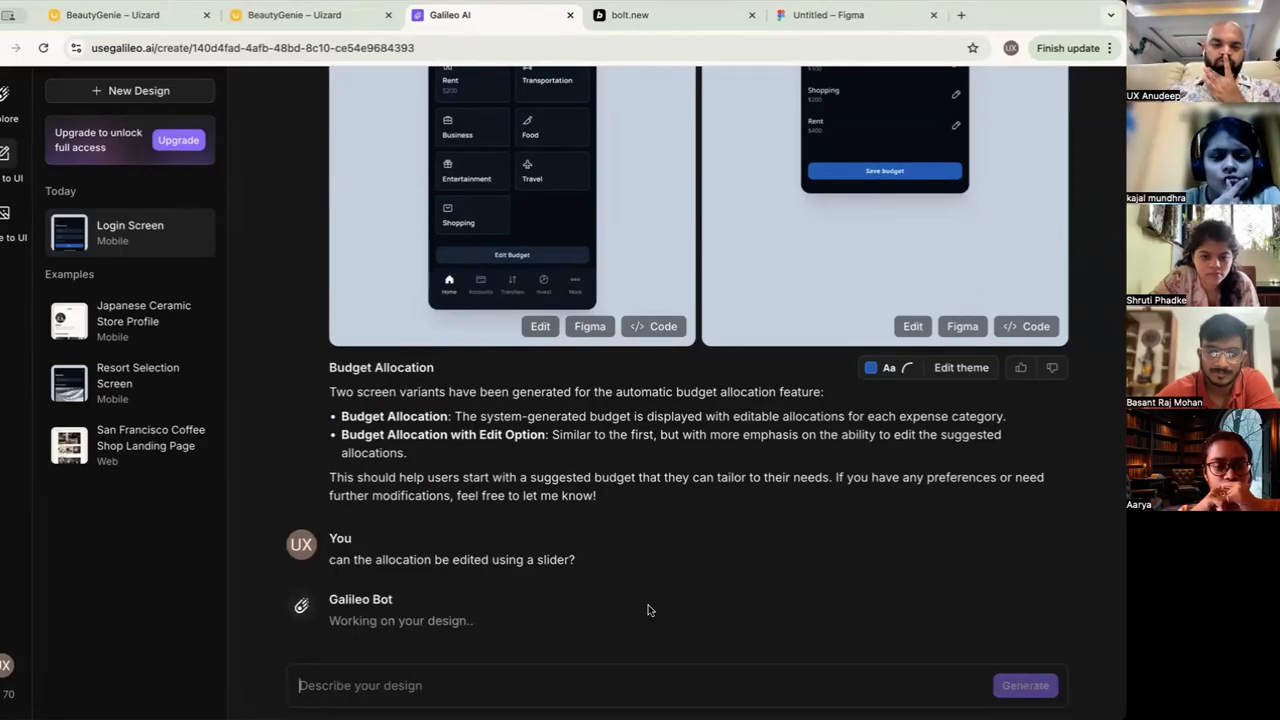
scroll("down", 3)
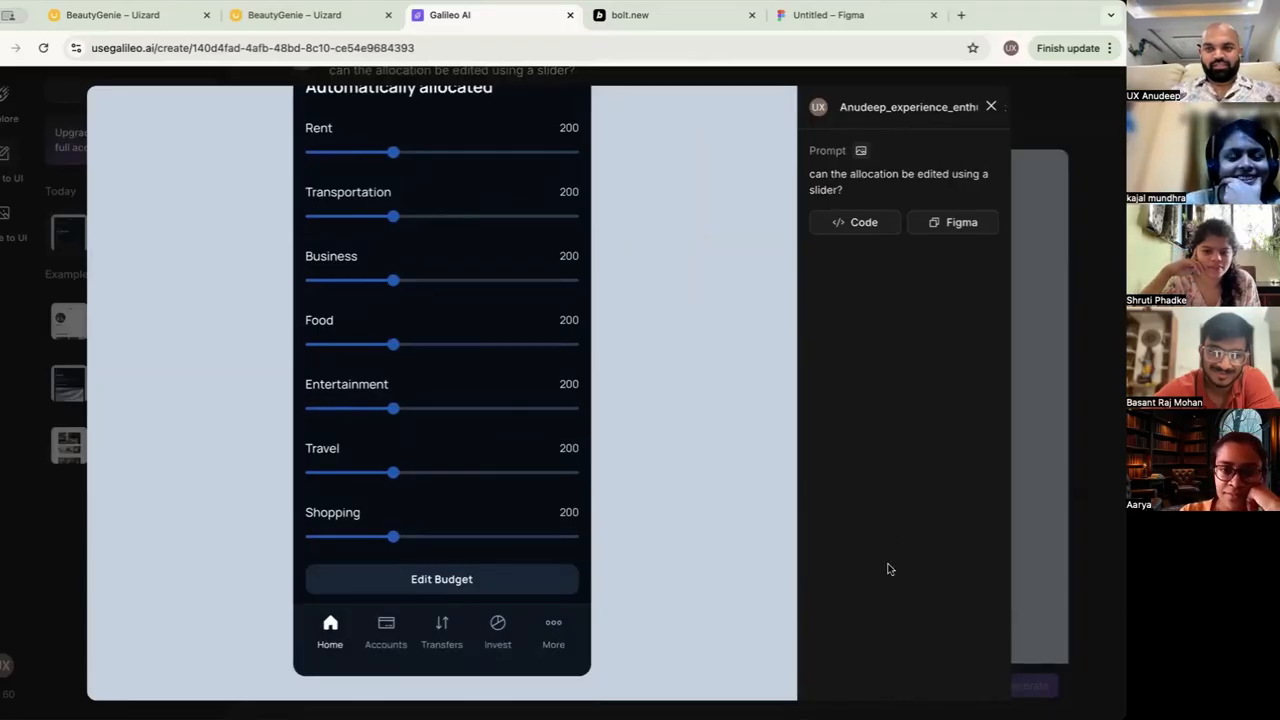
left_click(951, 222)
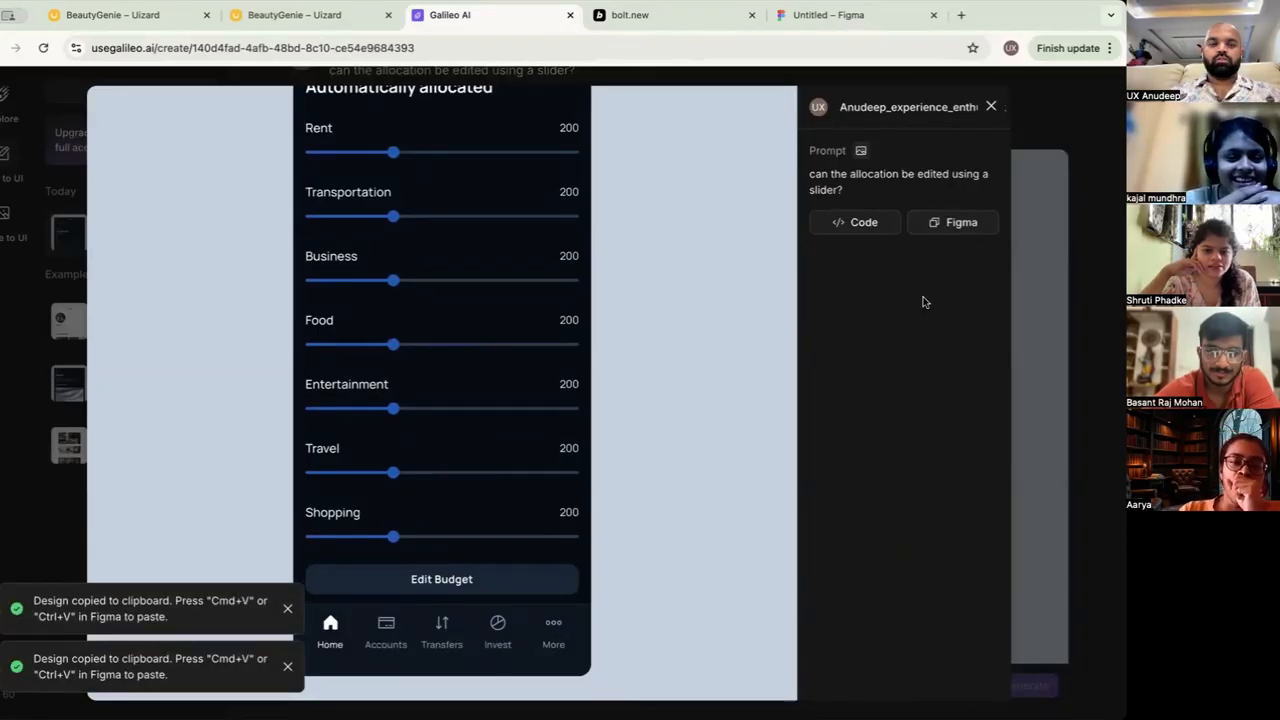
left_click(828, 14)
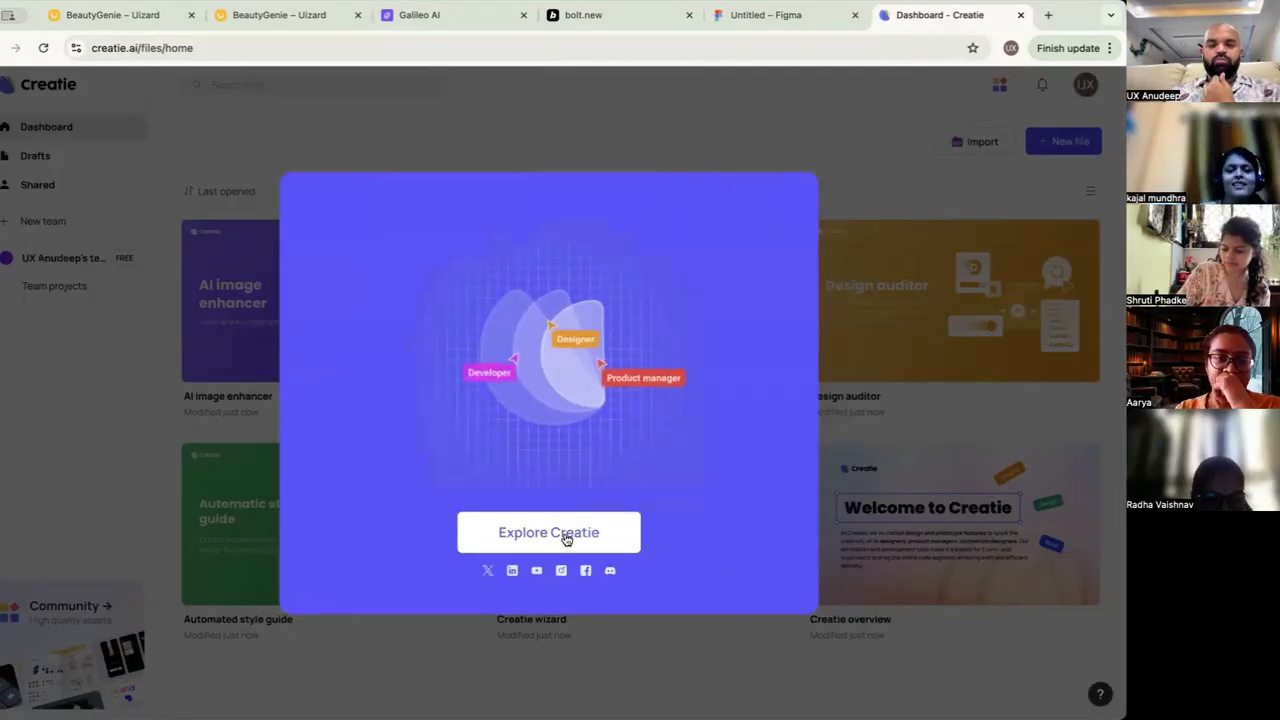
Dismiss Creatie's welcome screen, create a new design file, and skip the feature tour
left_click(548, 532)
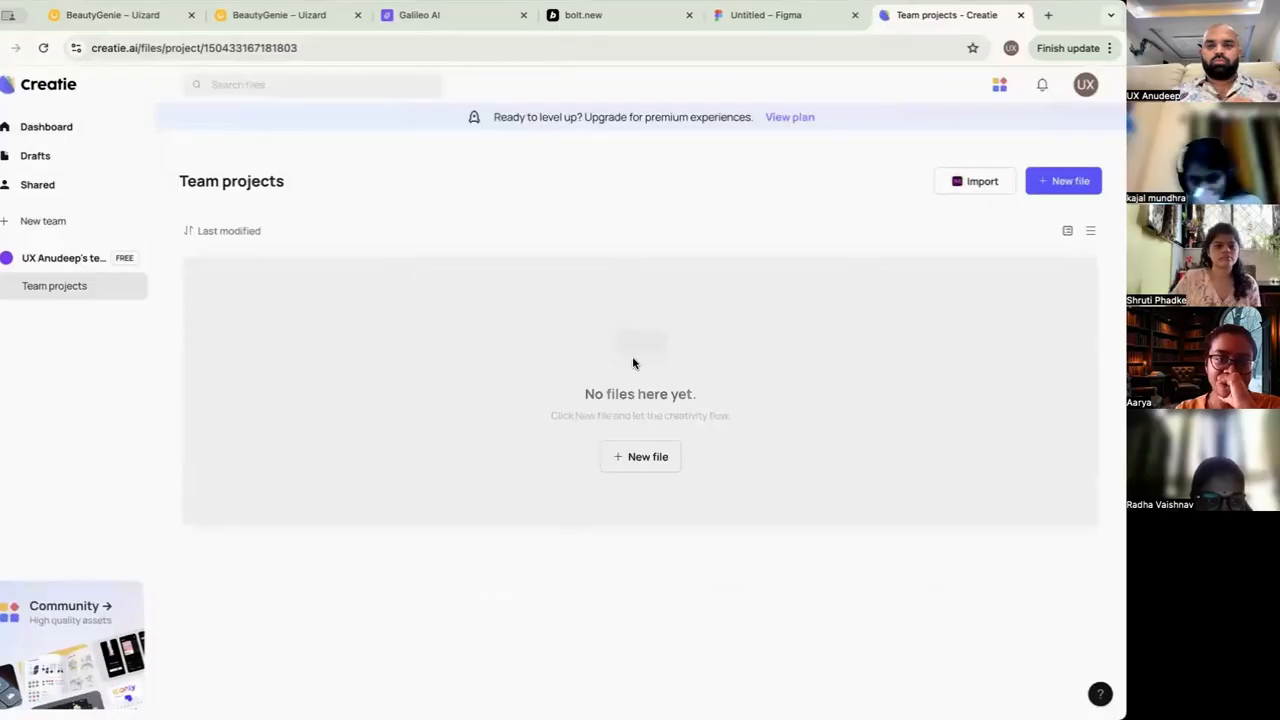
left_click(1062, 181)
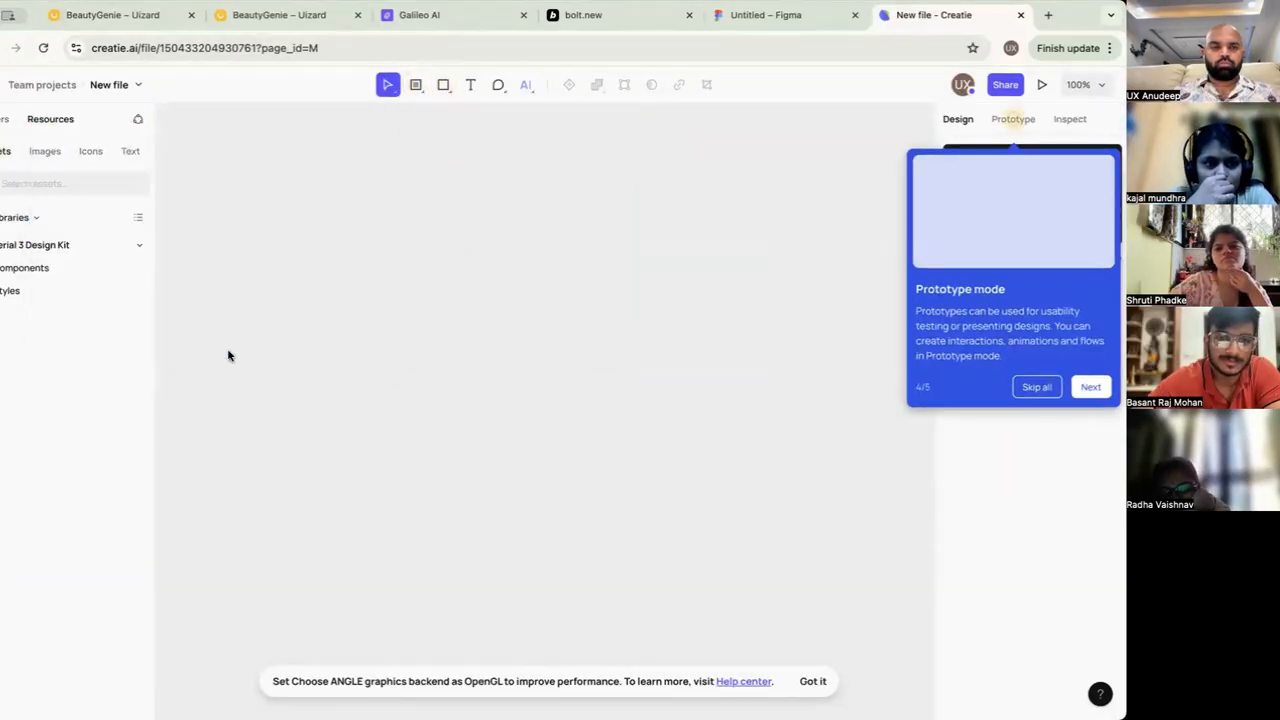
left_click(525, 84)
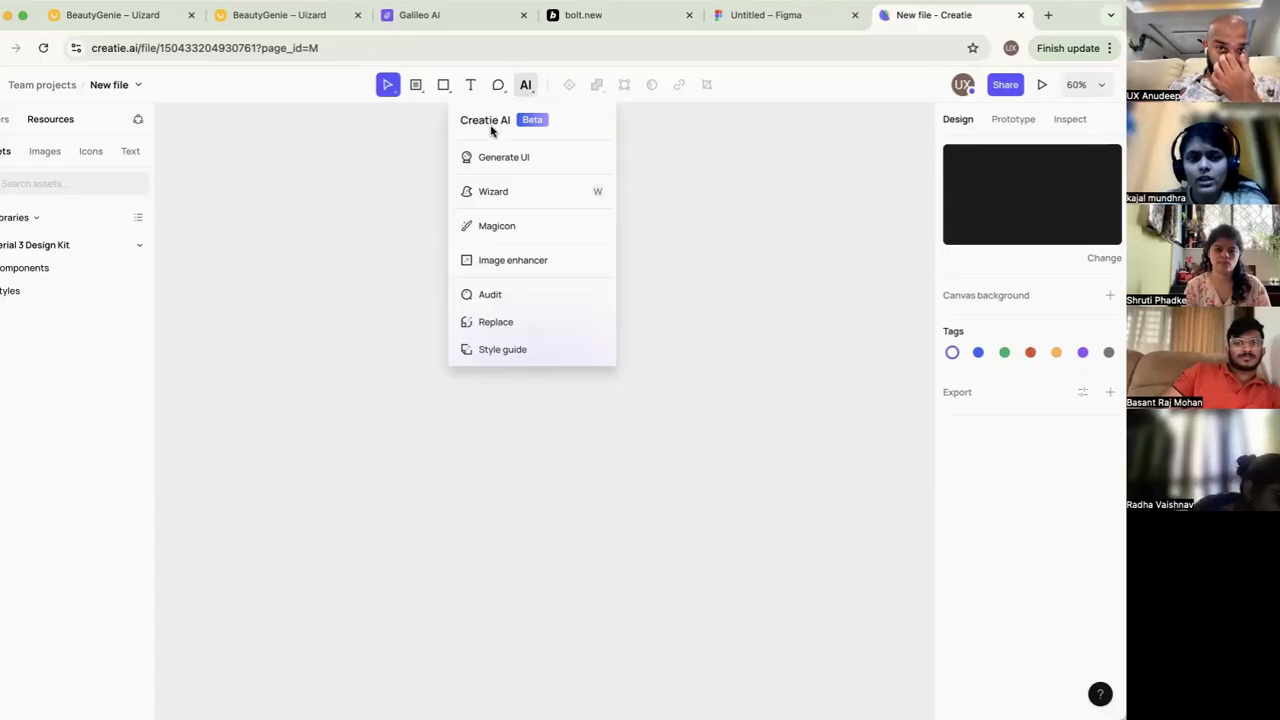
Draft a mobile text-to-UI prompt for a pregnancy-tracking app, accepting the autocompleted suggestions
left_click(503, 157)
type("create an app for")
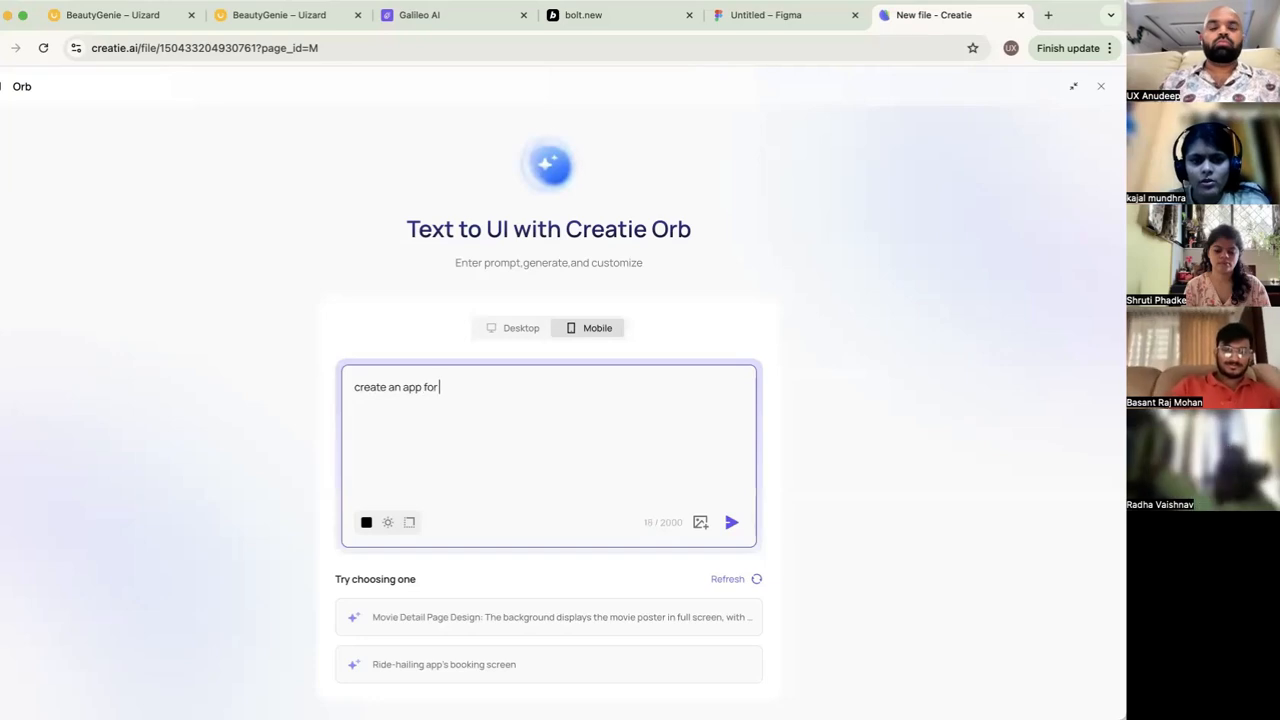
type("tracking")
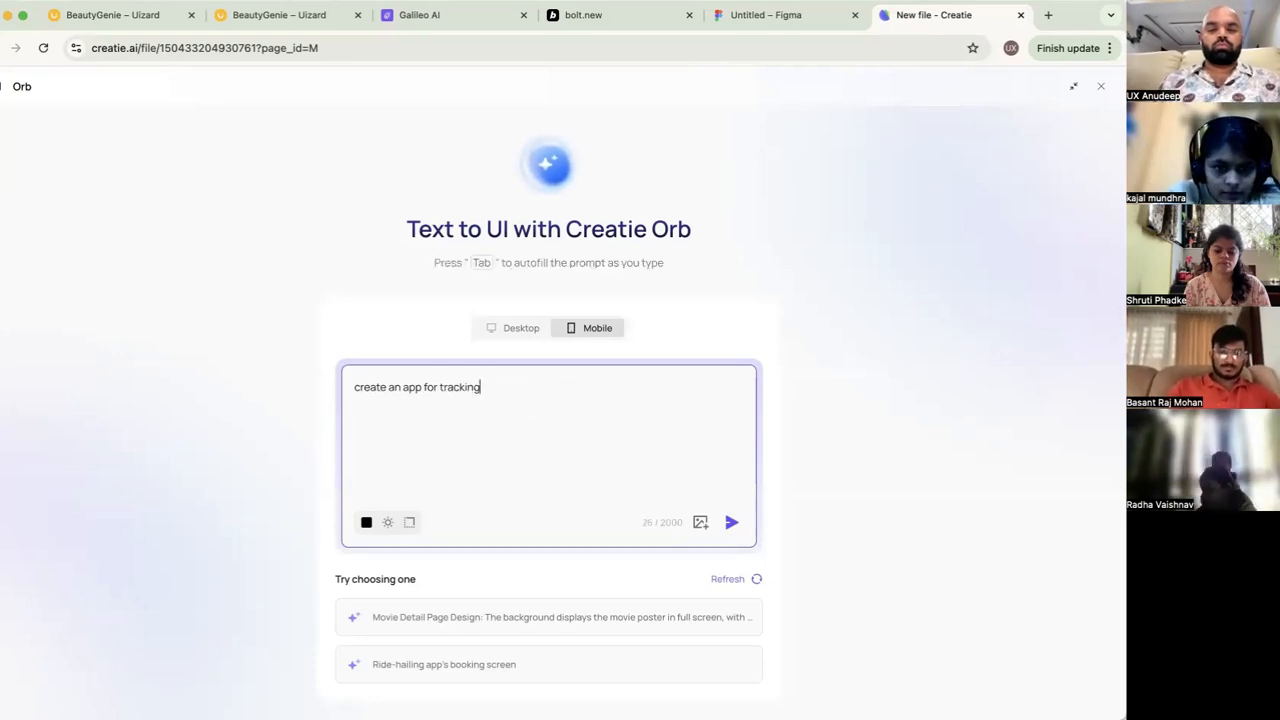
type("pregancy")
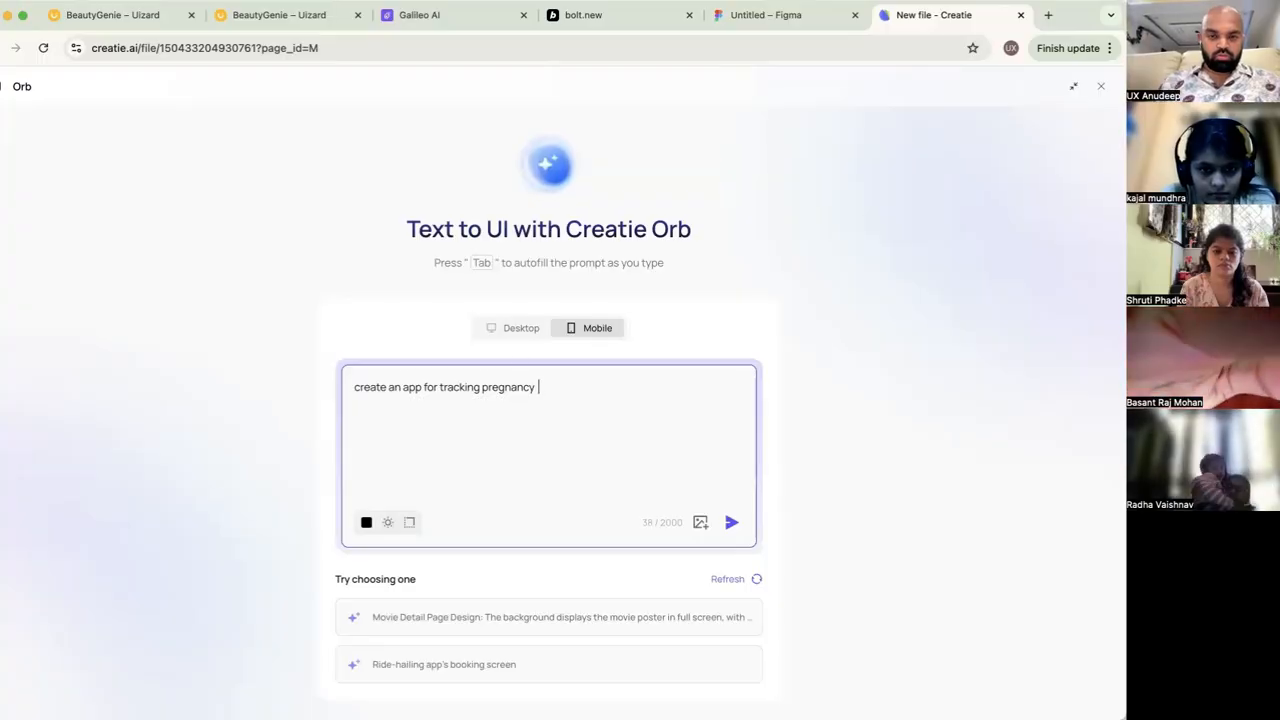
type("and suggesting")
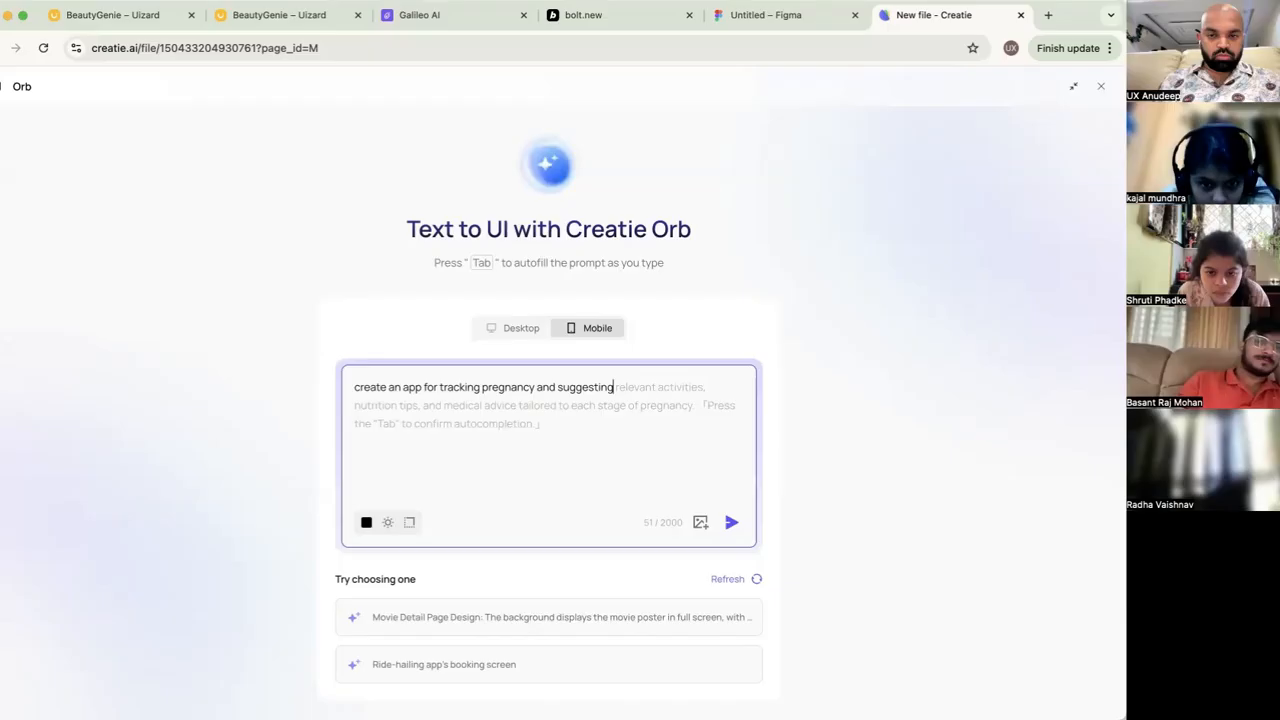
key("Tab")
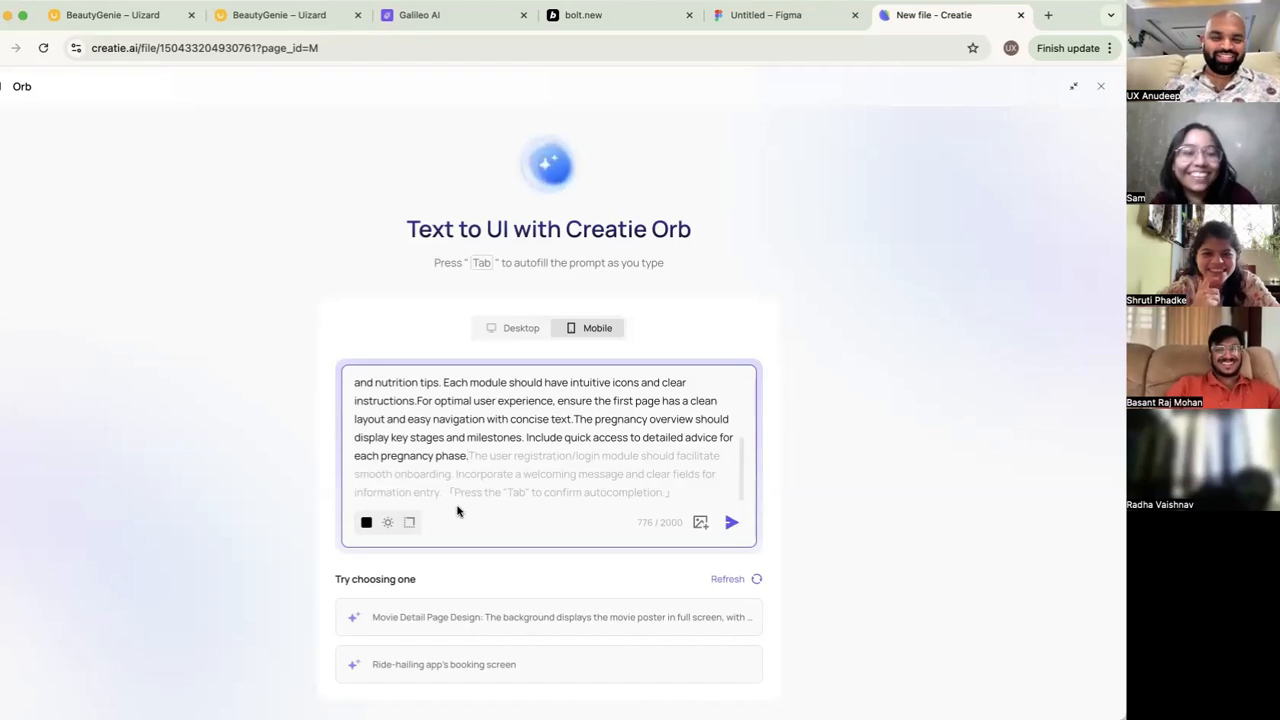
Set a custom green primary colour (#009E79) with medium corners and submit the pregnancy-app prompt
left_click(366, 522)
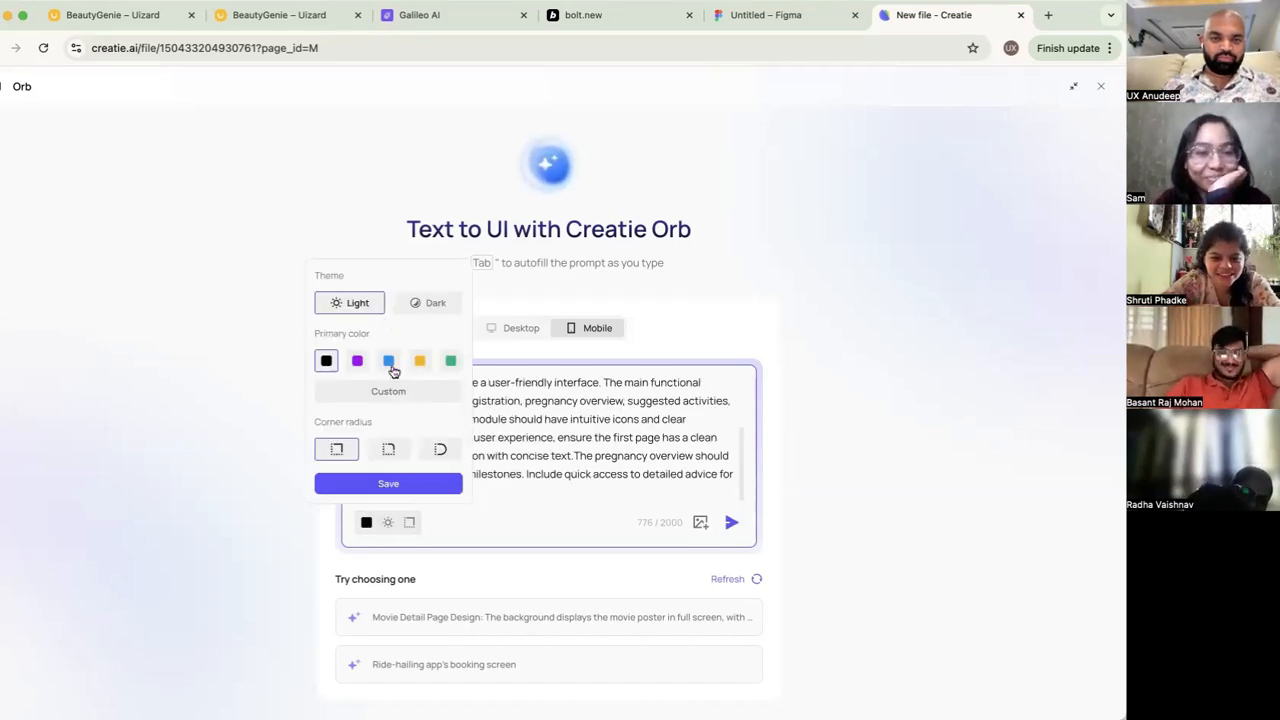
left_click(388, 391)
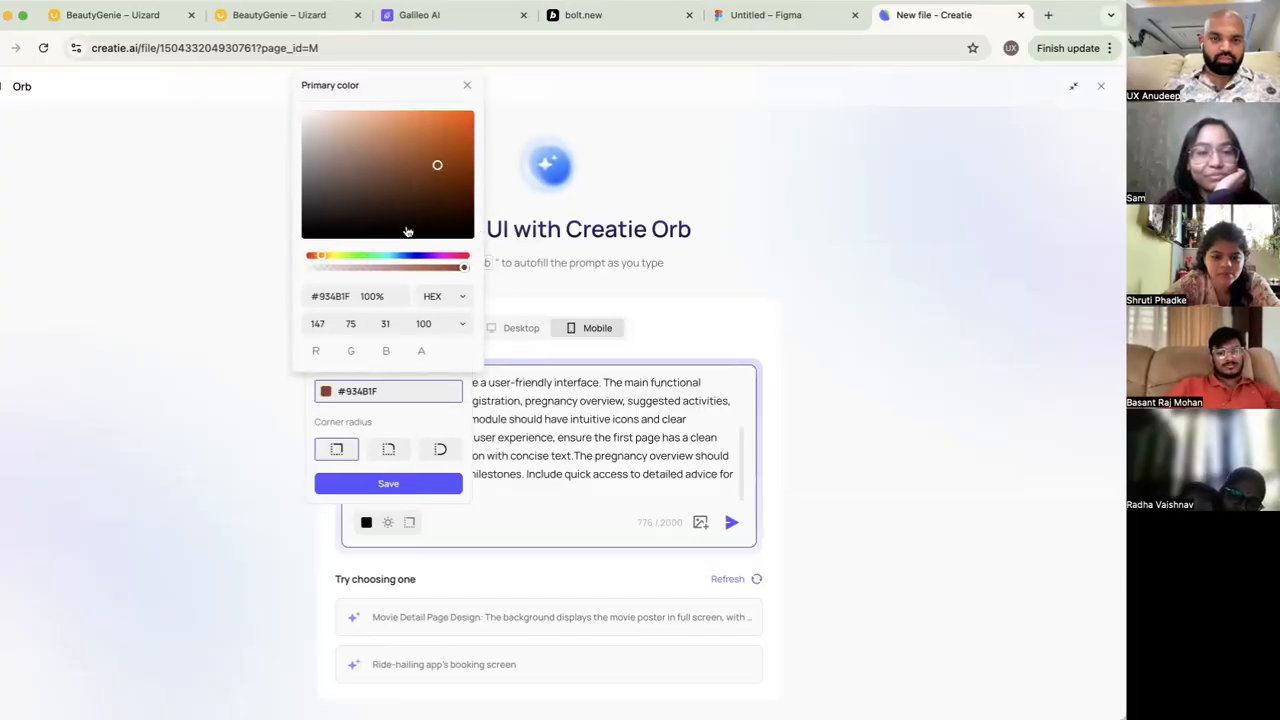
left_click(412, 175)
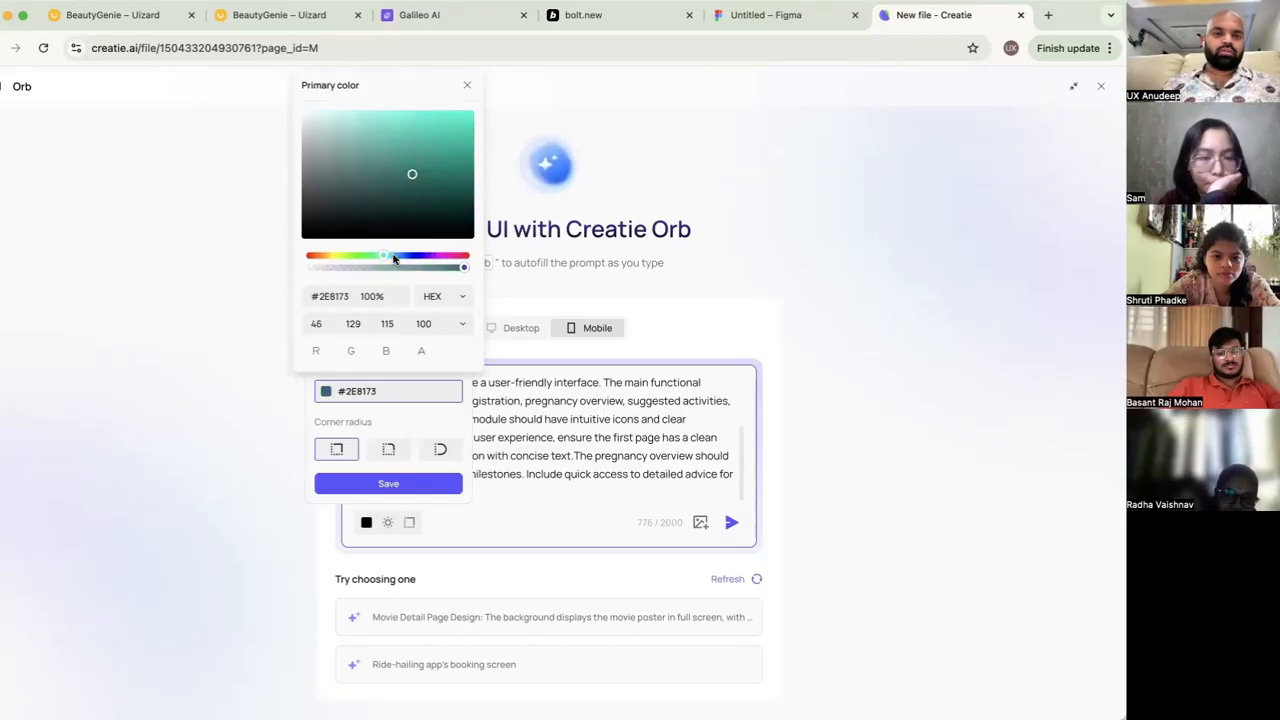
left_click(462, 163)
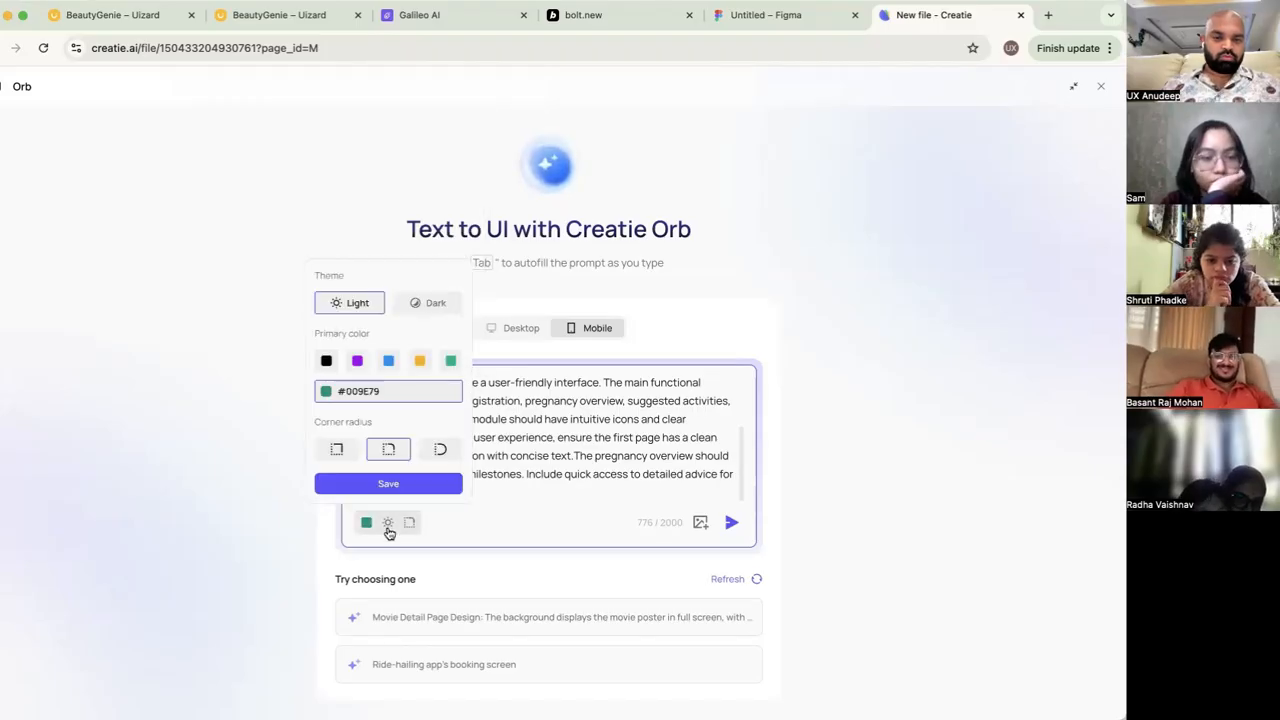
left_click(387, 522)
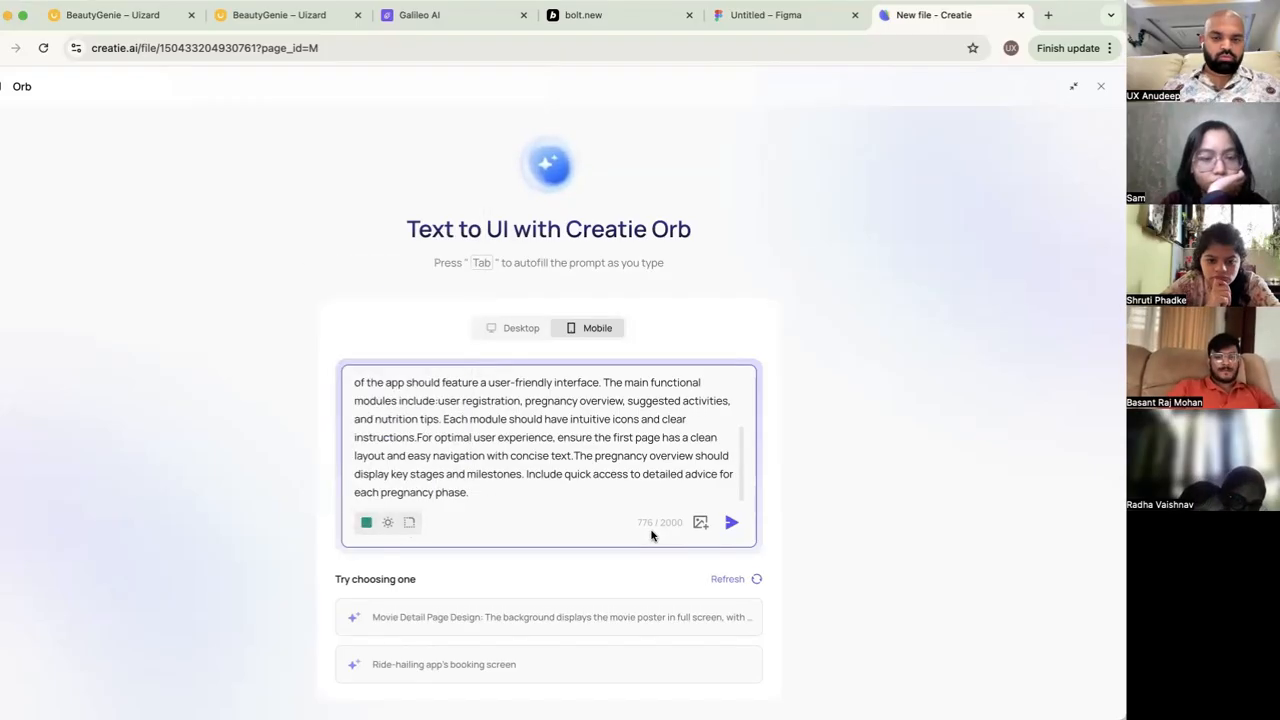
left_click(731, 521)
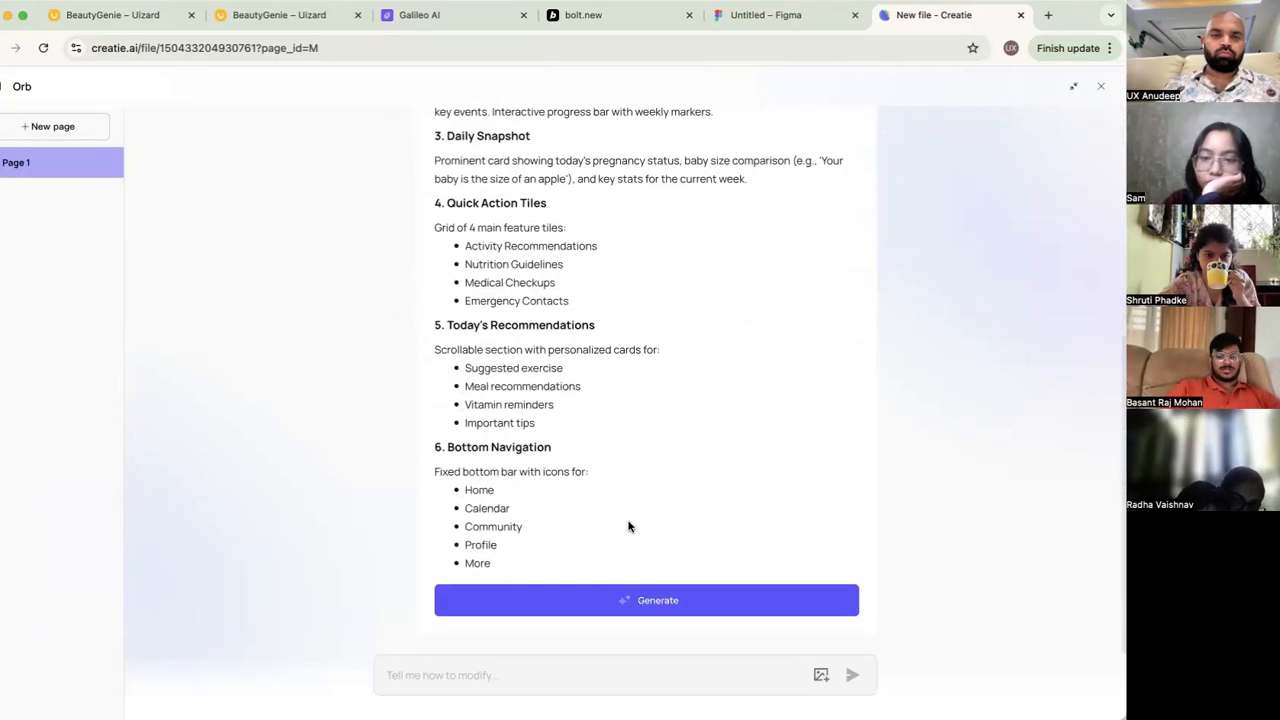
Generate pregnancy home-screen designs from the returned page outline
left_click(646, 600)
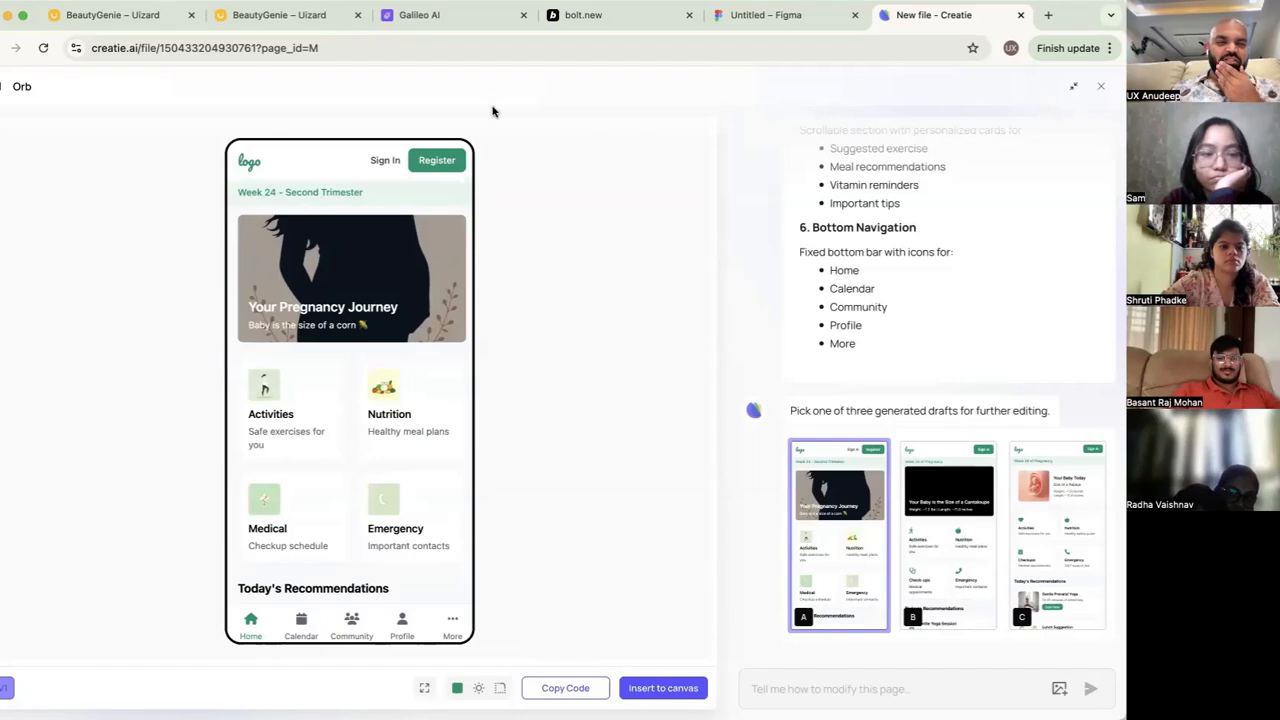
Preview drafts B, C and A, then pick draft C with the papaya baby card
scroll("down", 3)
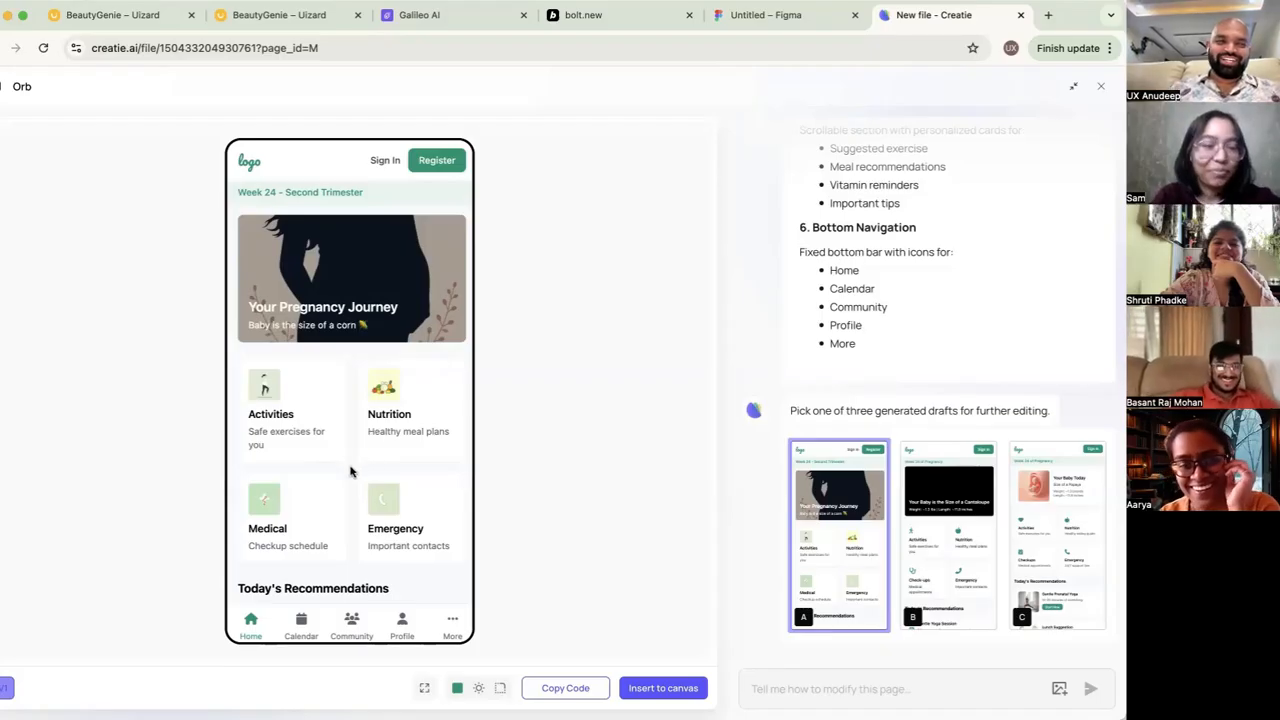
scroll("down", 3)
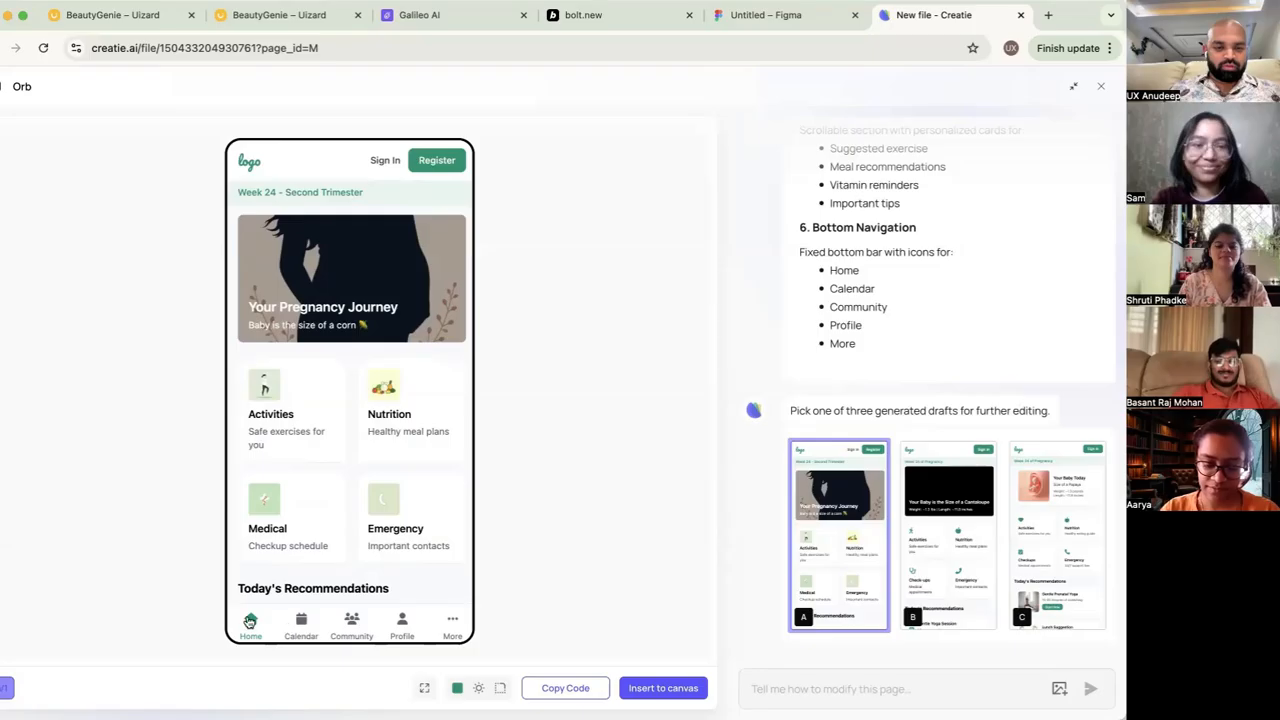
scroll("down", 3)
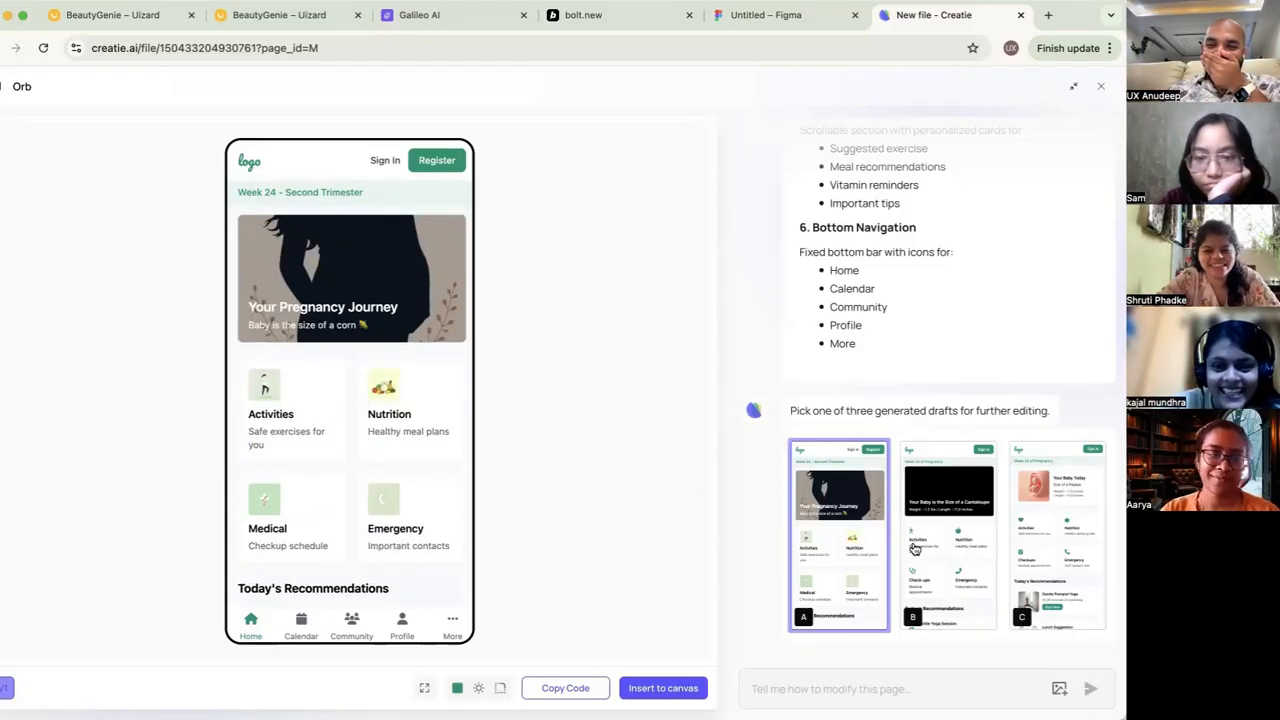
left_click(947, 534)
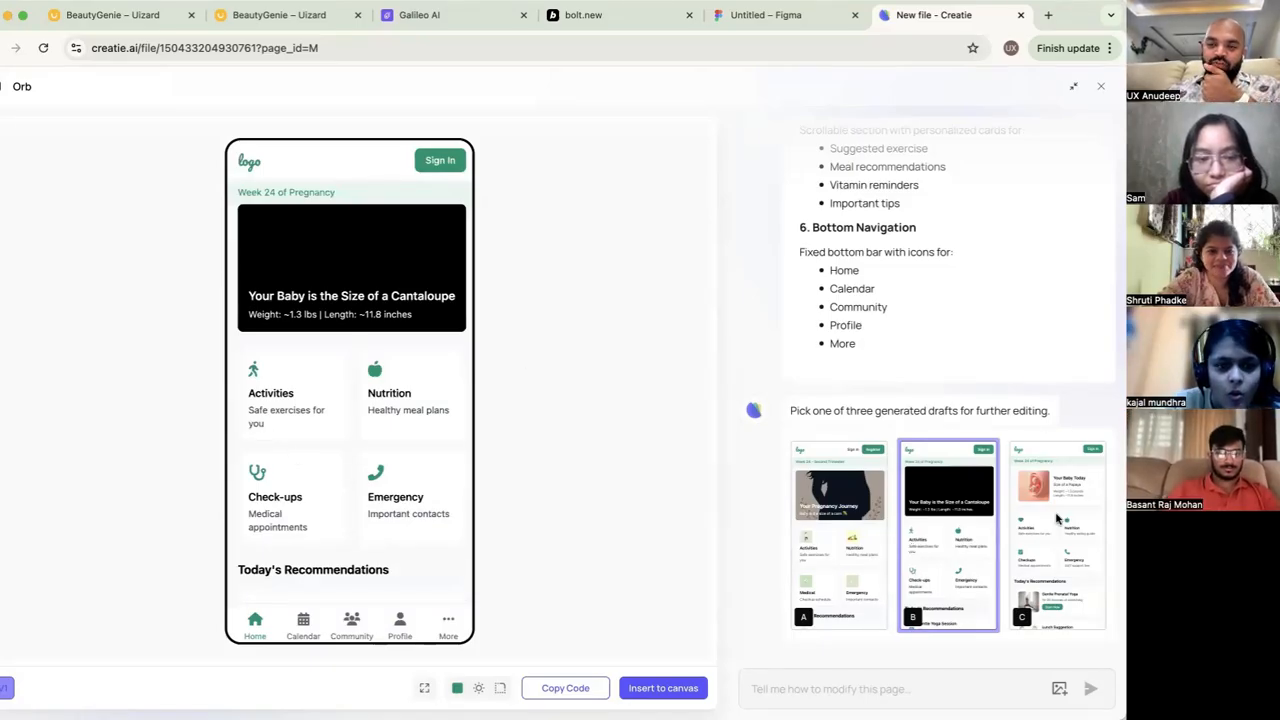
left_click(1057, 534)
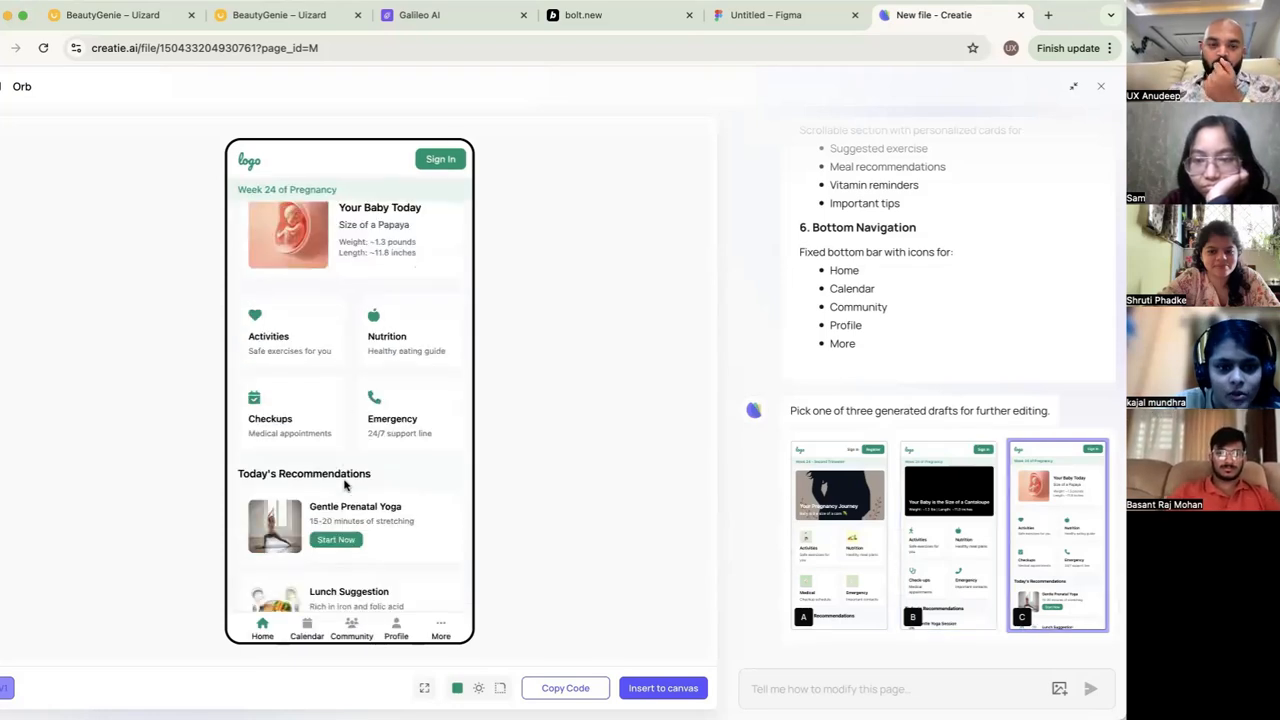
scroll("down", 3)
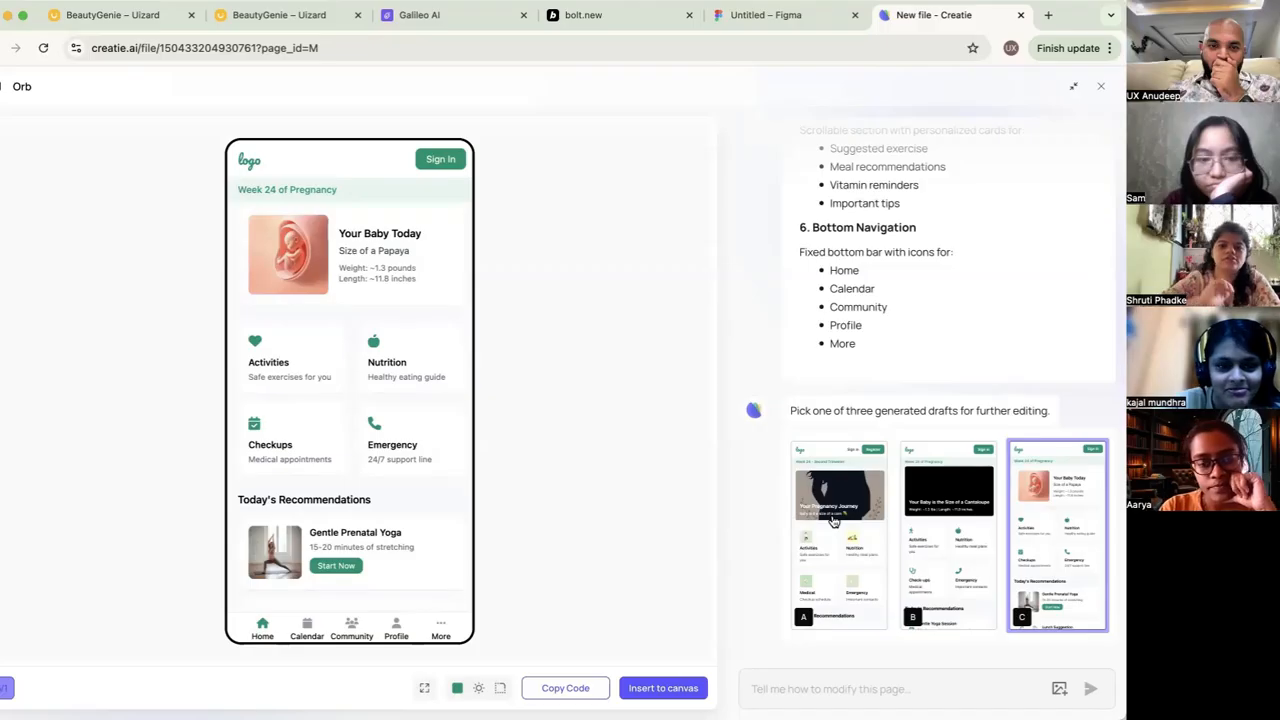
left_click(838, 533)
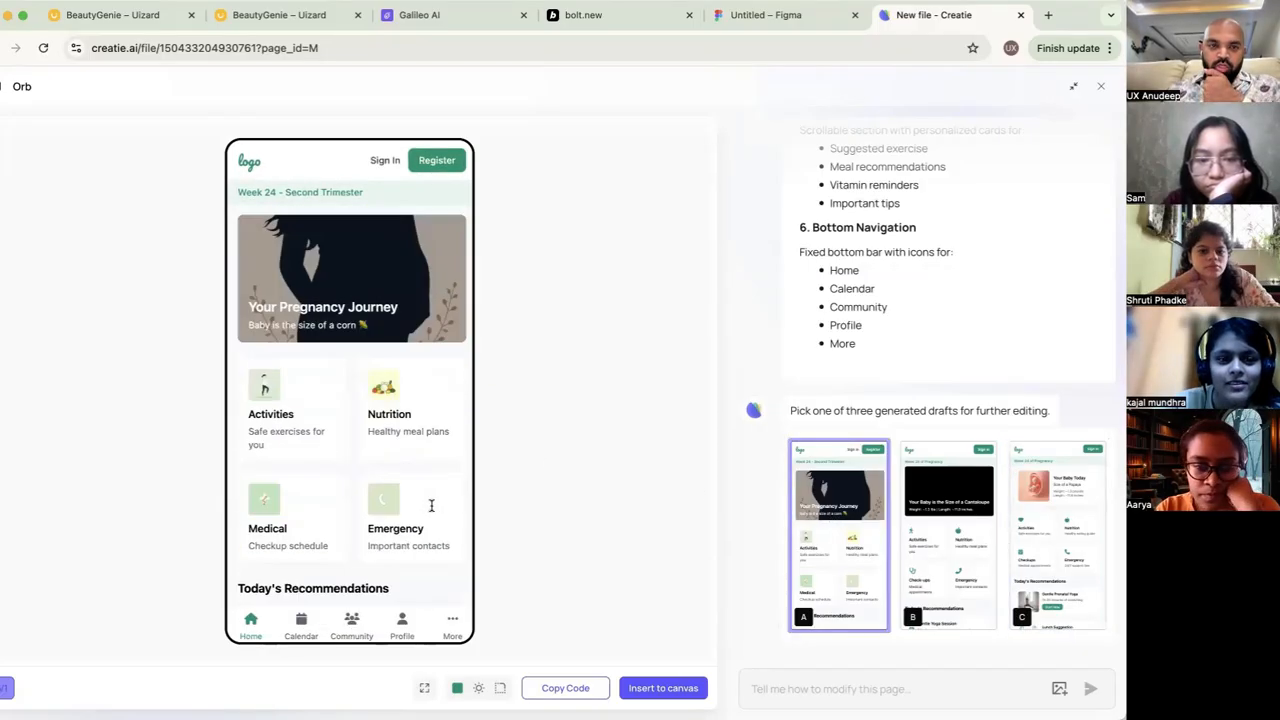
left_click(1057, 533)
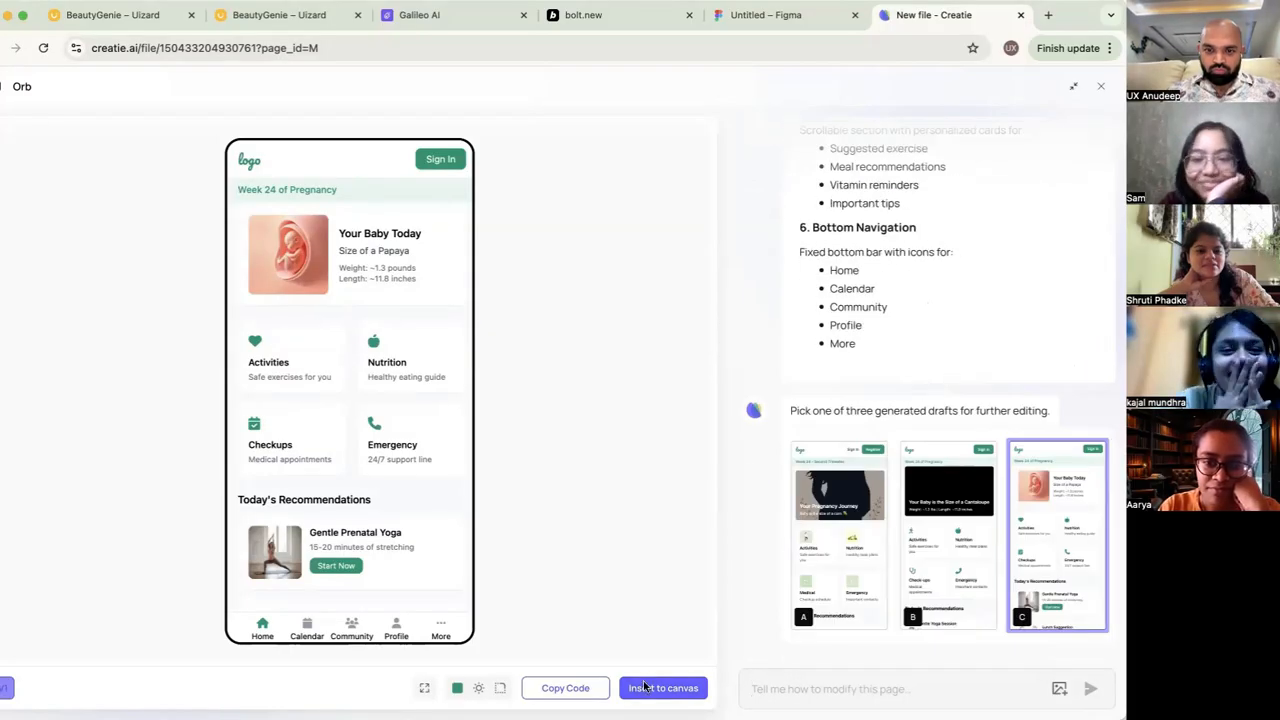
Request changing draft C to show a long-time logged-in user with existing pregnancy data
type("chagne")
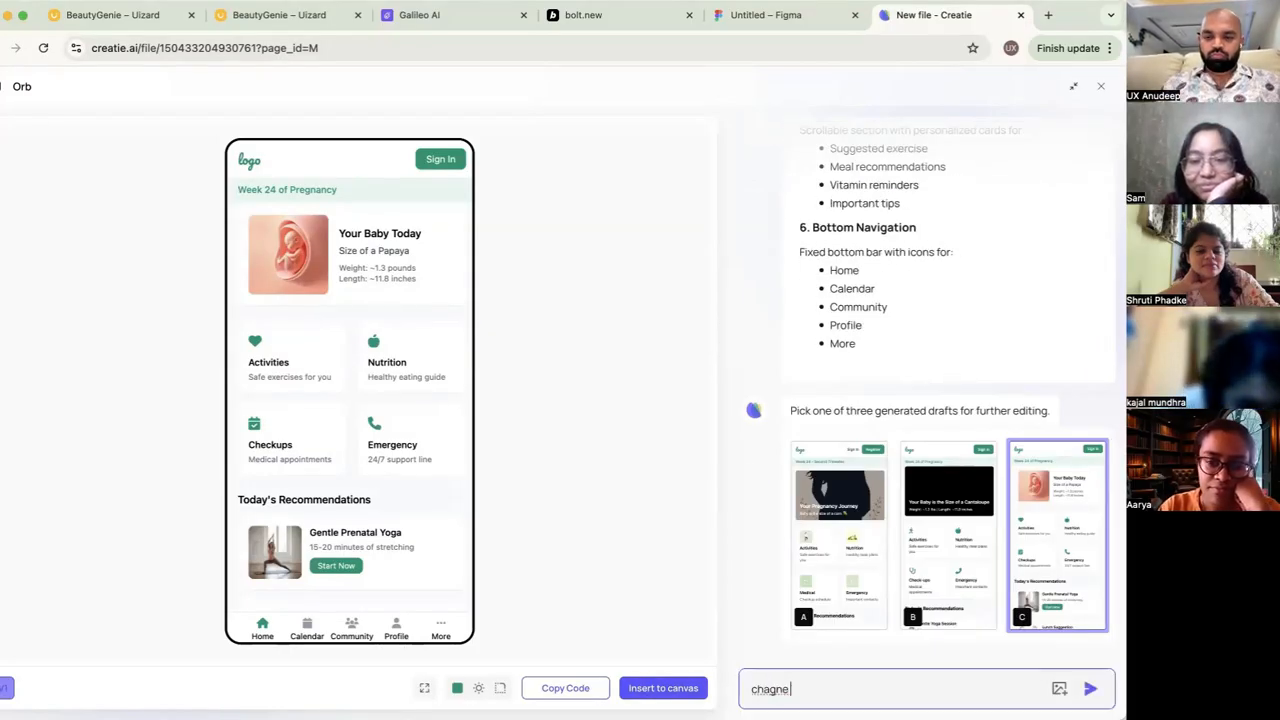
type("imagine a user is logged in and has been using the app for quite a while")
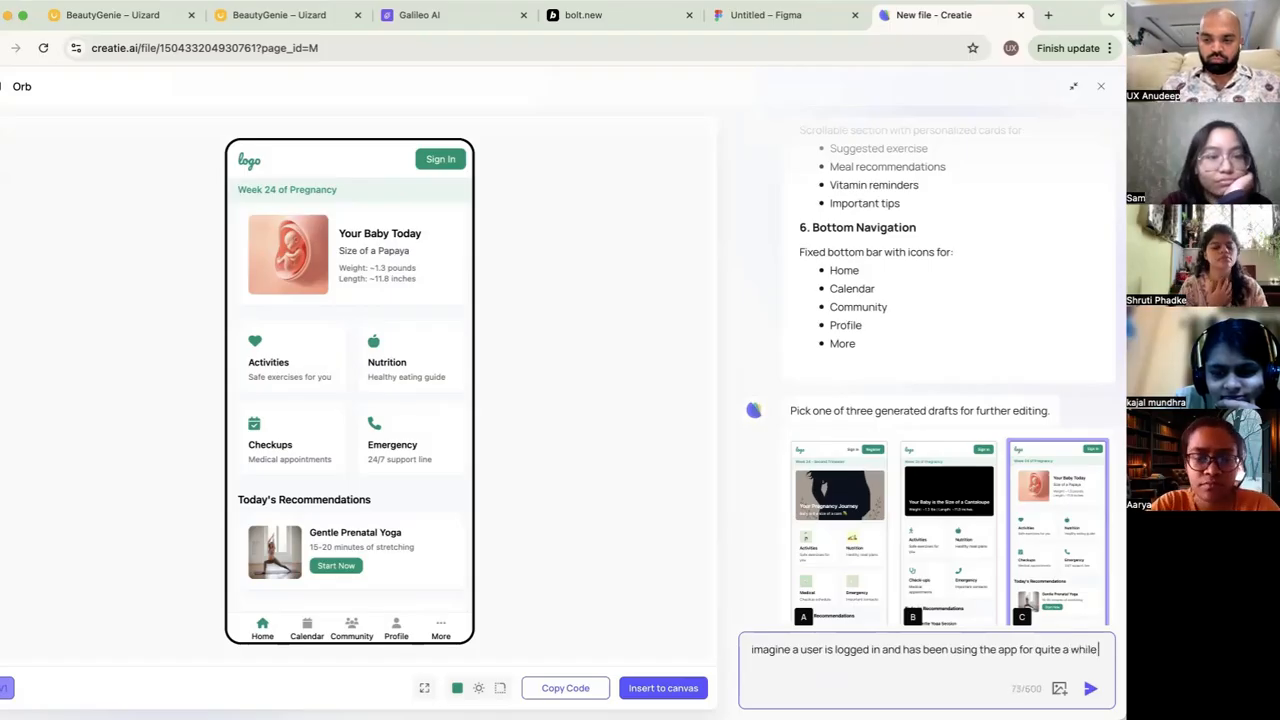
type("and we have enough data of the")
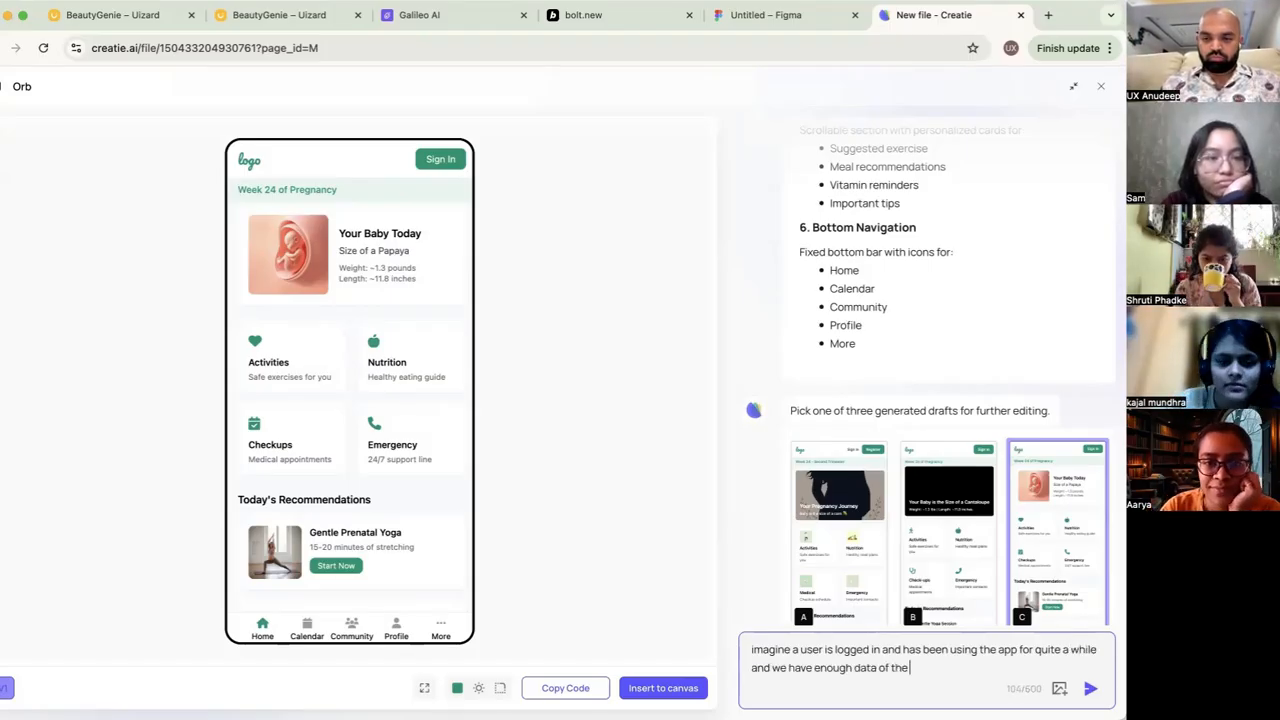
type("pregnant")
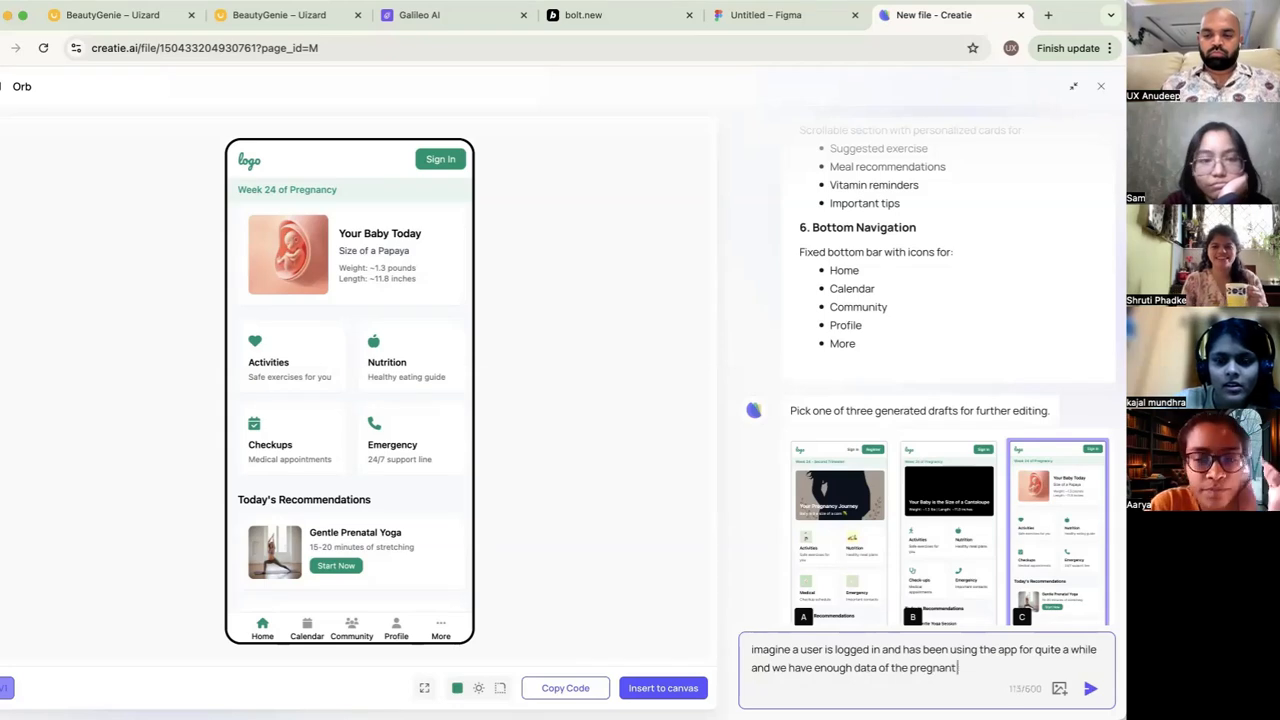
left_click(1090, 688)
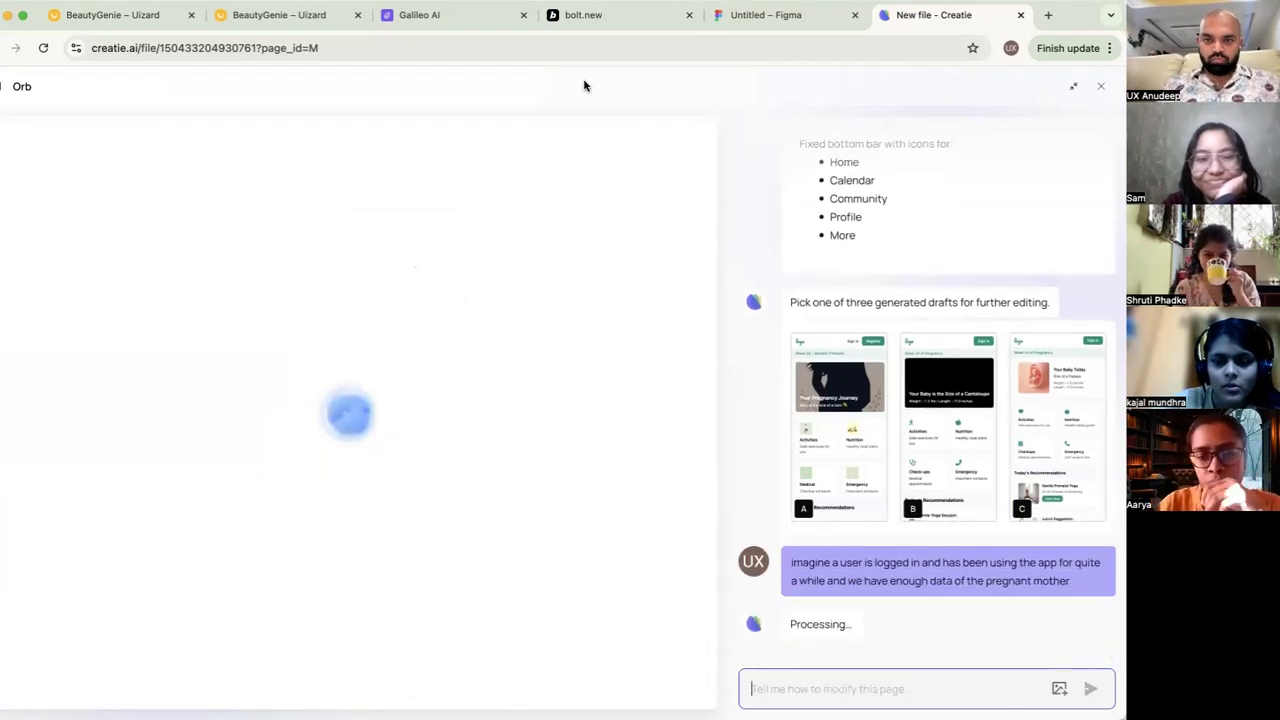
mouse_move(510, 274)
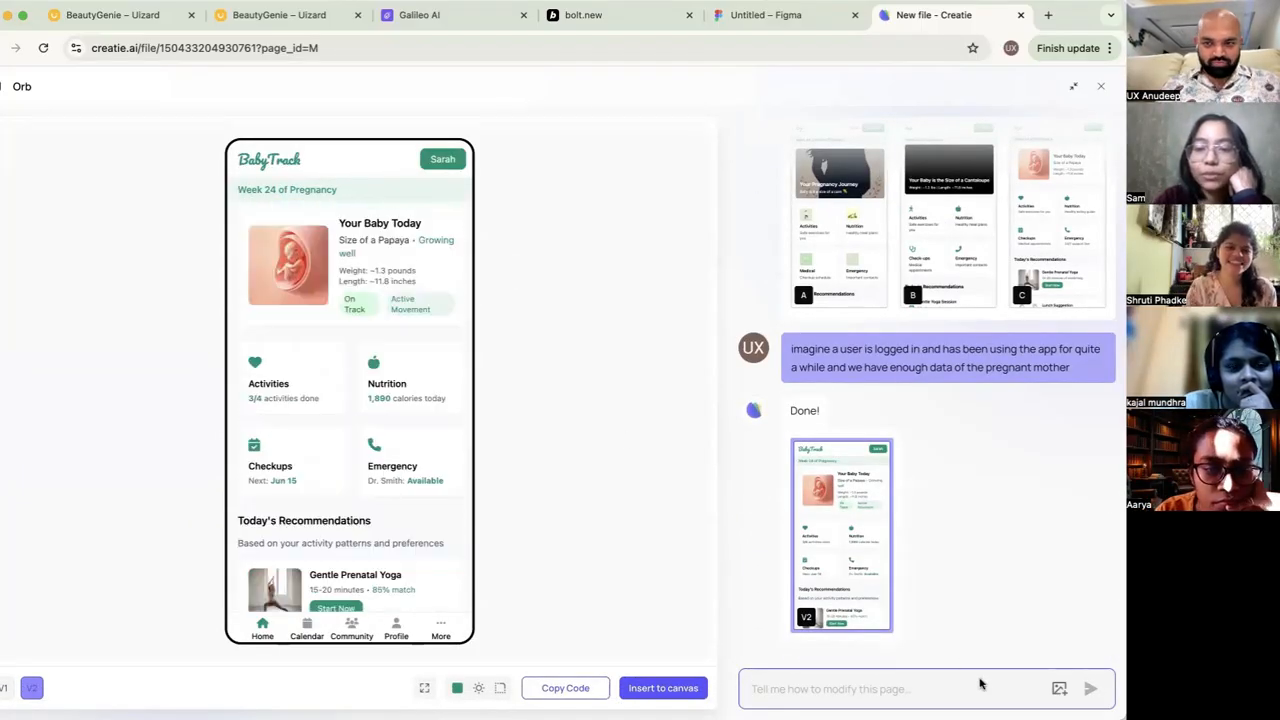
Insert the personalised BabyTrack screen for Sarah onto the canvas and reposition the frame
left_click(662, 688)
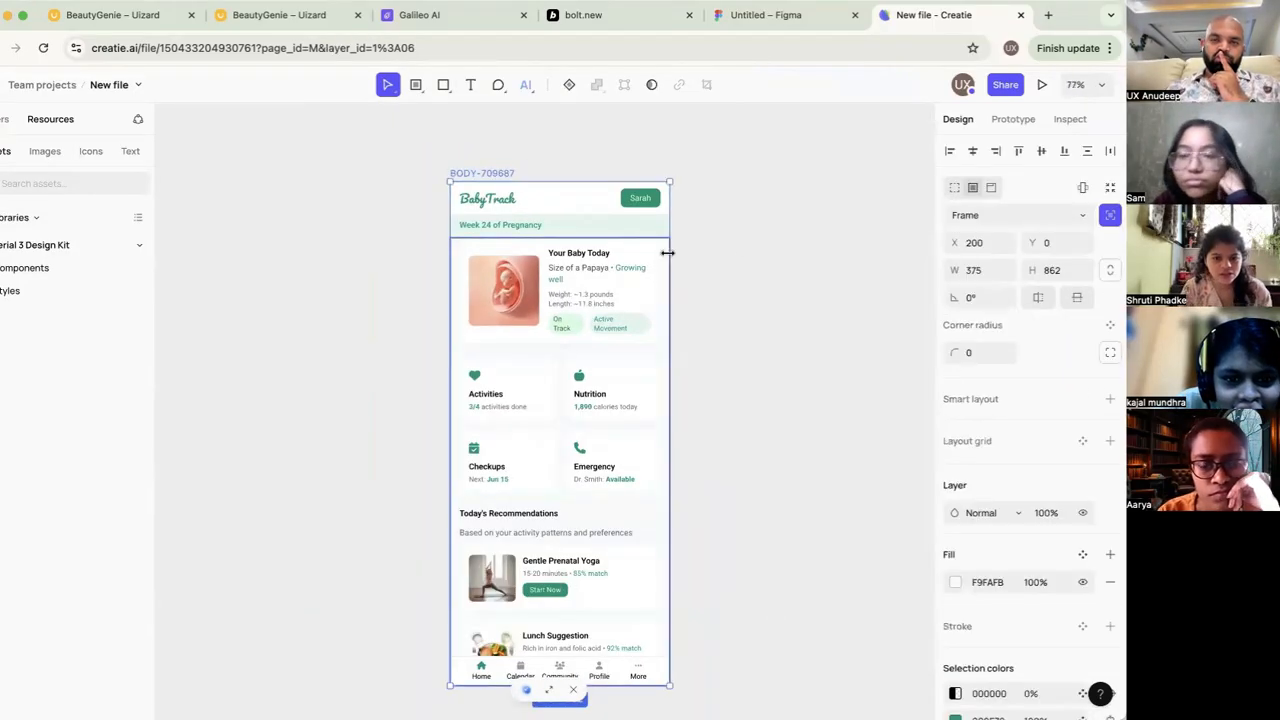
left_click_drag(668, 253, 777, 253)
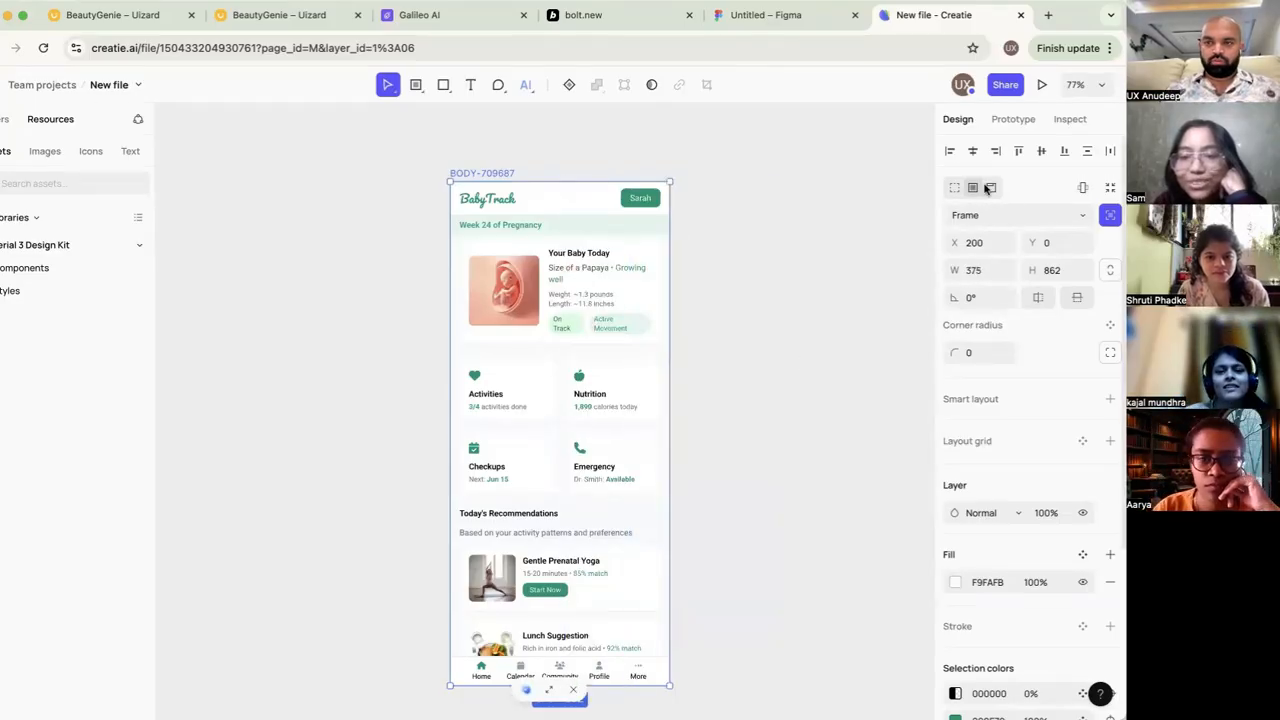
mouse_move(990, 188)
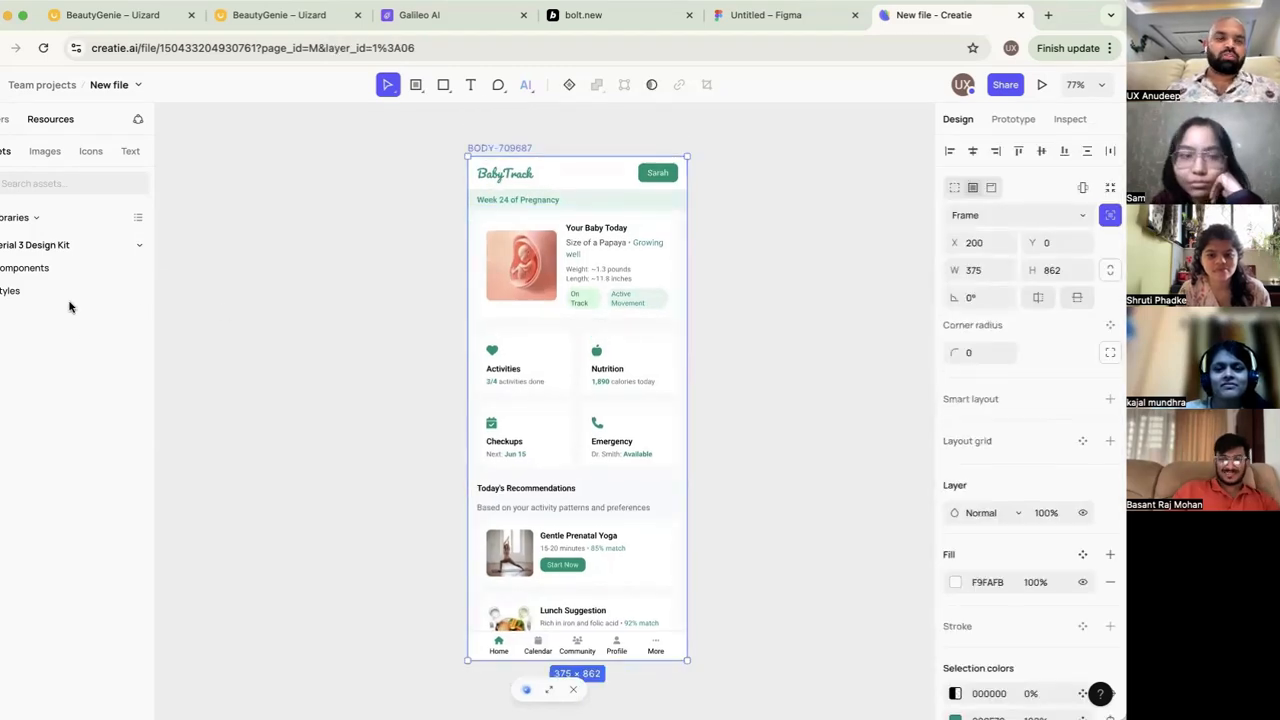
mouse_move(172, 120)
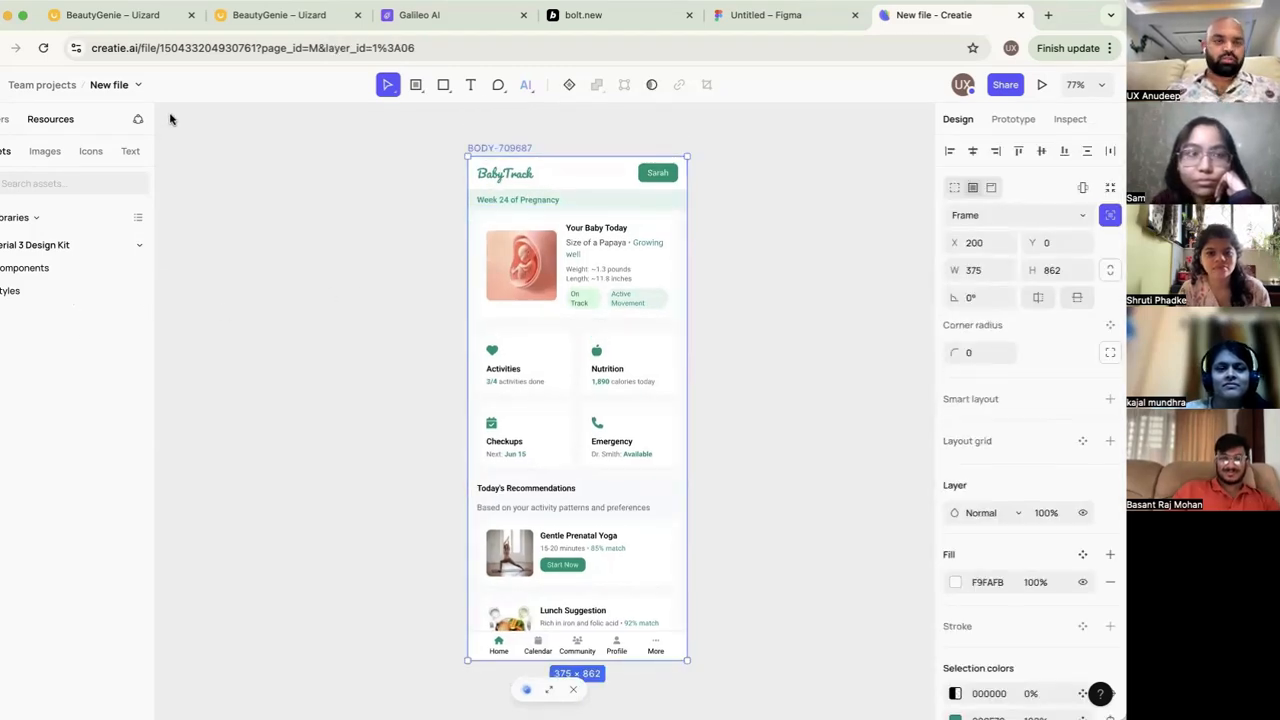
mouse_move(765, 98)
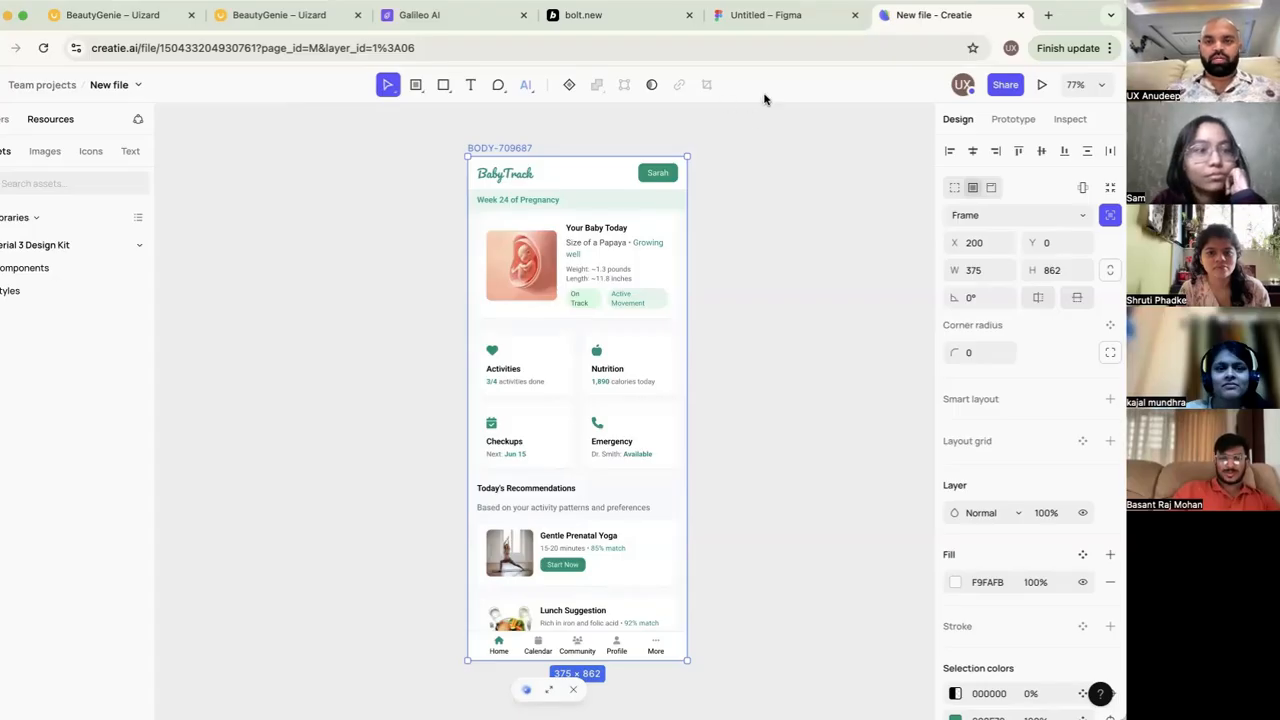